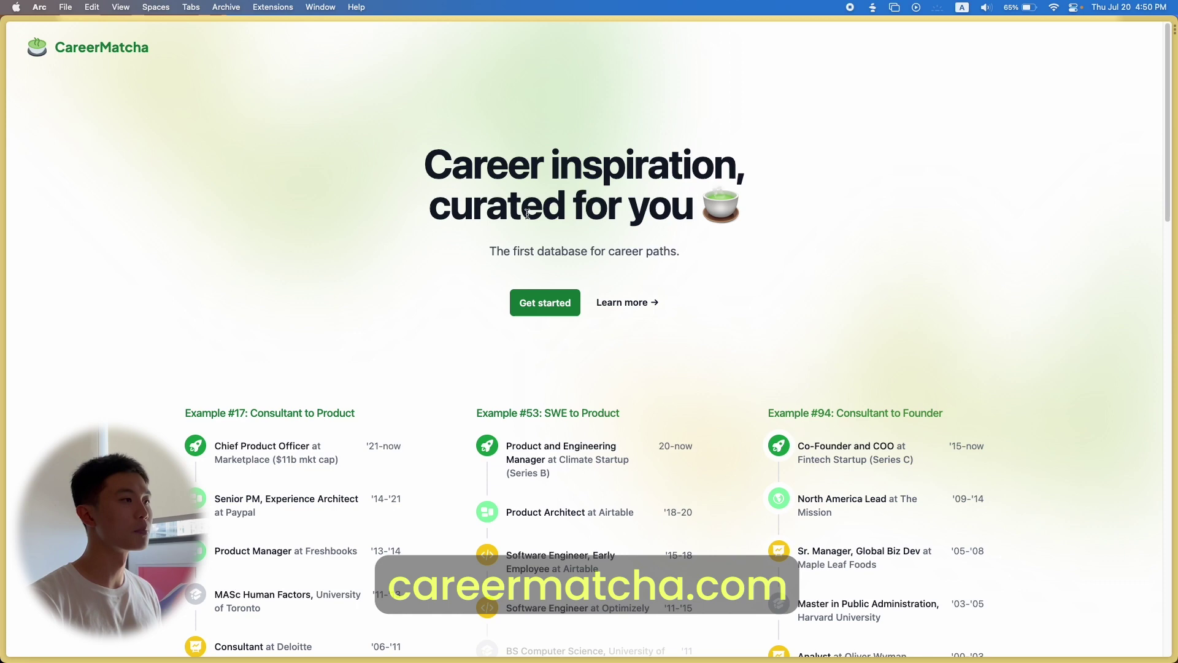
Scroll the landing page, get started and sign in with Google to reach Browse all Career Paths
scroll("down", 3)
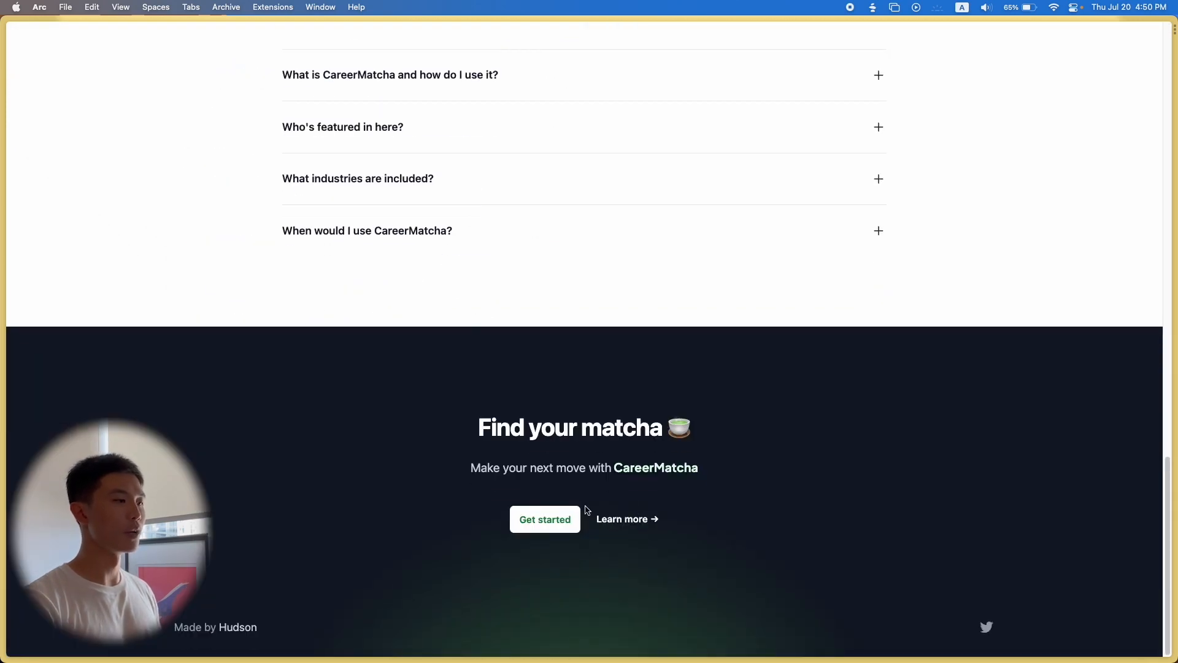
mouse_move(673, 520)
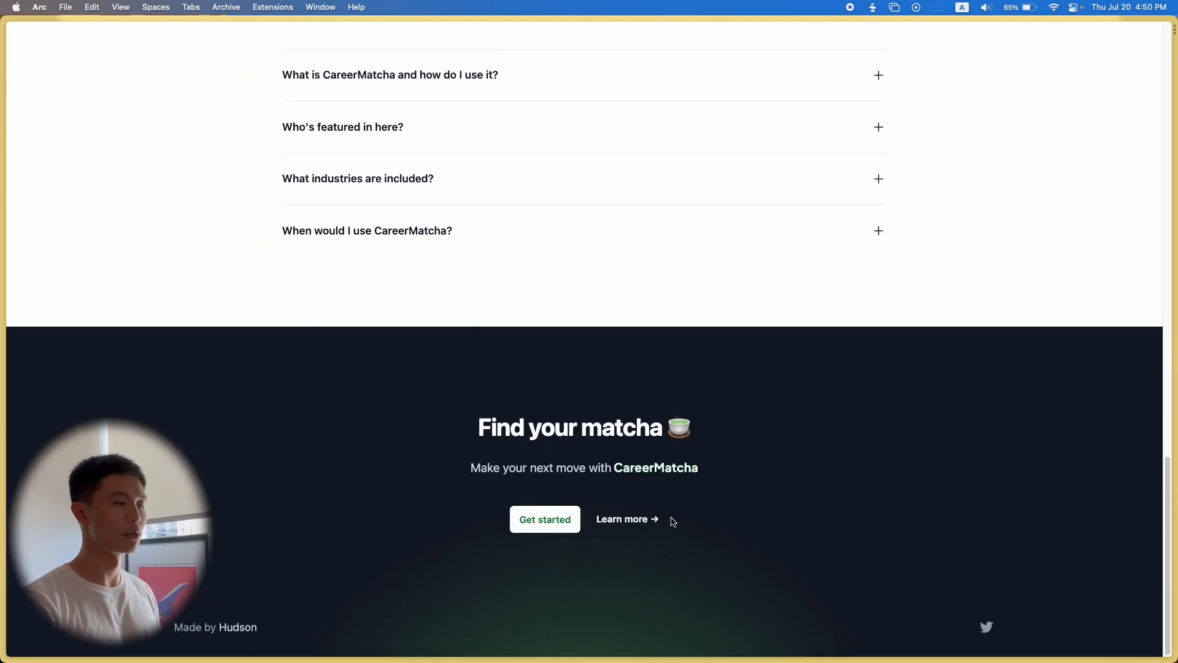
scroll("up", 3)
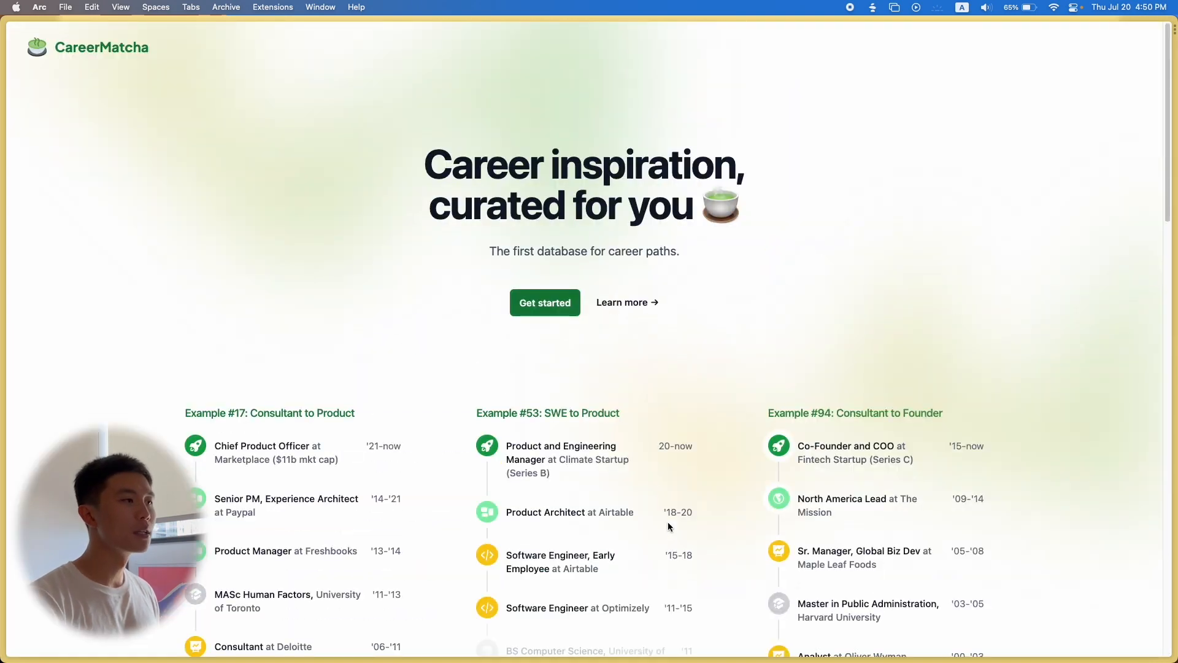
left_click(545, 302)
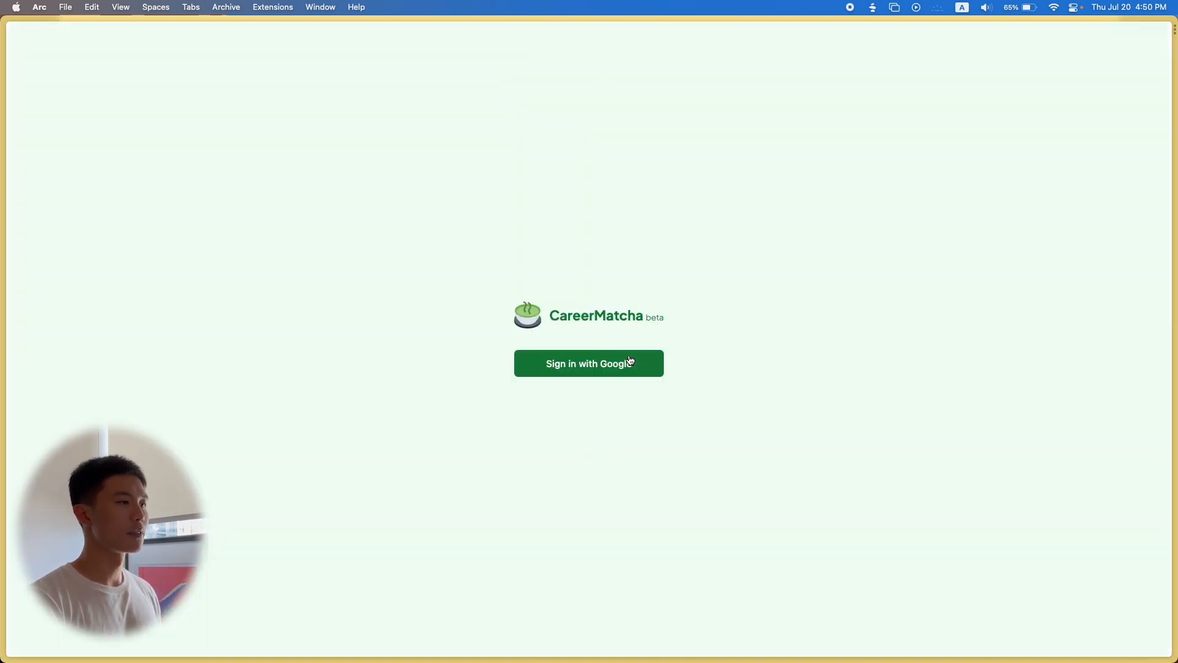
left_click(589, 364)
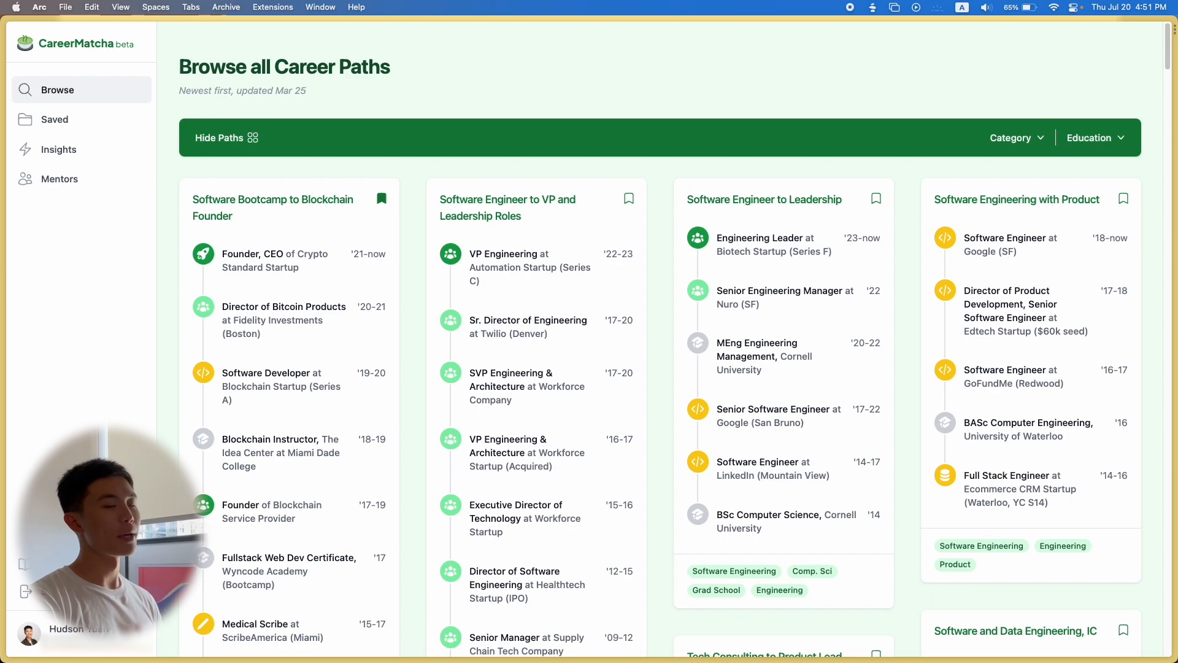
scroll("down", 3)
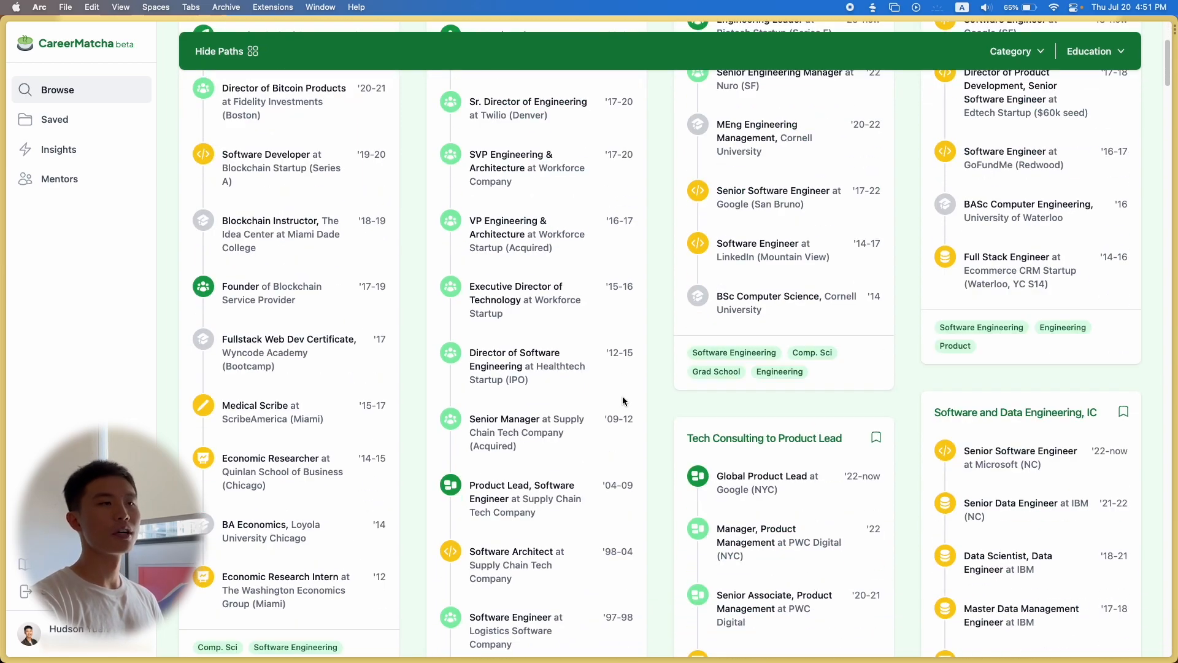
scroll("down", 3)
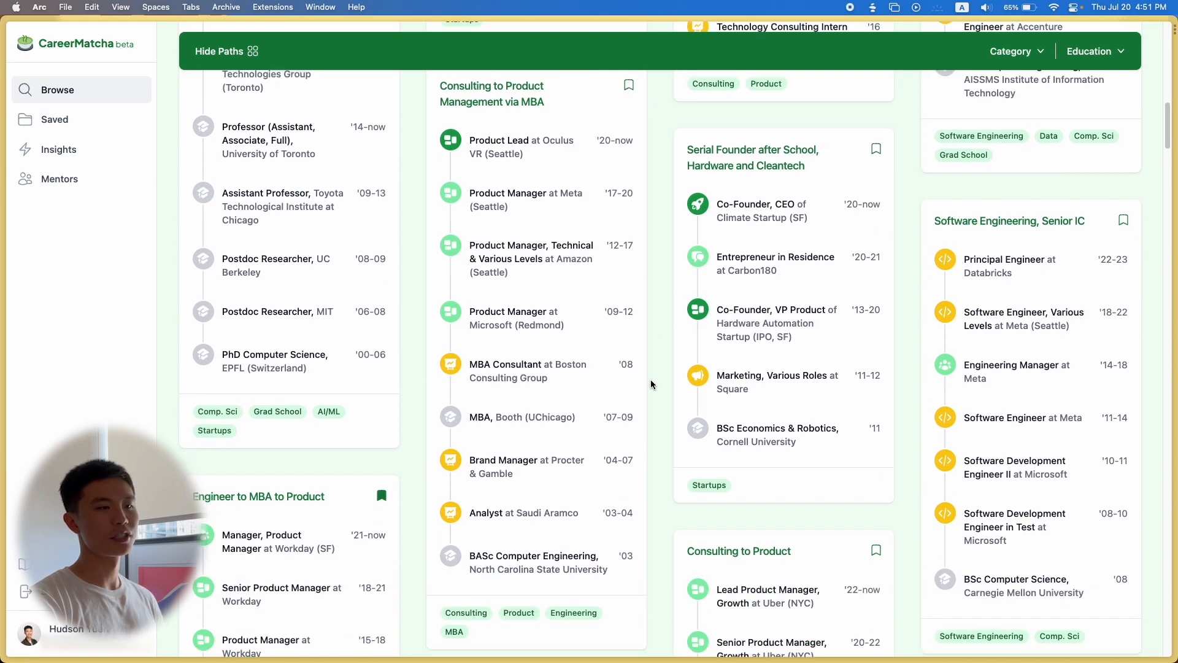
scroll("down", 3)
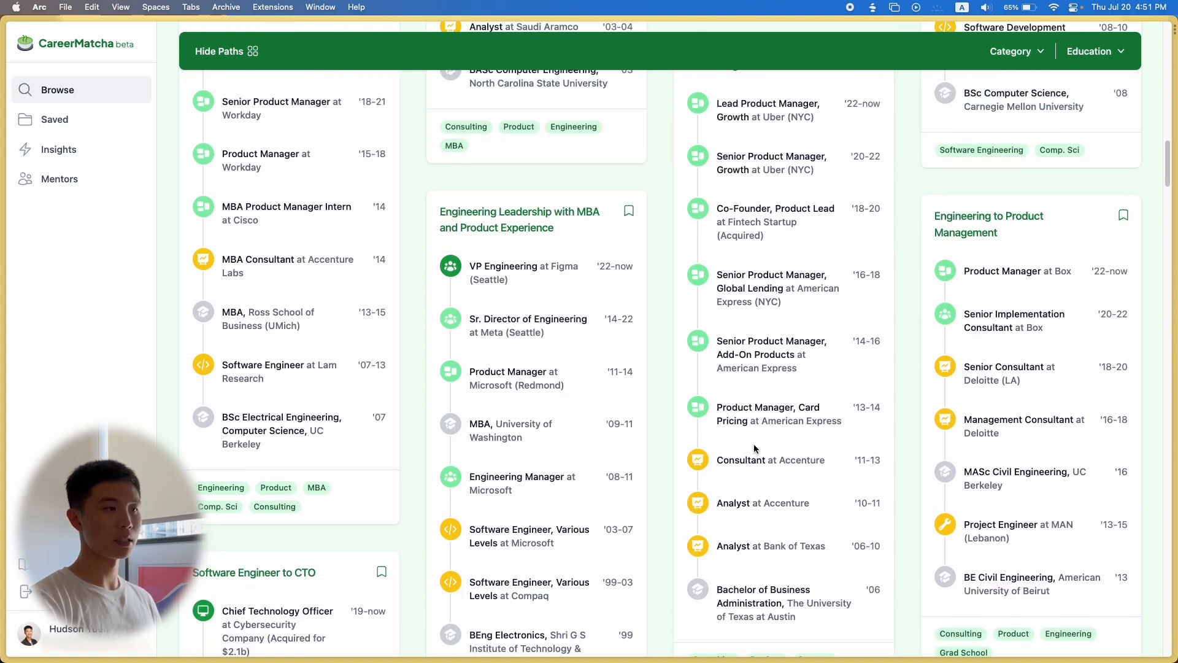
scroll("up", 3)
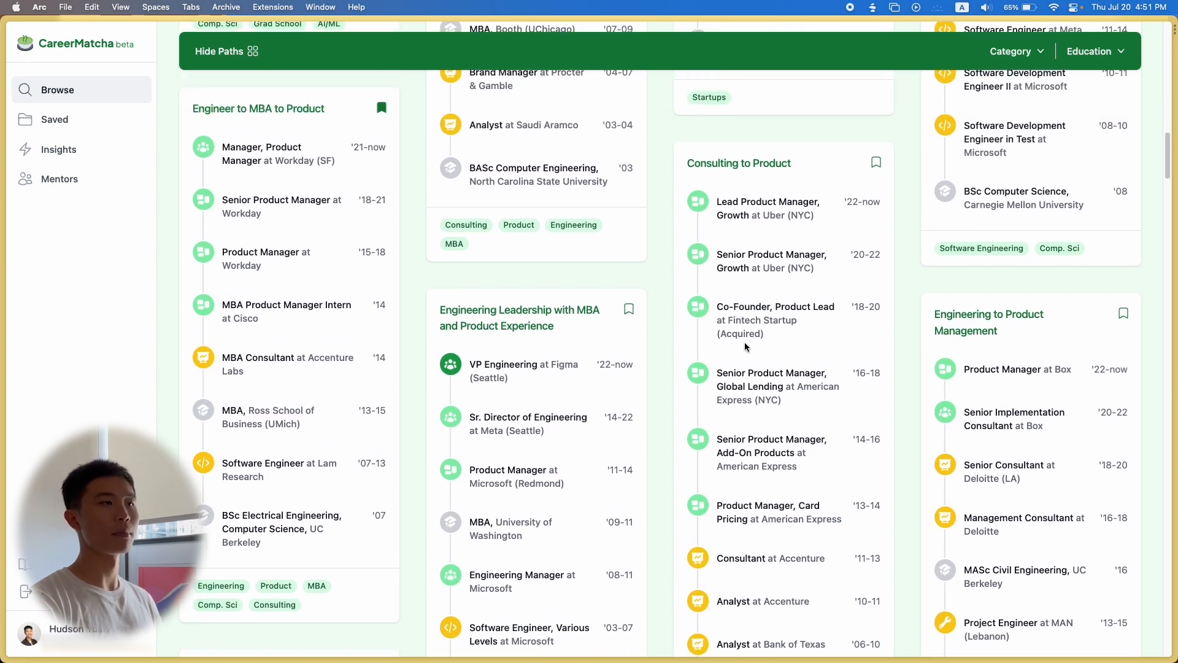
scroll("down", 3)
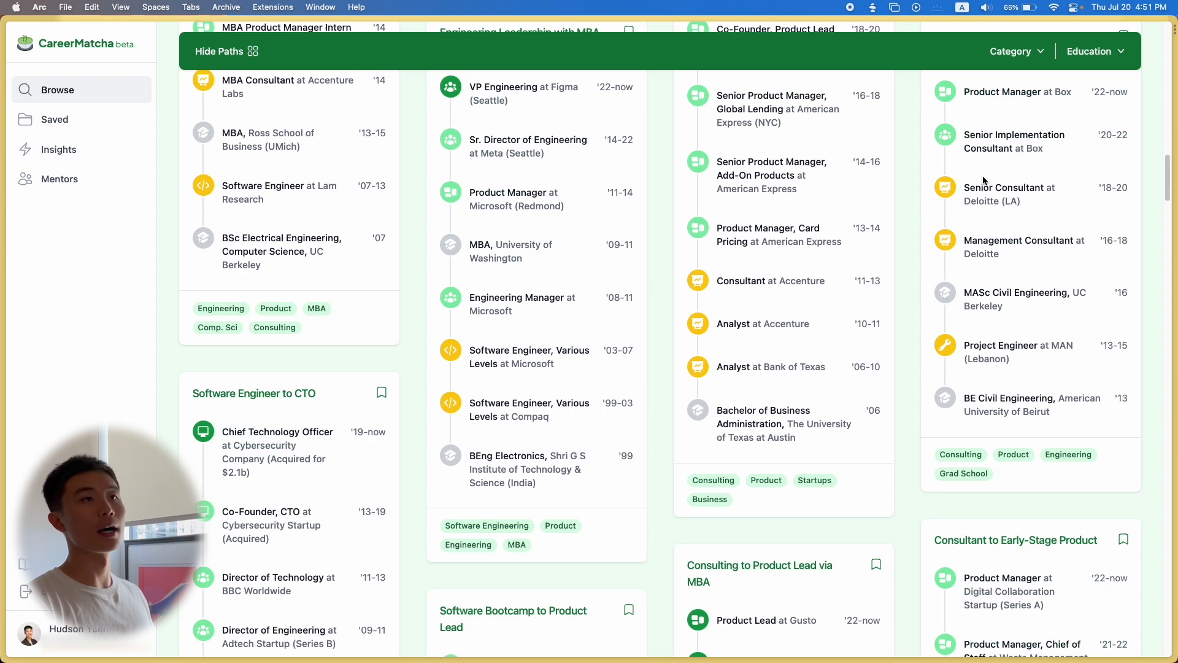
Filter career paths by the Software Engineering and AI/ML categories with MBA education
left_click(1016, 51)
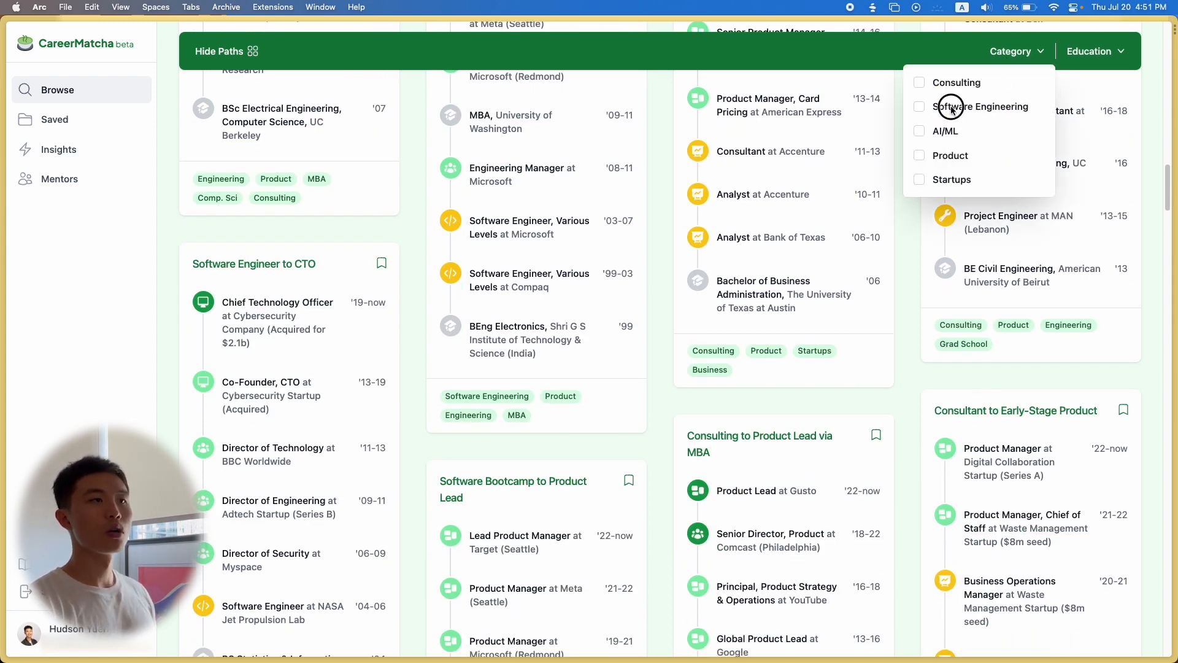
left_click(919, 106)
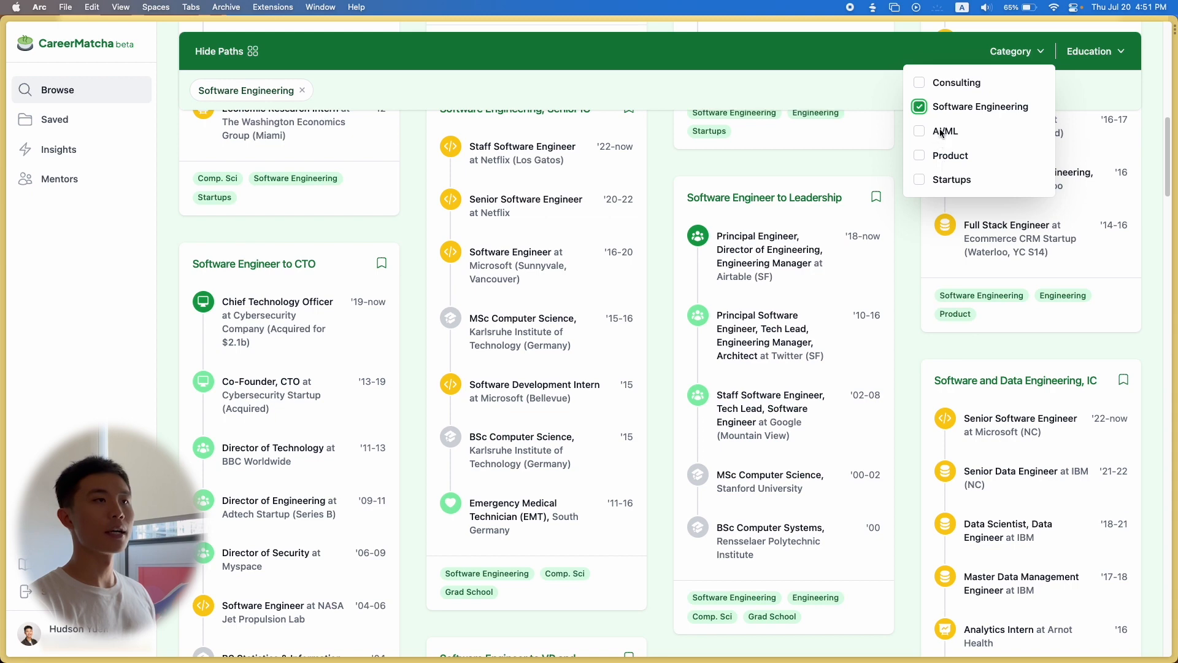
left_click(920, 130)
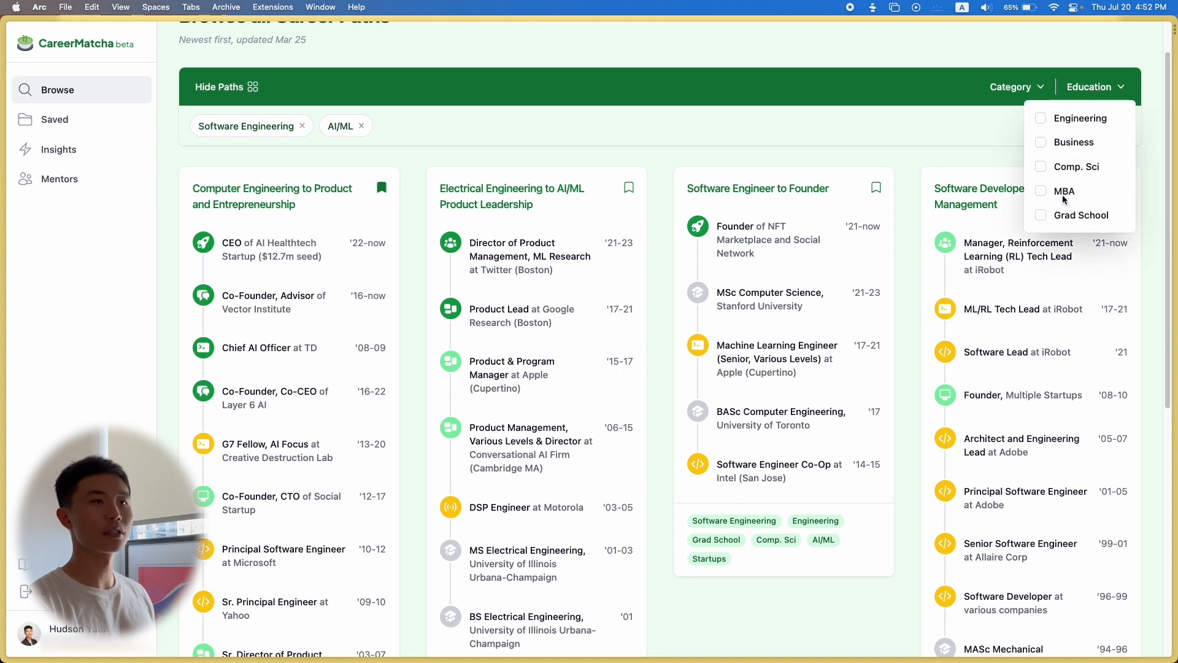
left_click(1041, 191)
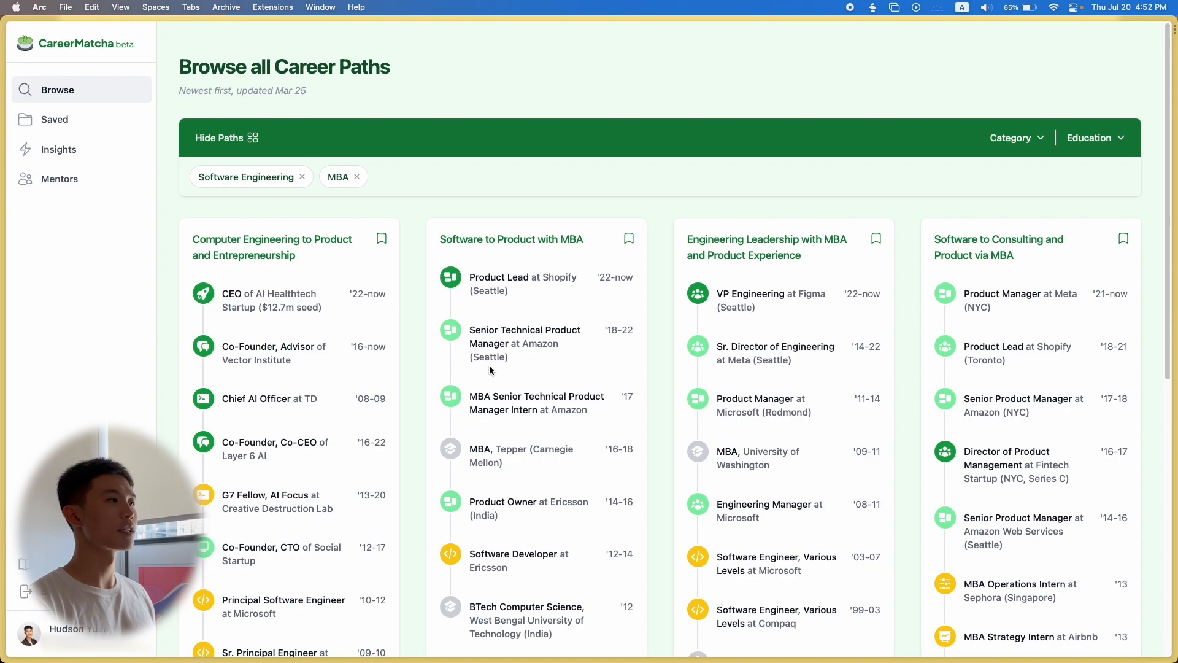
mouse_move(1122, 271)
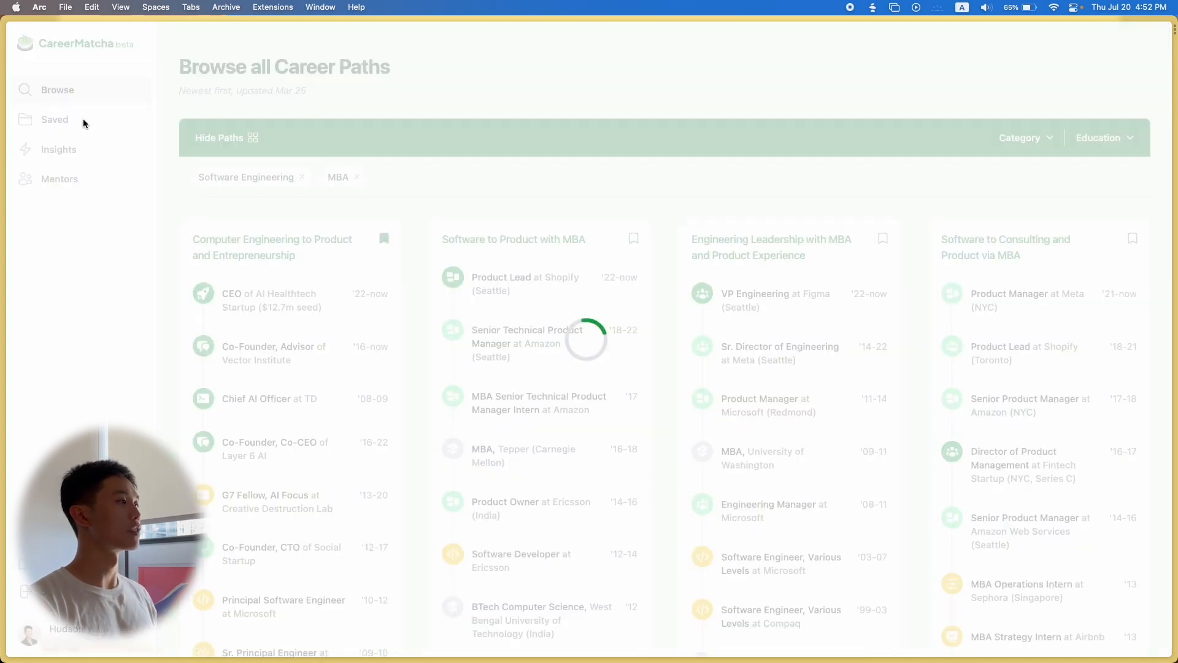
Visit the Saved Careers, Insights and Mentors pages from the sidebar
left_click(54, 120)
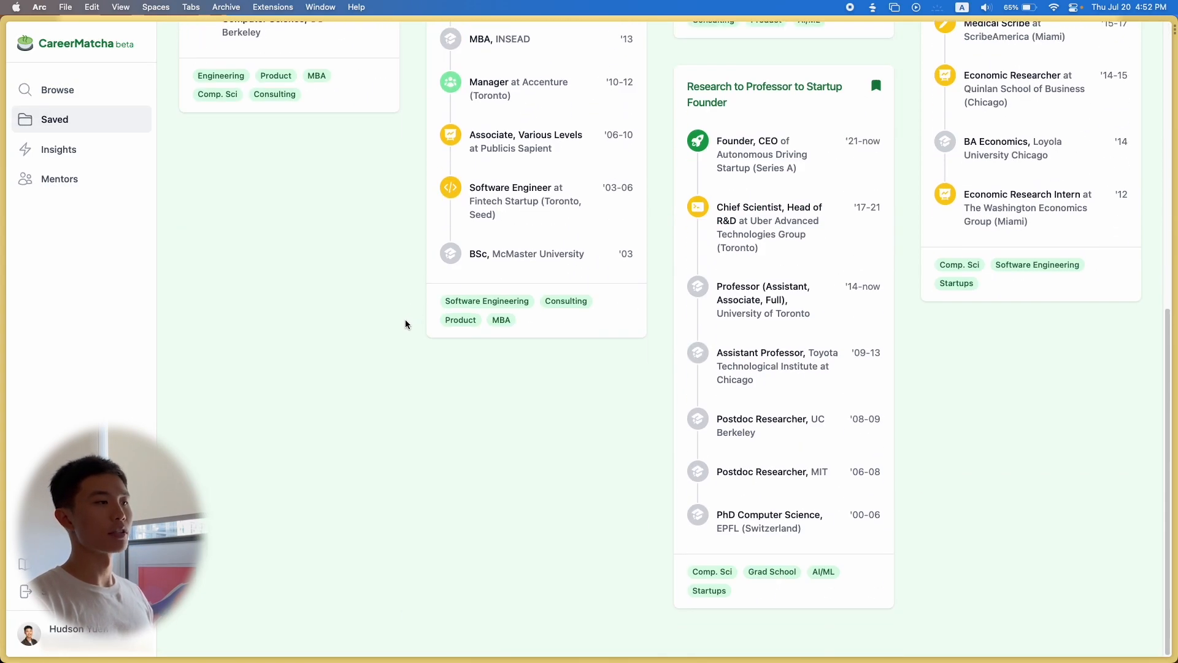
scroll("up", 3)
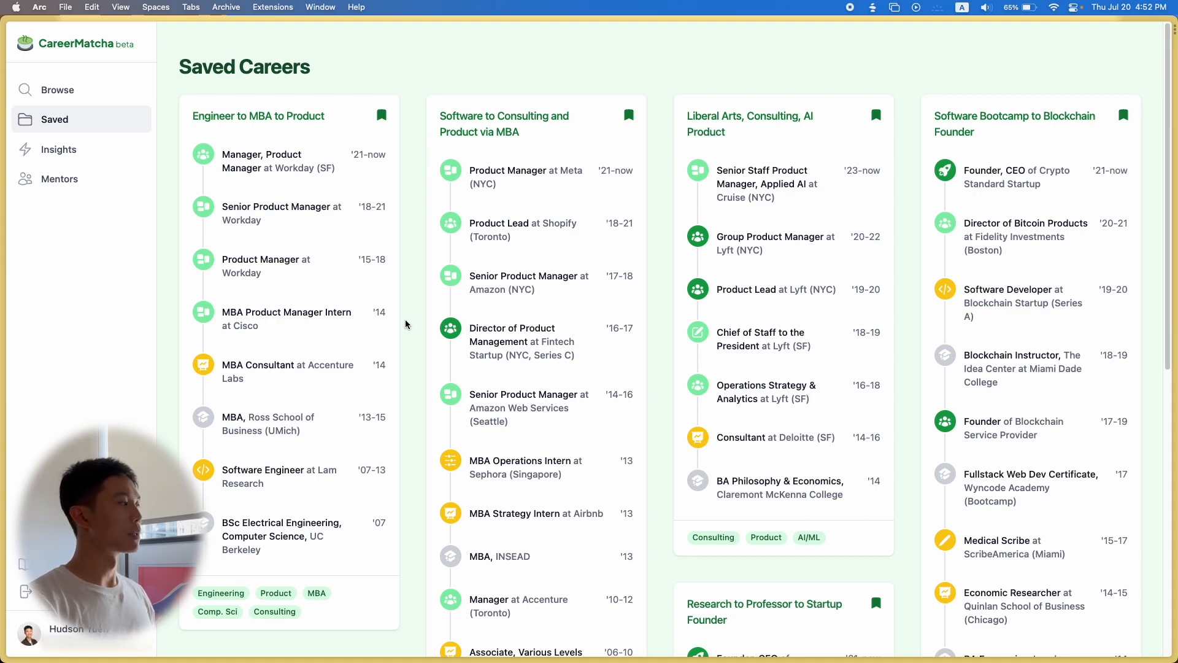
left_click(59, 149)
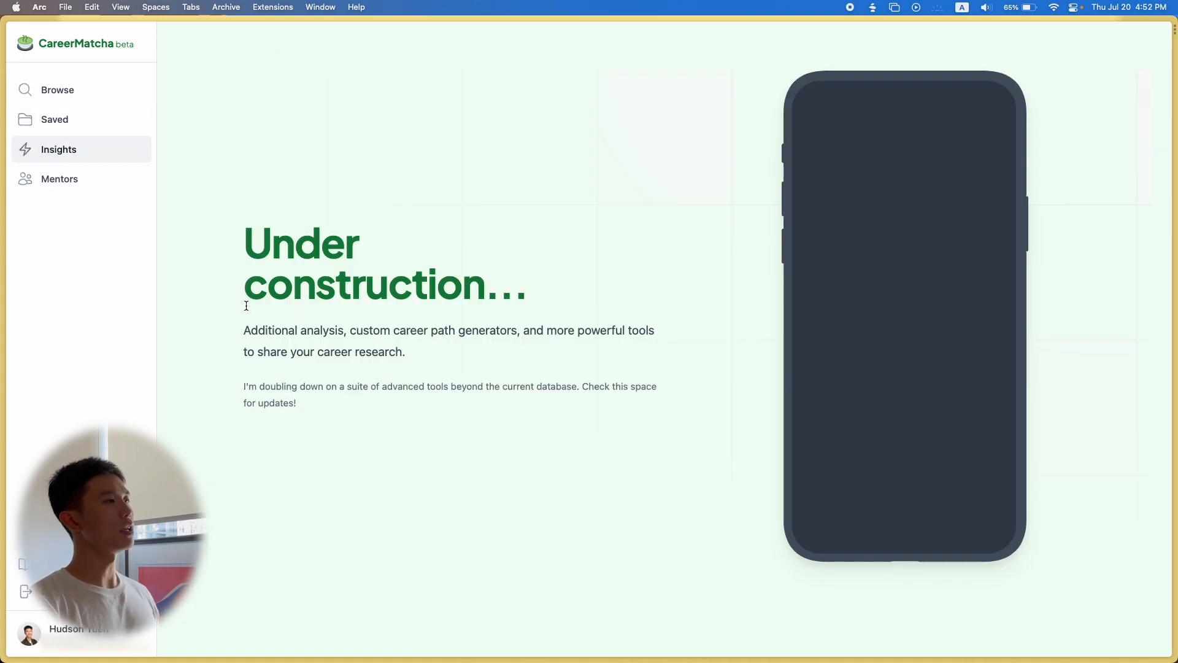
left_click(59, 179)
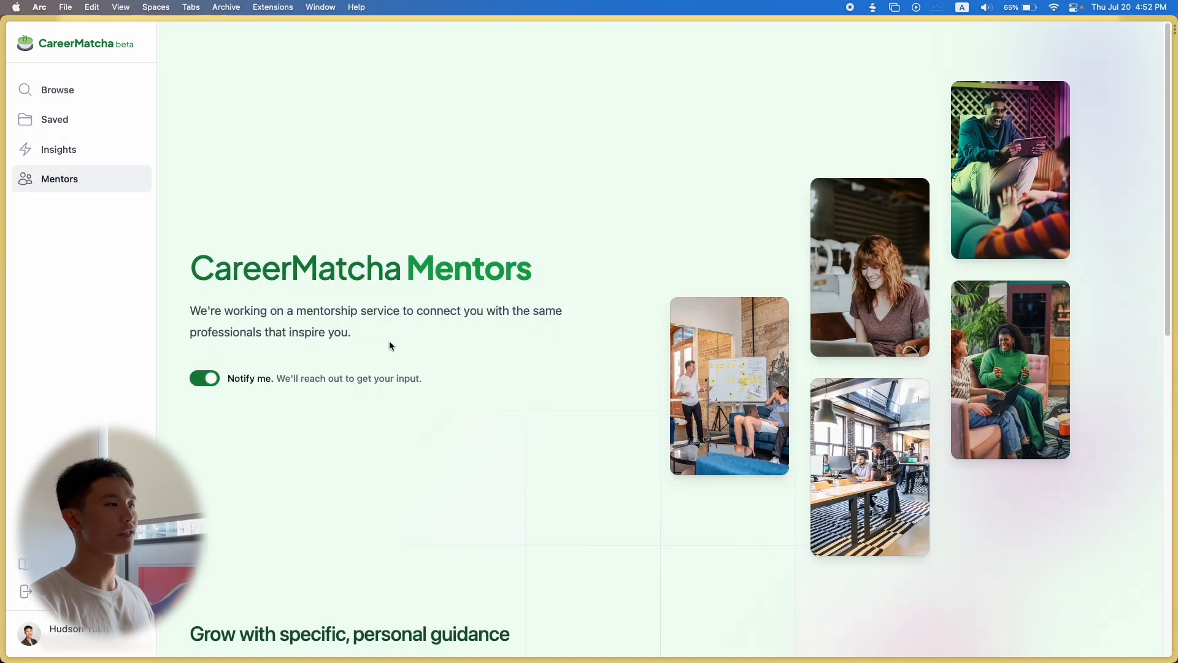
scroll("down", 3)
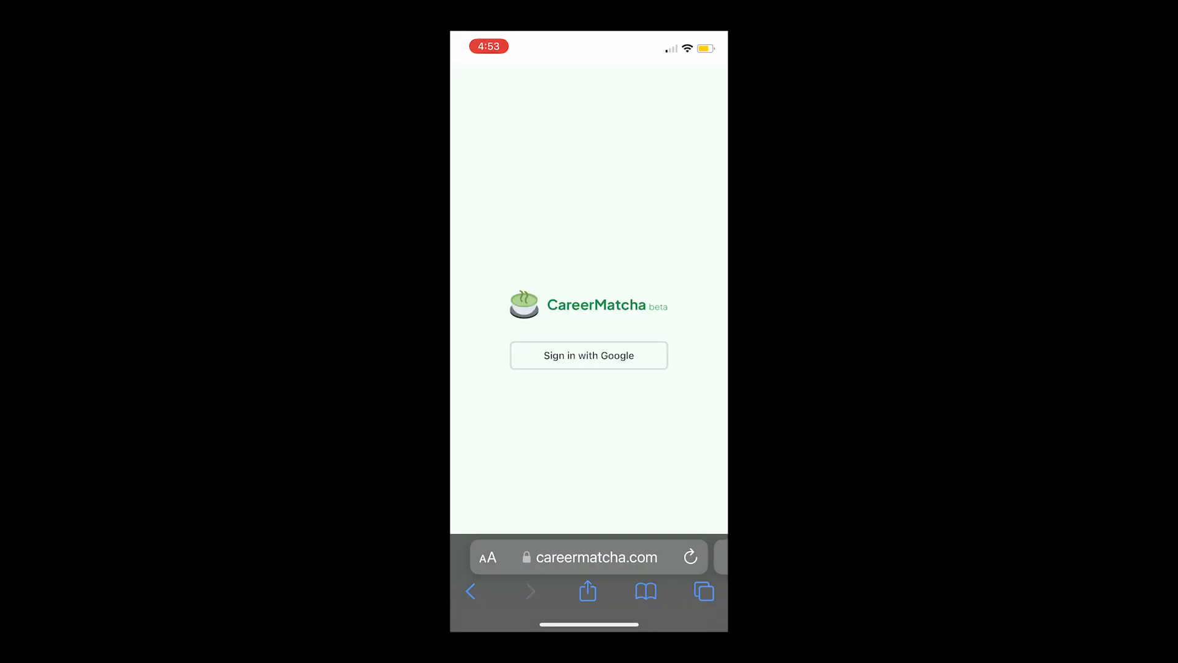
Sign in with Google on the mobile site and scroll the career paths
left_click(589, 356)
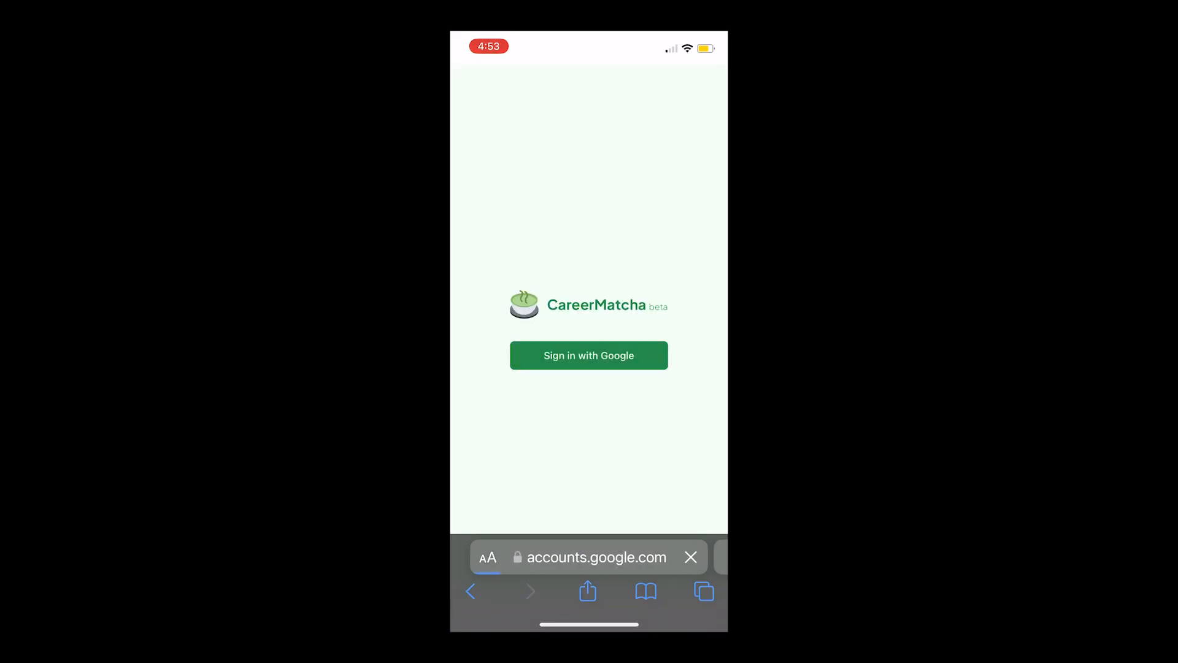
left_click(589, 356)
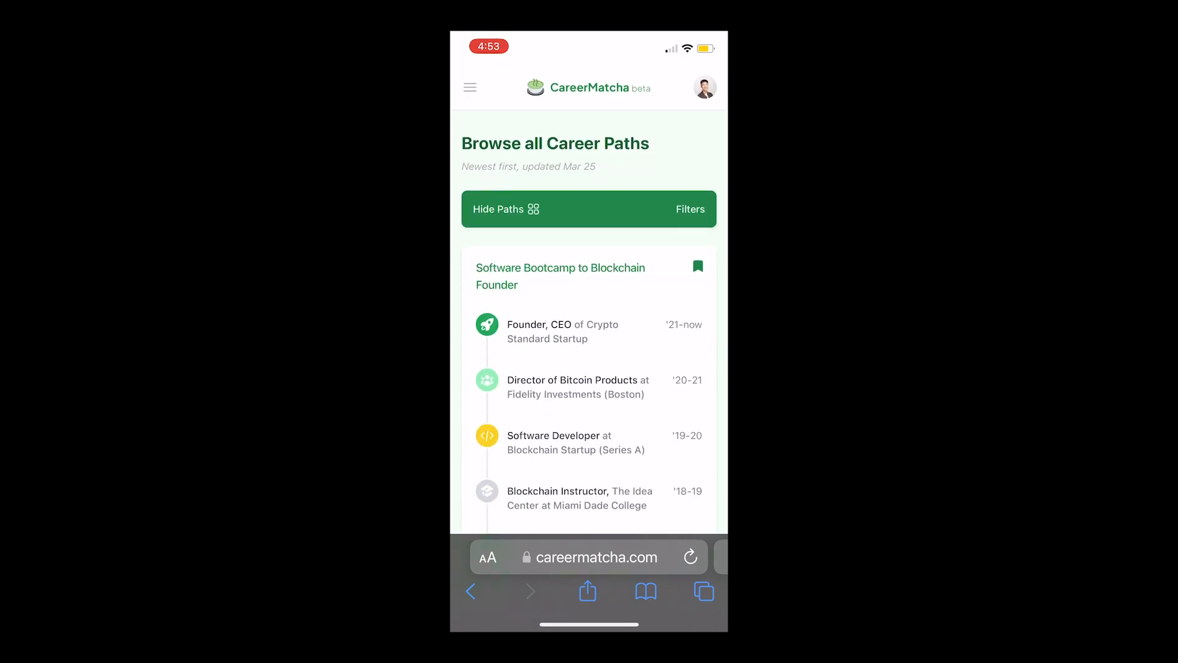
scroll("down", 3)
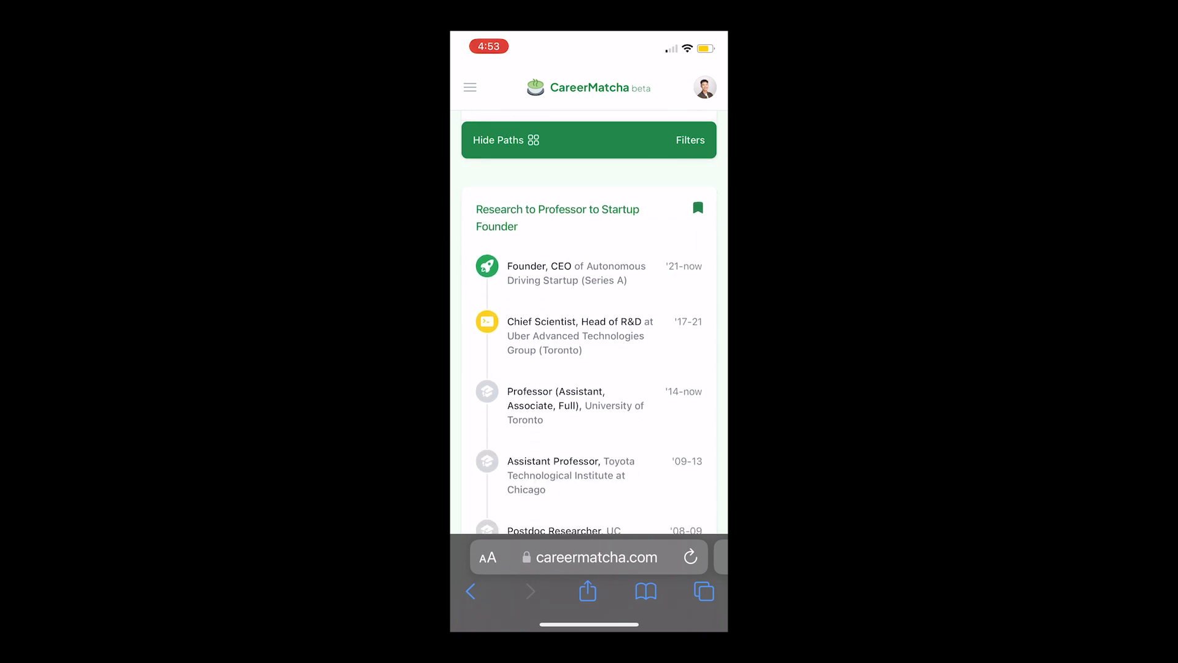
Filter the mobile paths to Software Engineering, Comp. Sci and Product
left_click(689, 140)
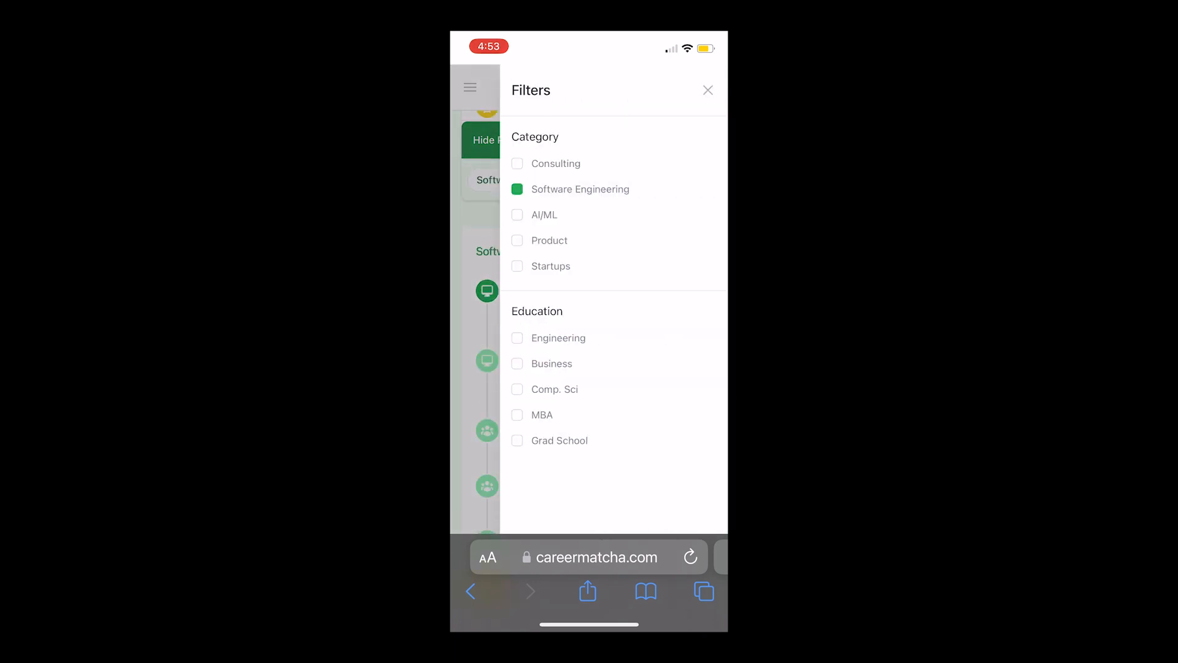
left_click(517, 189)
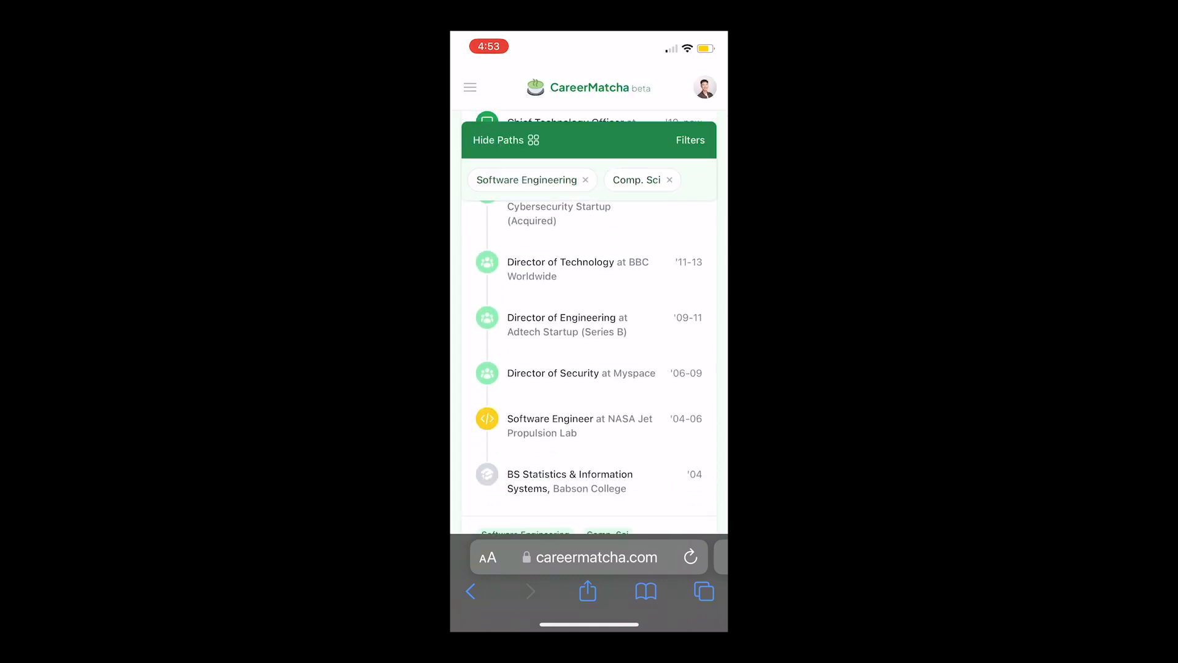
left_click(690, 140)
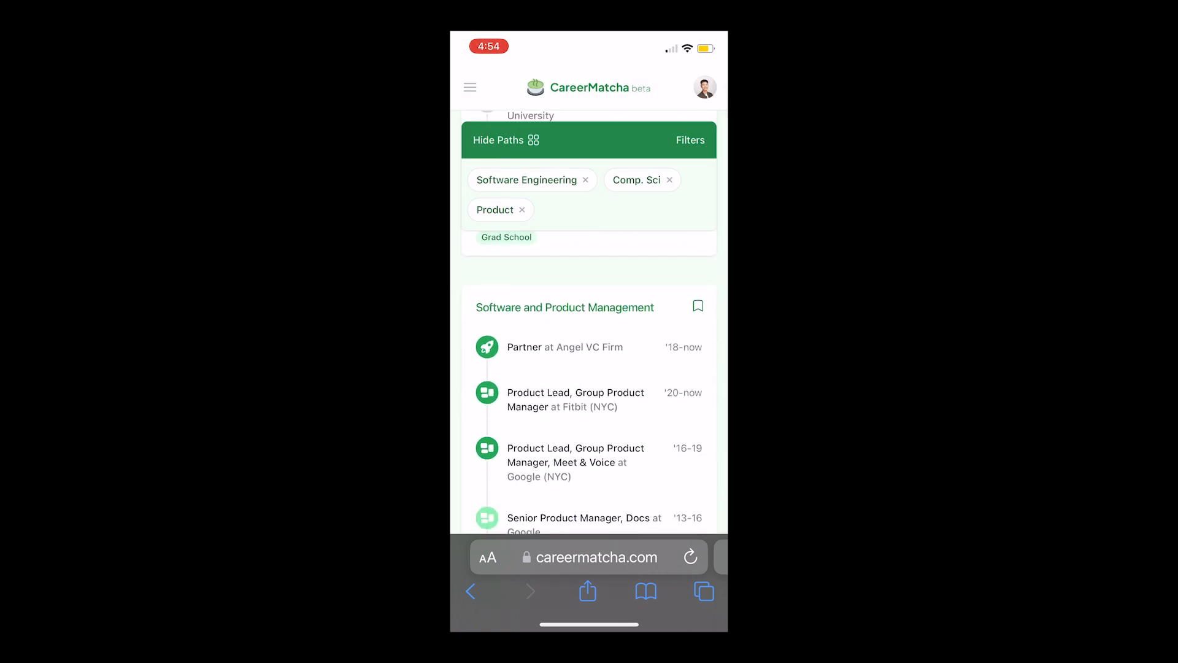
scroll("down", 3)
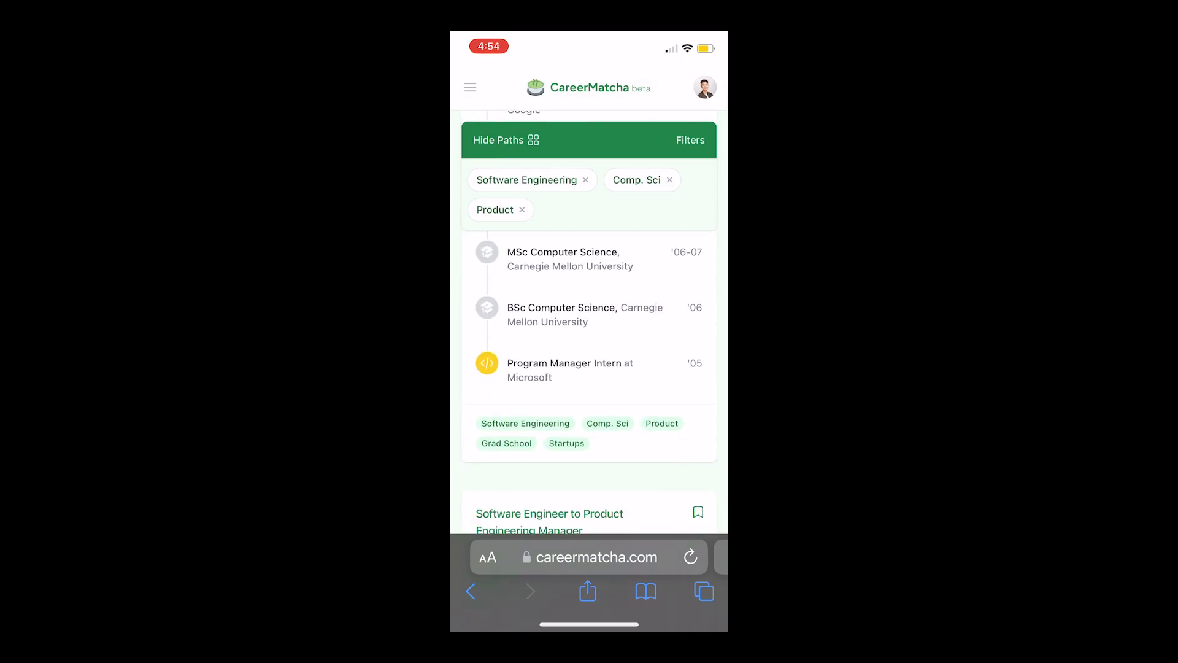
left_click(585, 179)
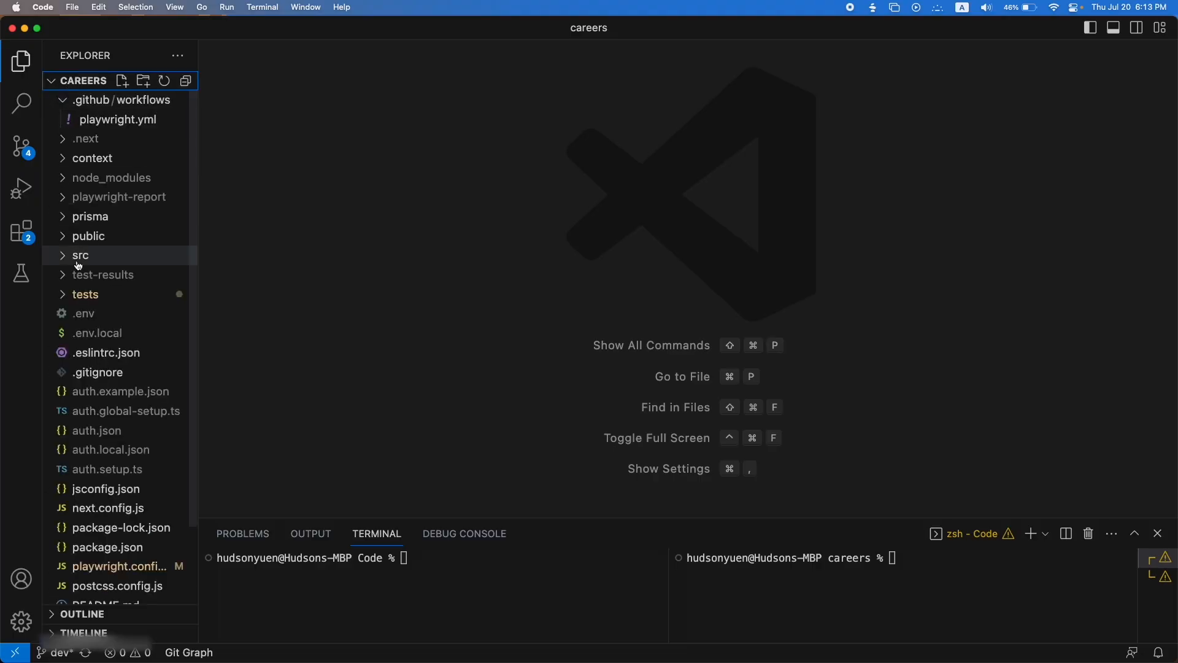
left_click(81, 255)
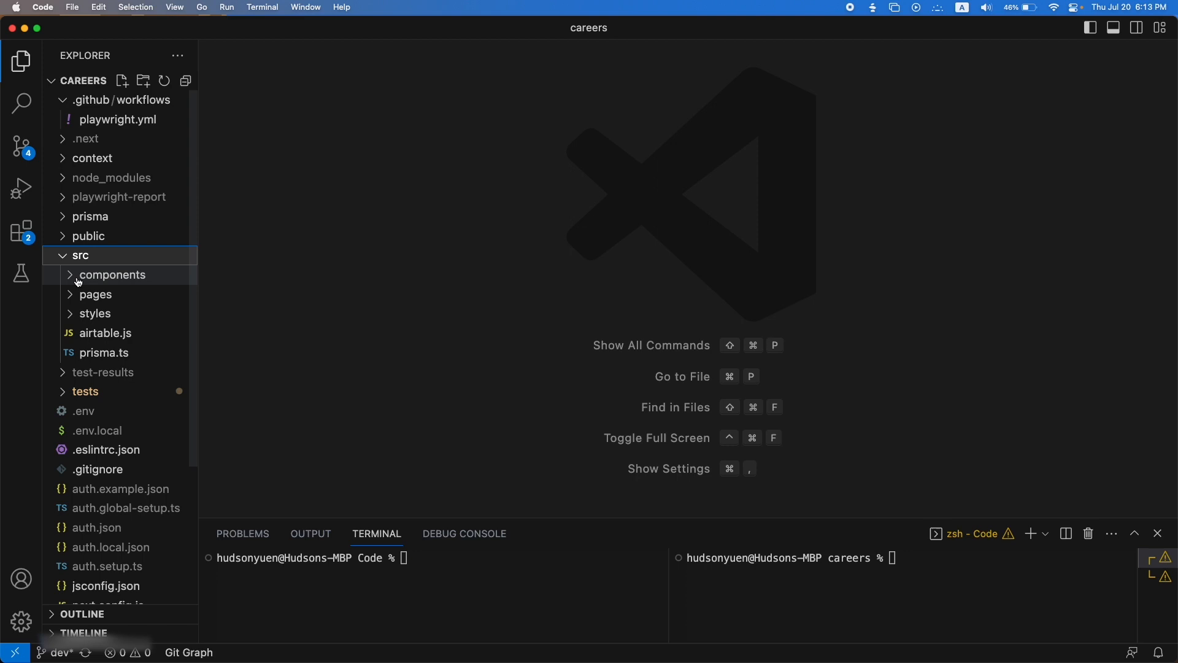
left_click(96, 294)
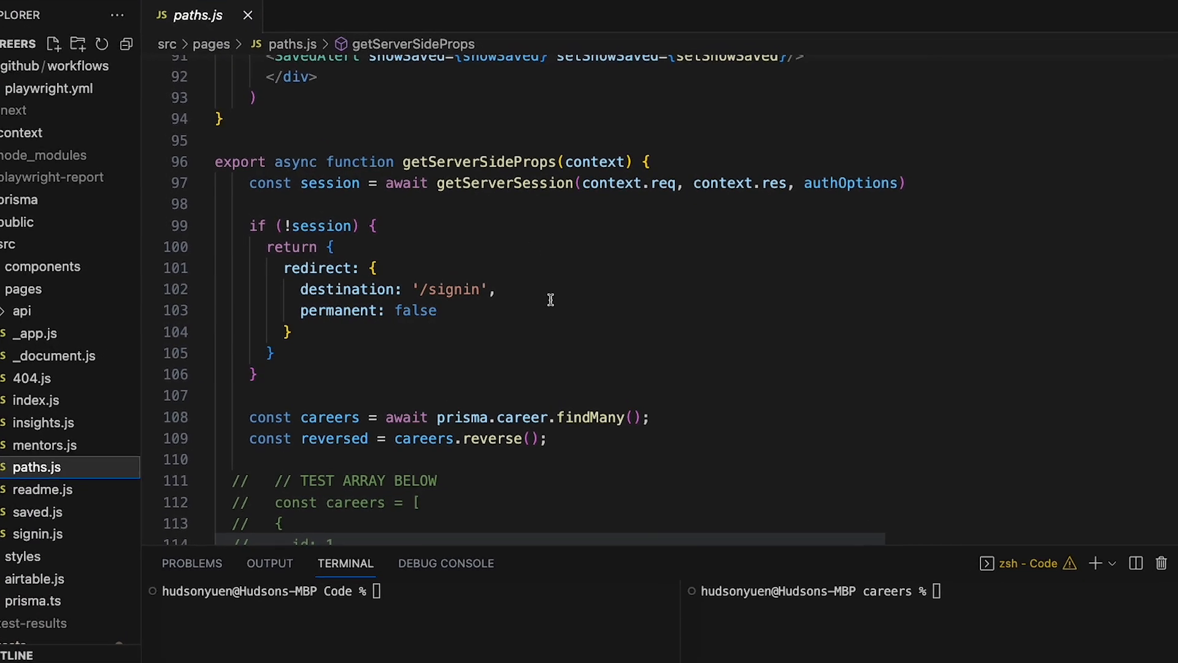
mouse_move(596, 334)
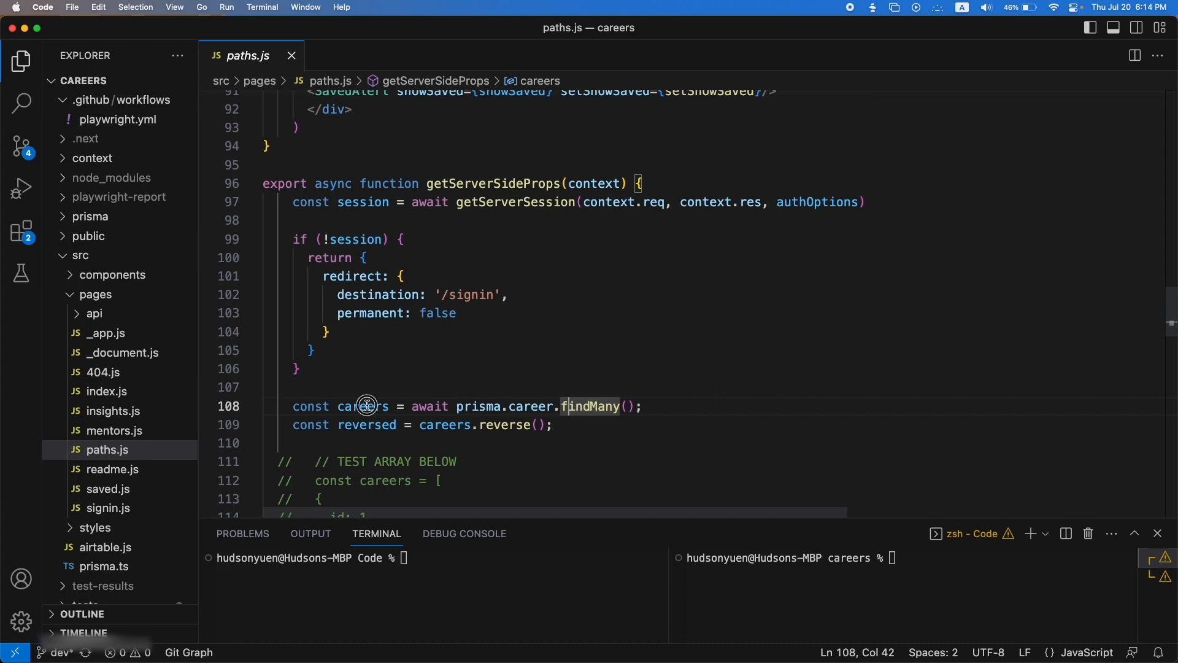
scroll("down", 3)
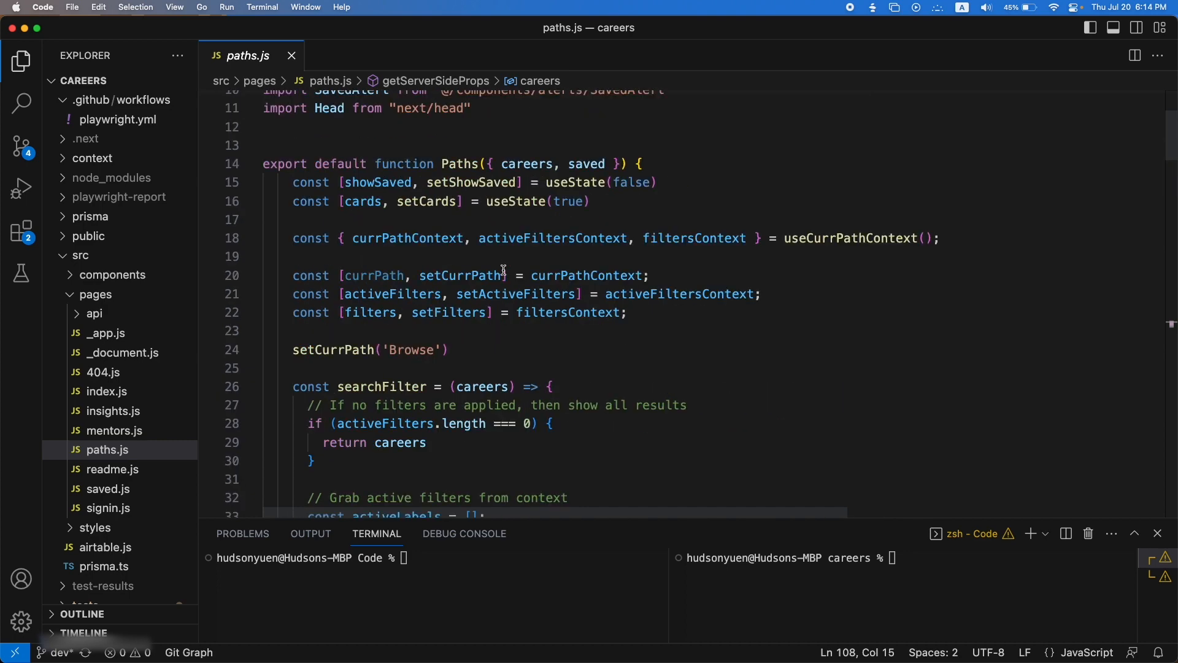
mouse_move(524, 164)
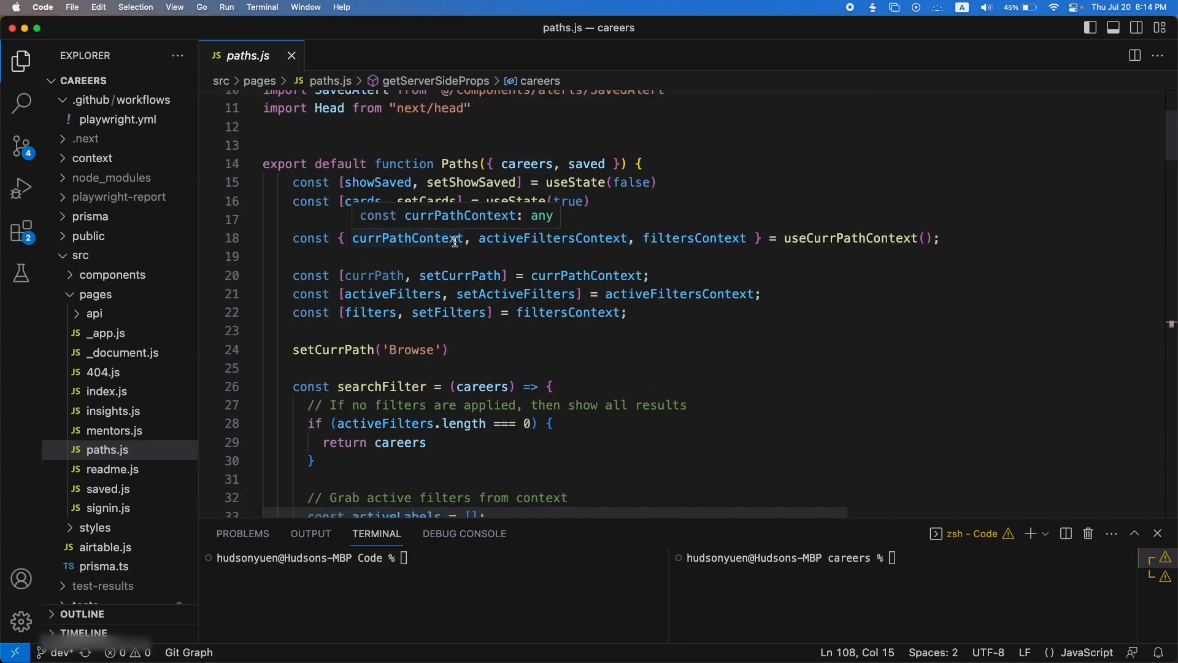
scroll("down", 3)
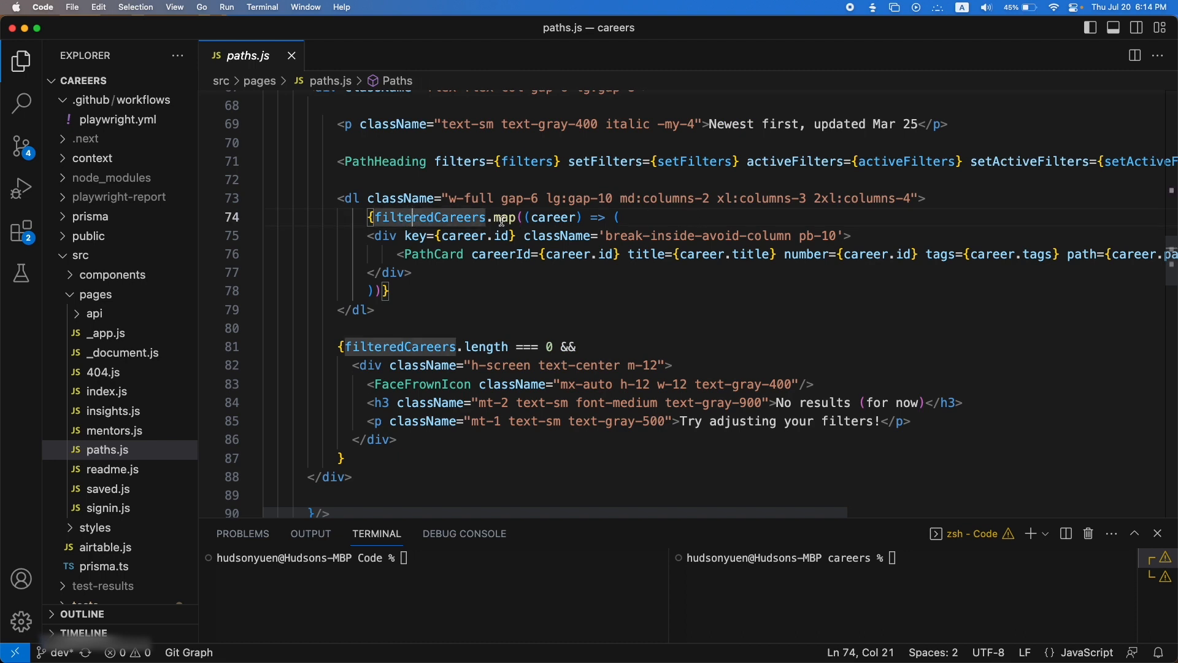
mouse_move(509, 292)
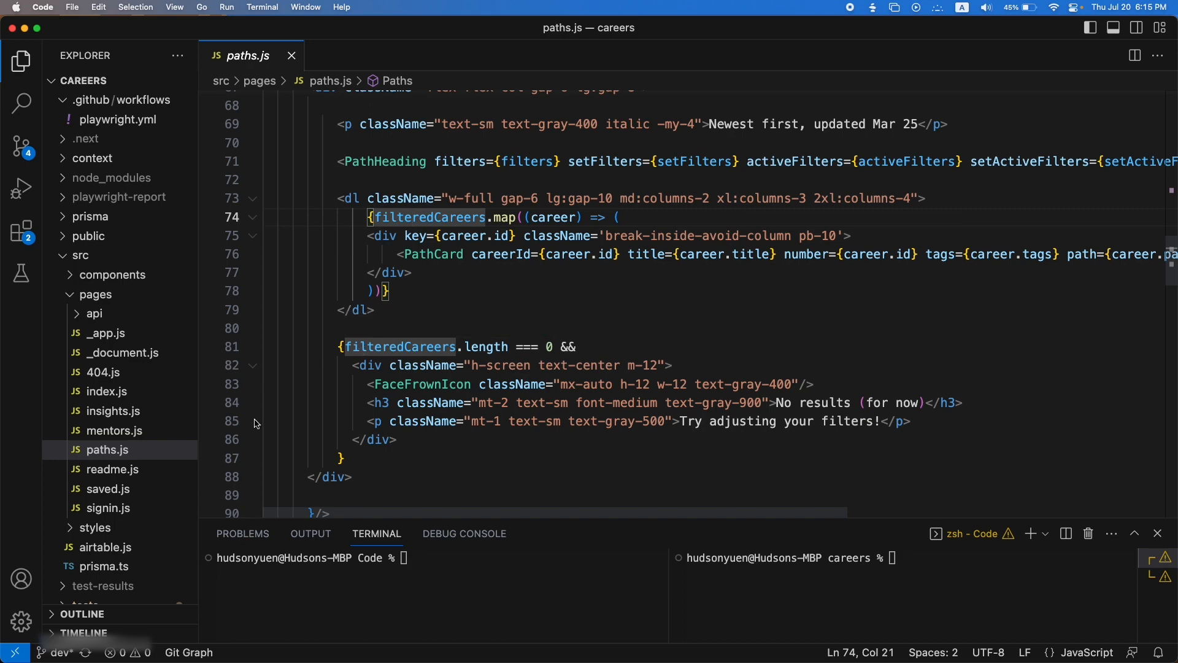
mouse_move(508, 320)
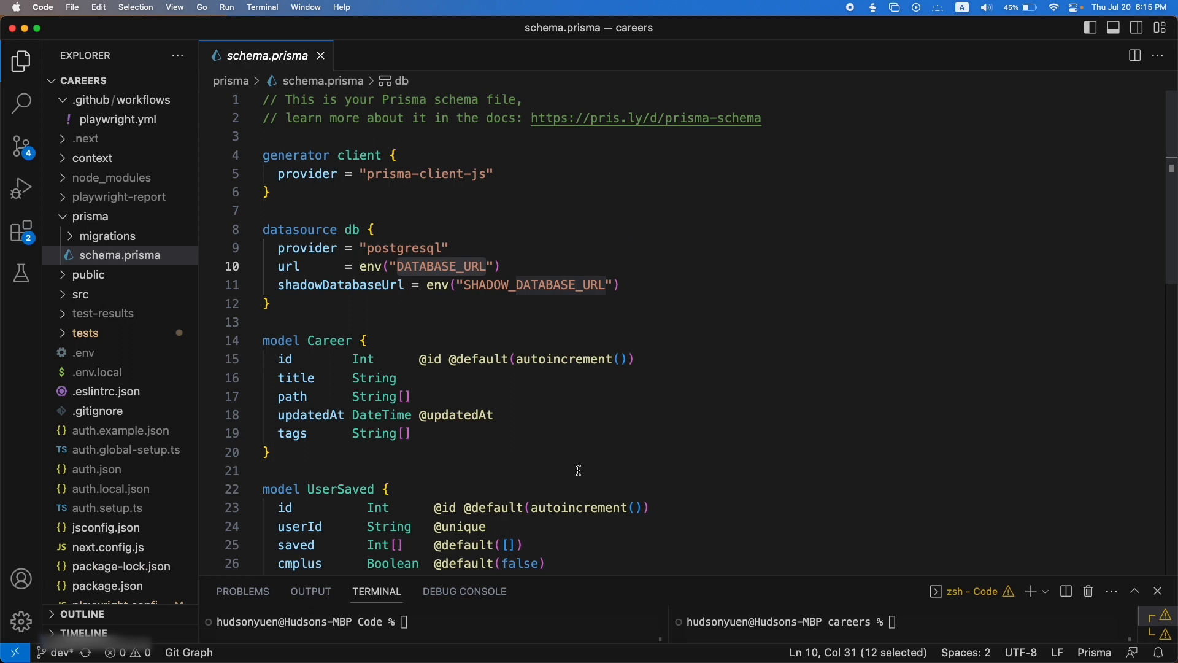
mouse_move(714, 488)
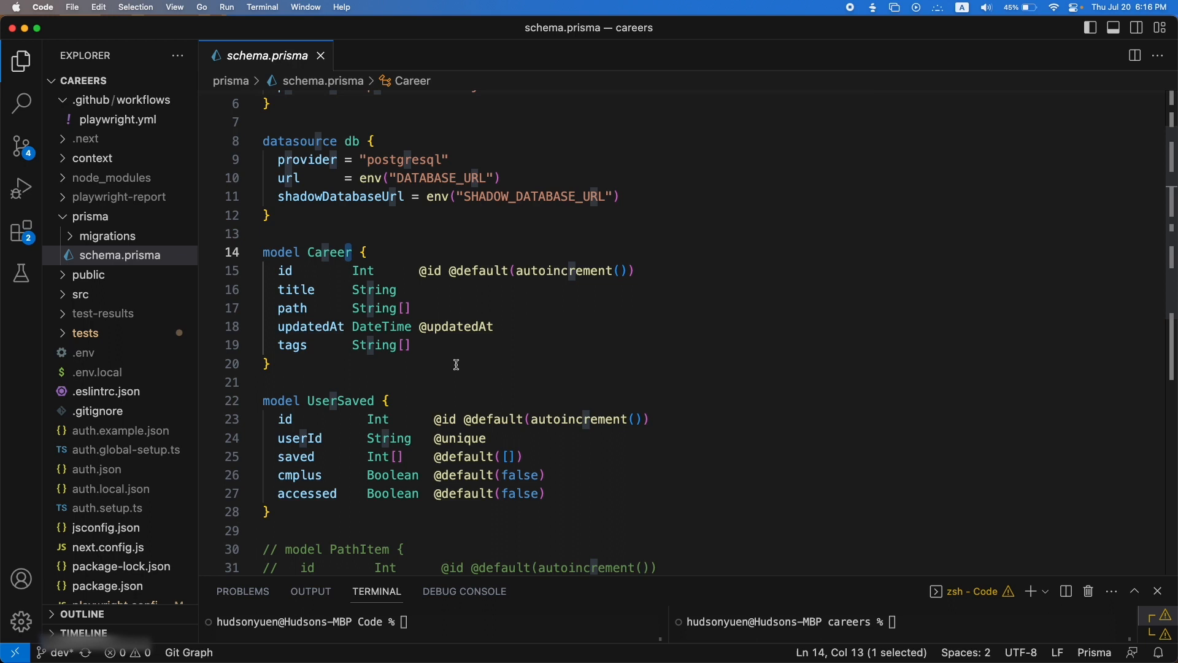
Review the Career and UserSaved models in prisma/schema.prisma
left_click(273, 363)
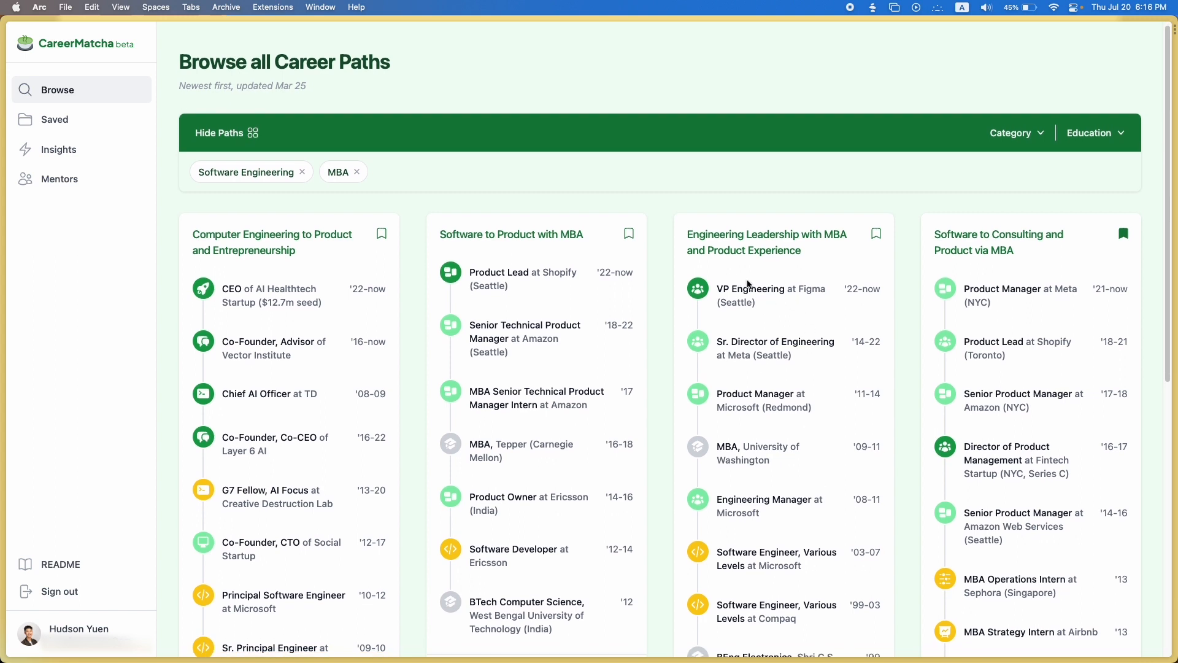
Switch to the running CareerMatcha app before opening PathCard.js
key("cmd+tab")
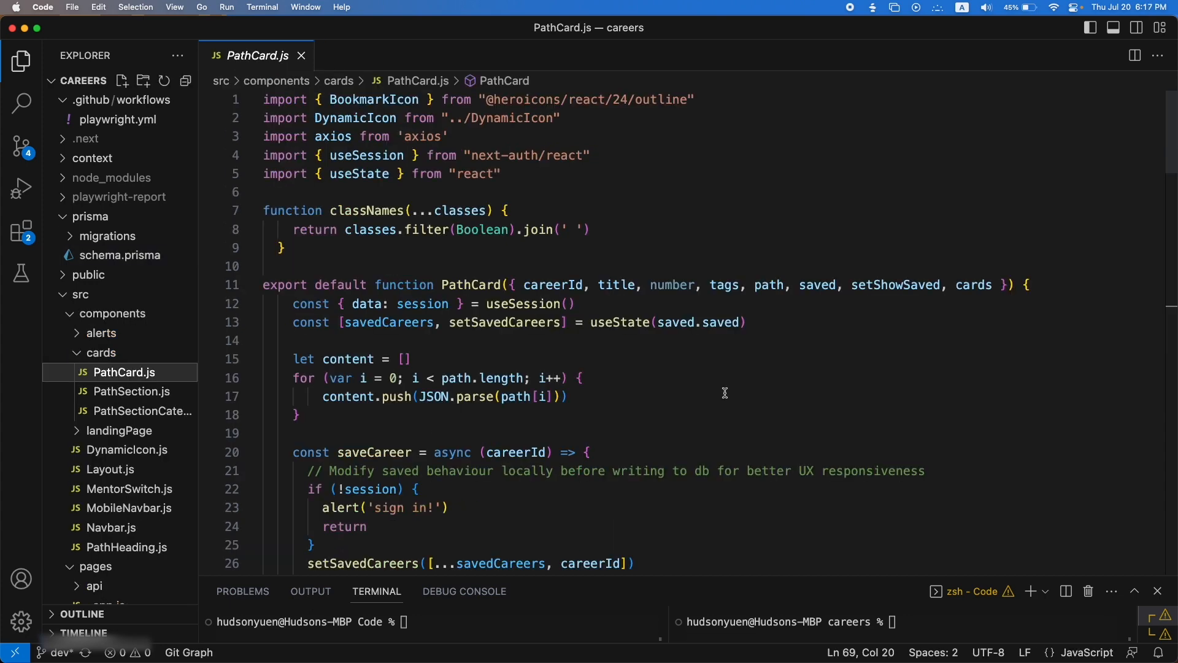
Bookmark a card, view Saved, then open pages/api/saveCareer.js beside PathCard.js in VS Code
scroll("down", 3)
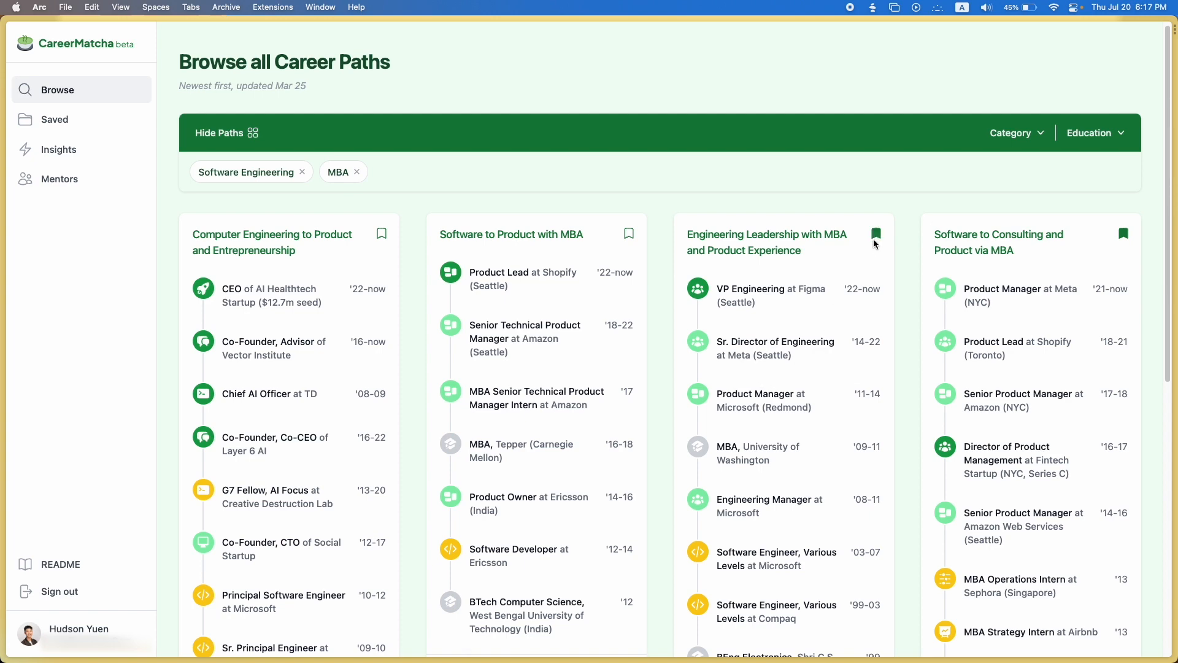
left_click(876, 234)
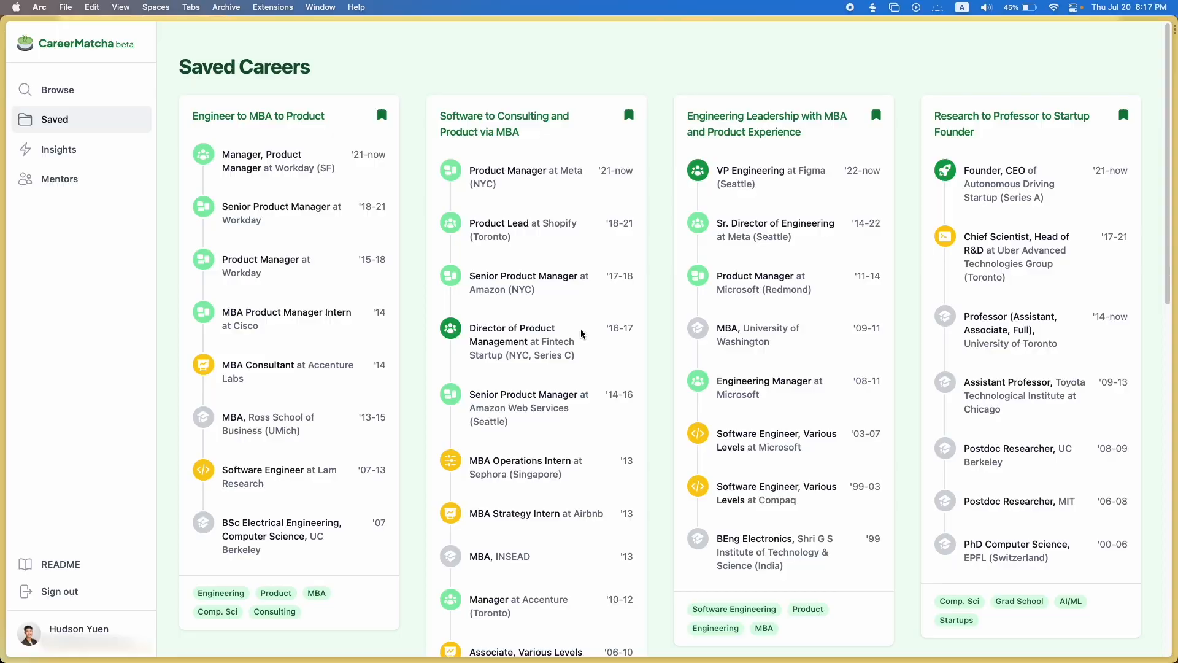
key("cmd+tab")
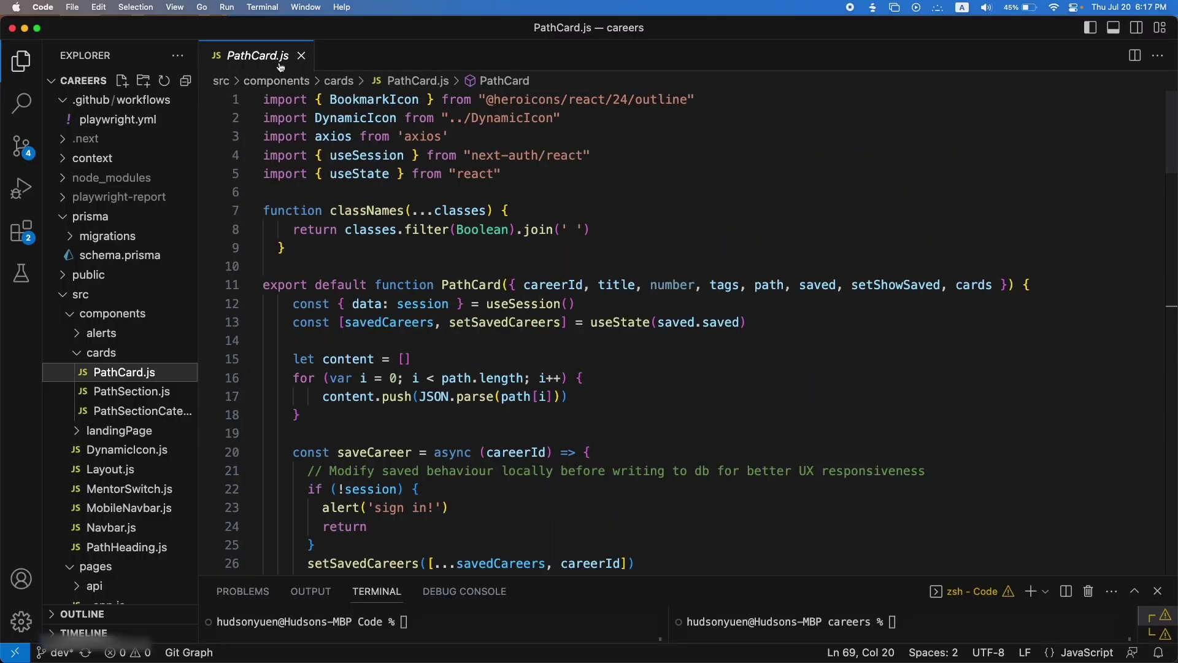
left_click(101, 501)
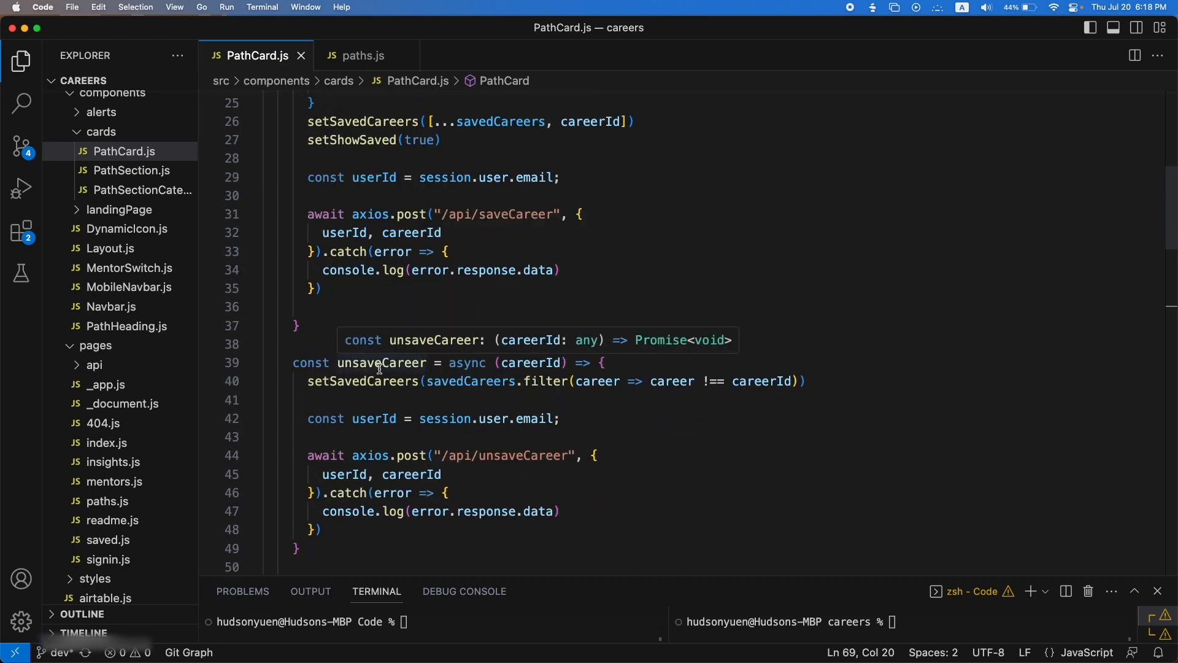
Review saveCareer.js where careerId is pushed onto the UserSaved record, then close the file
scroll("down", 3)
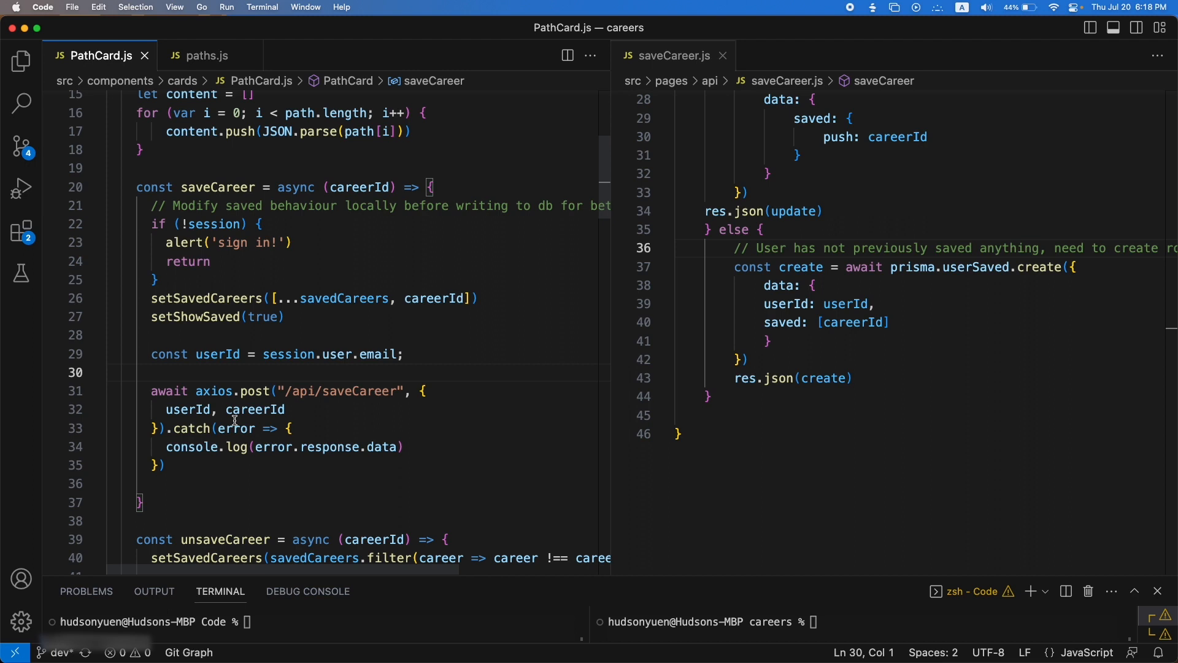
mouse_move(318, 412)
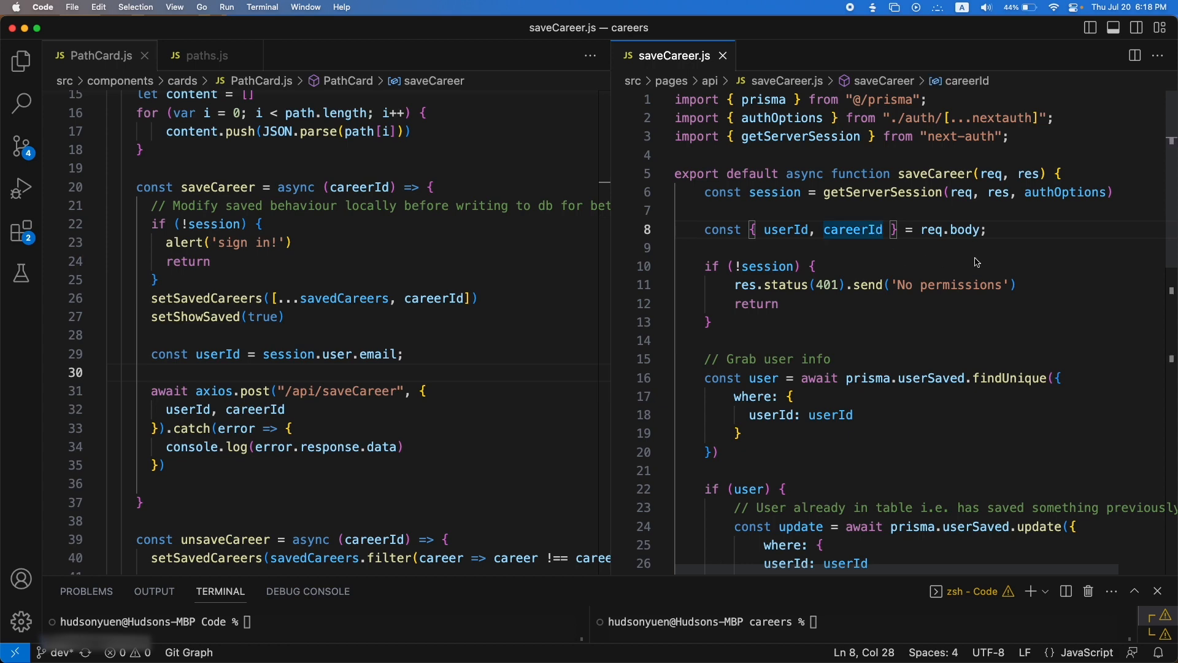
scroll("down", 3)
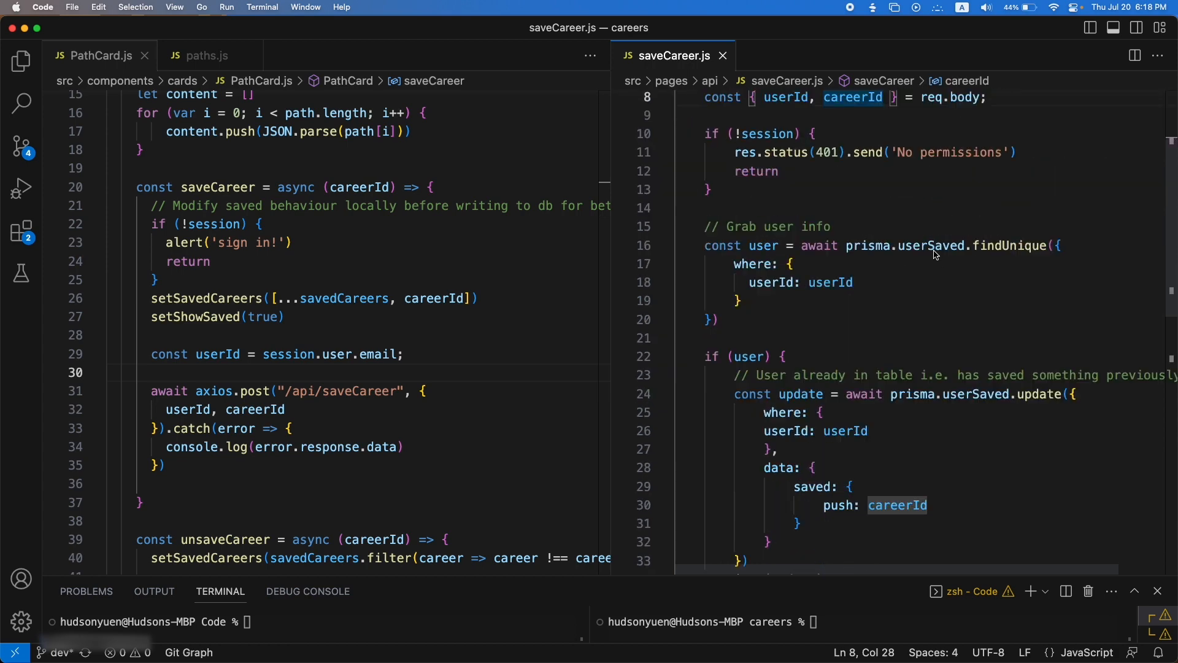
scroll("down", 3)
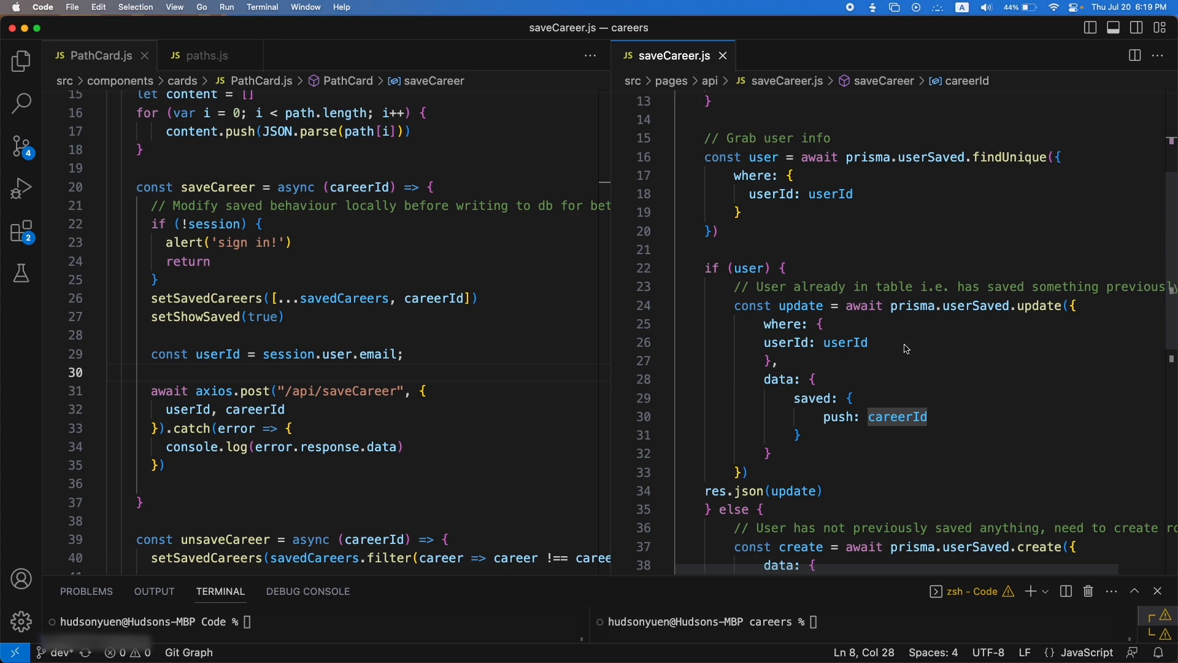
scroll("down", 3)
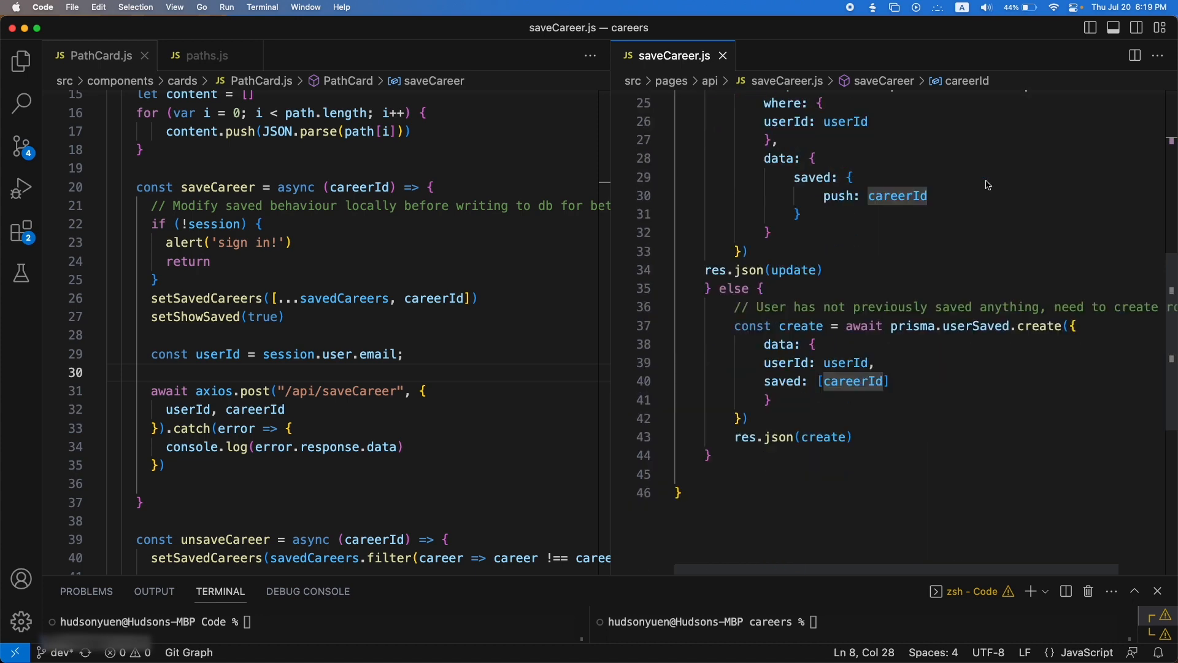
scroll("down", 3)
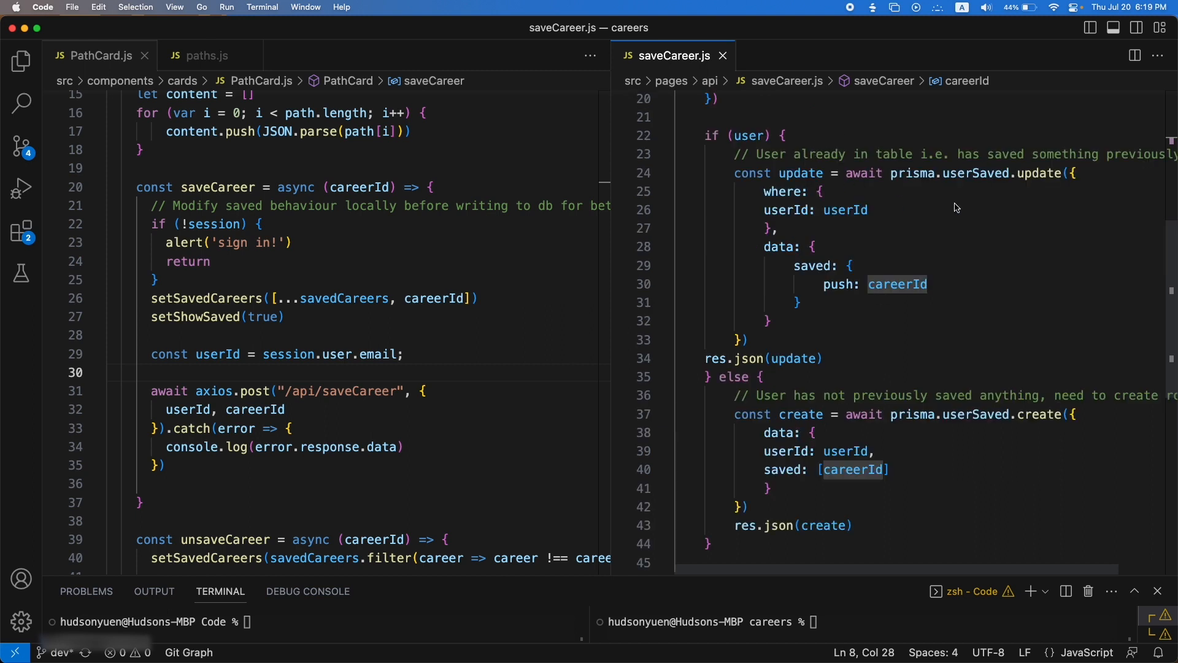
mouse_move(891, 304)
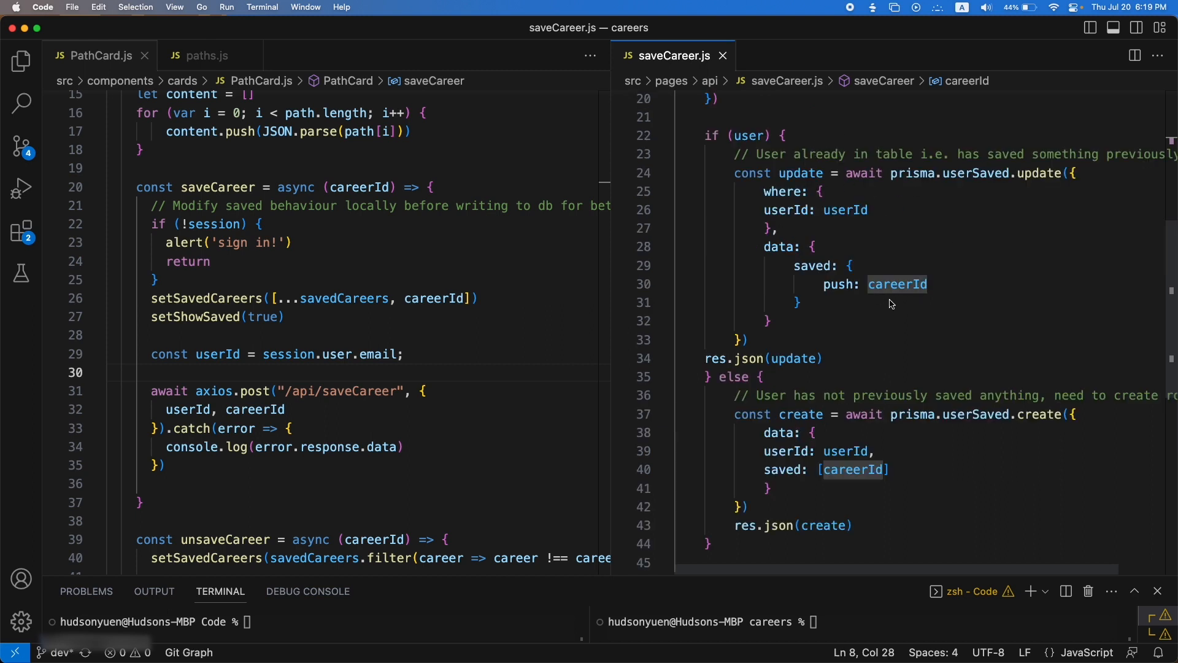
left_click(897, 298)
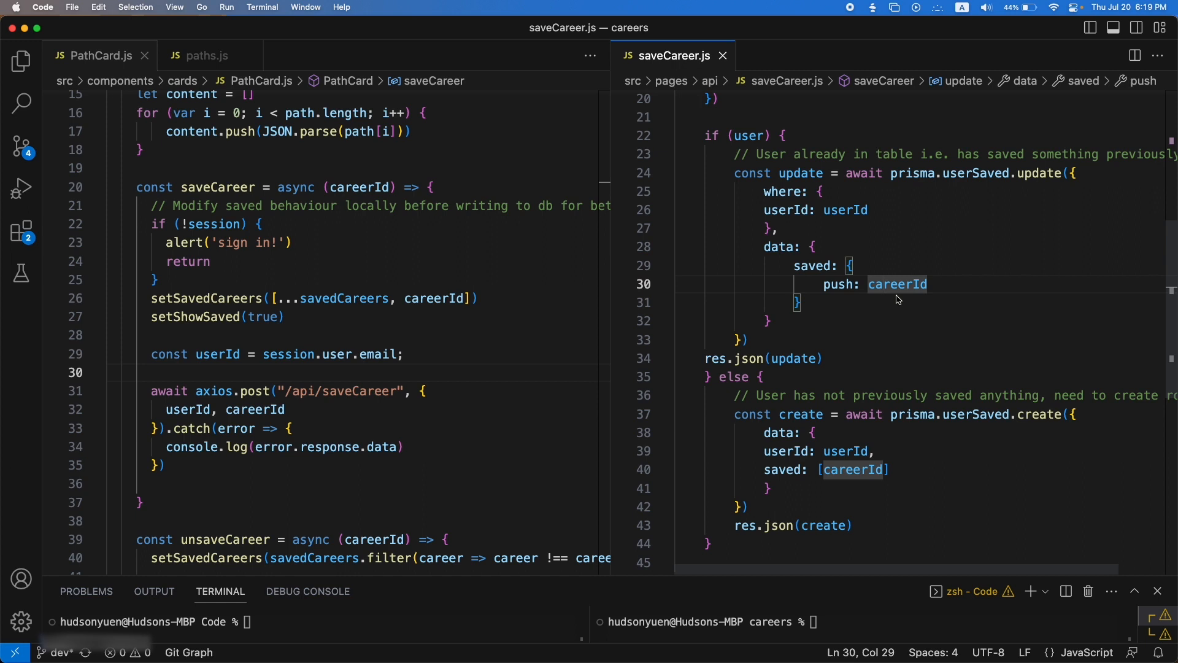
mouse_move(924, 431)
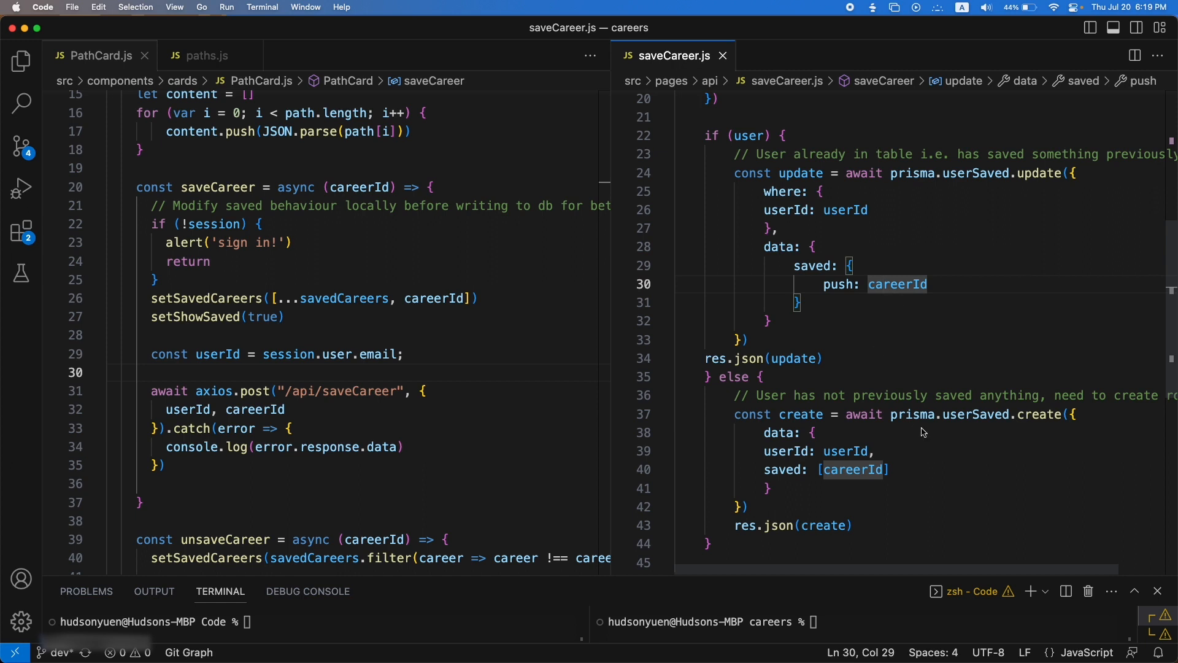
mouse_move(944, 466)
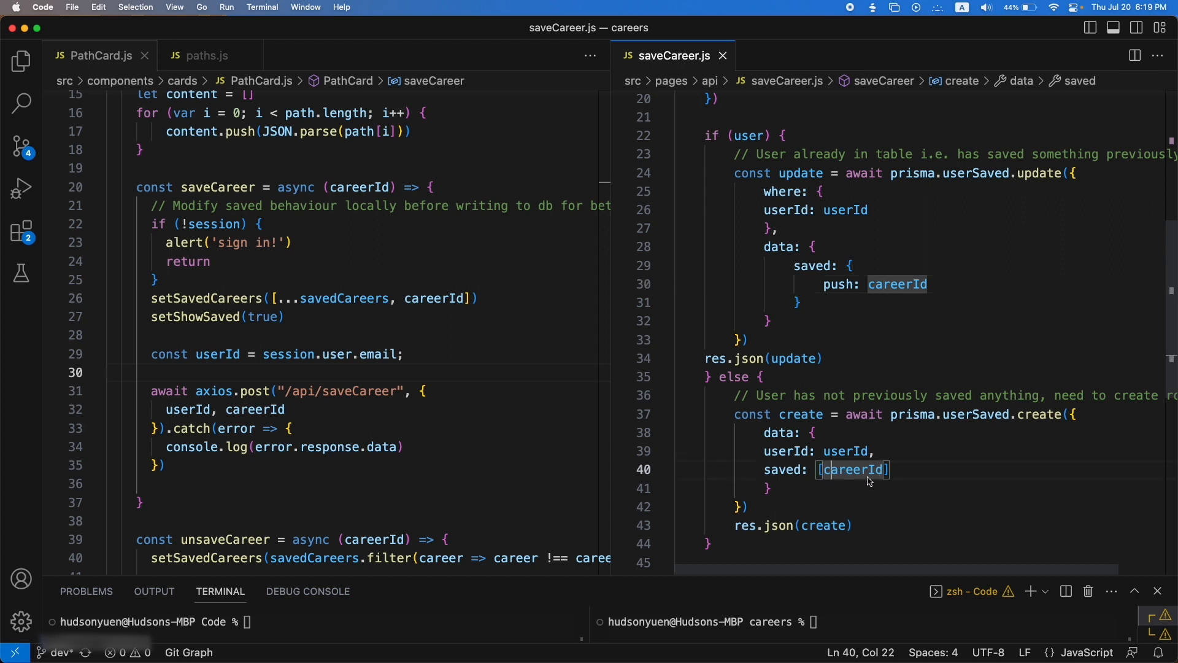
mouse_move(869, 476)
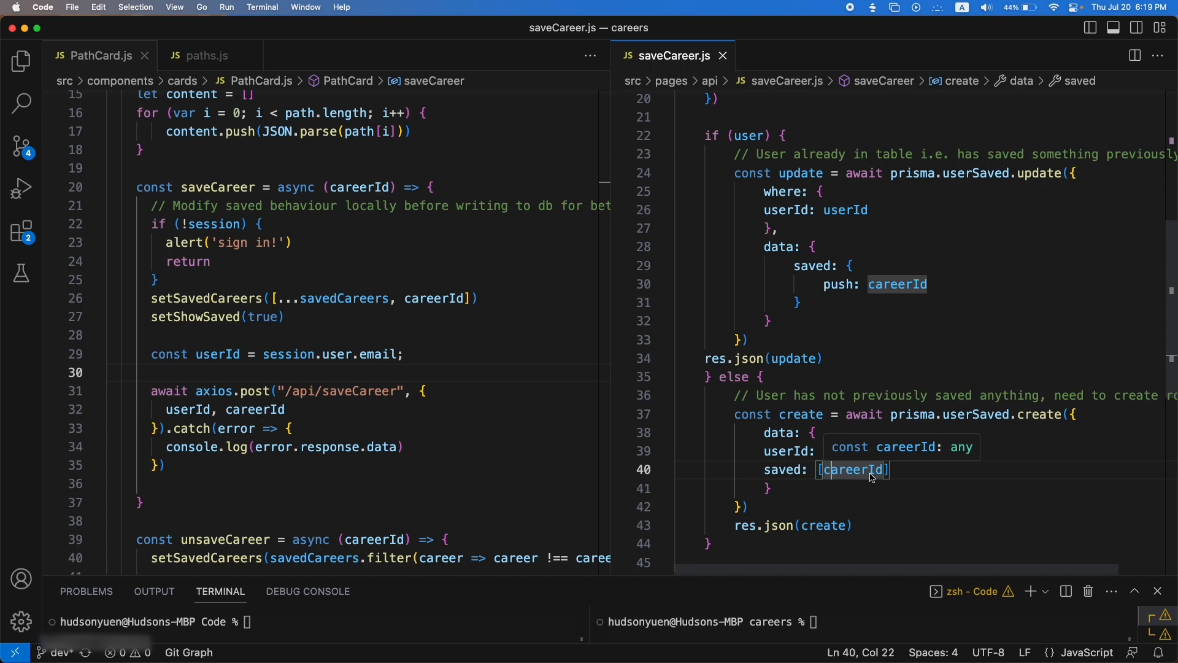
left_click(724, 55)
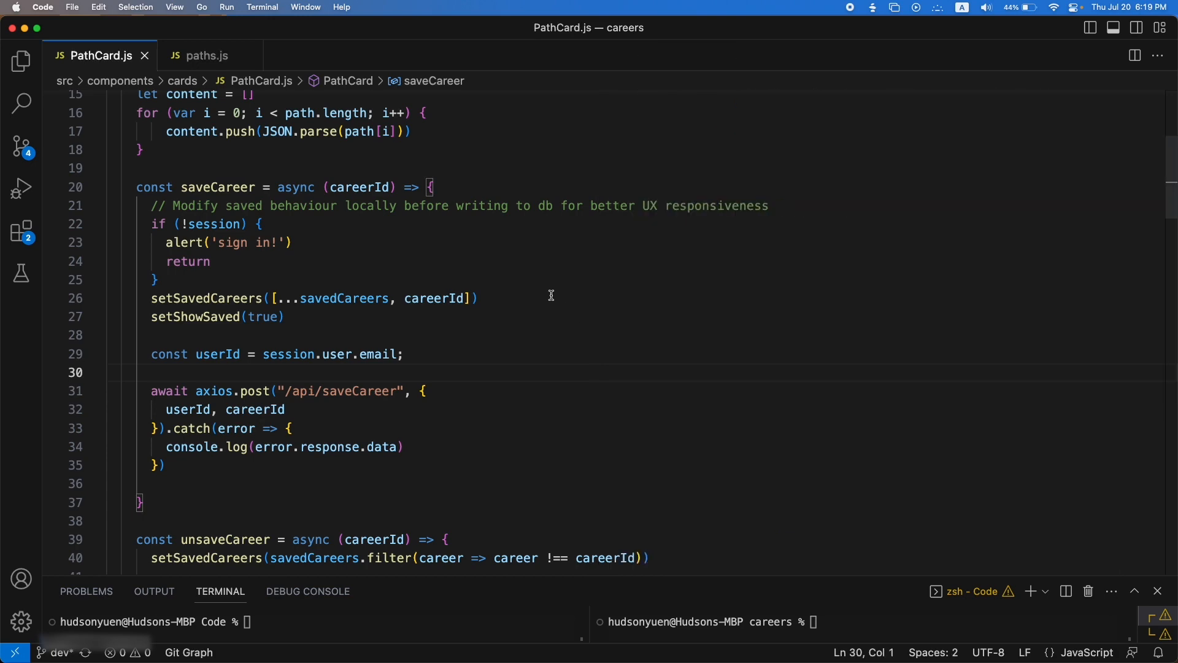
Return to Browse in CareerMatcha and filter paths to Software Engineering and Comp. Sci
left_click(17, 61)
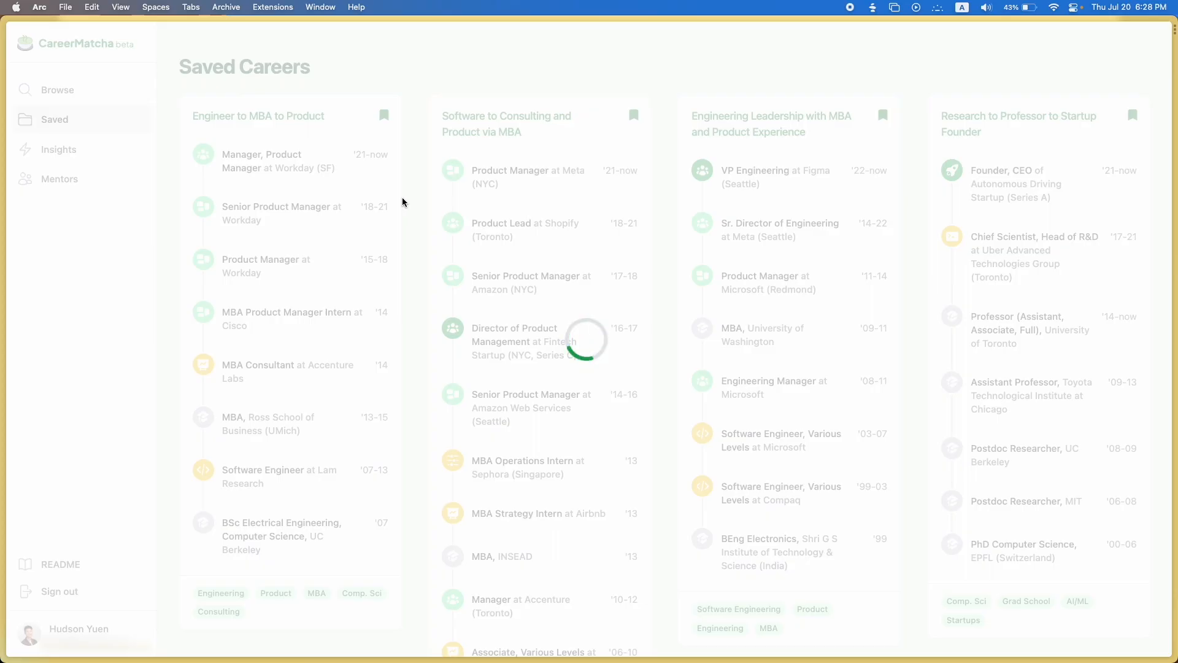
left_click(57, 89)
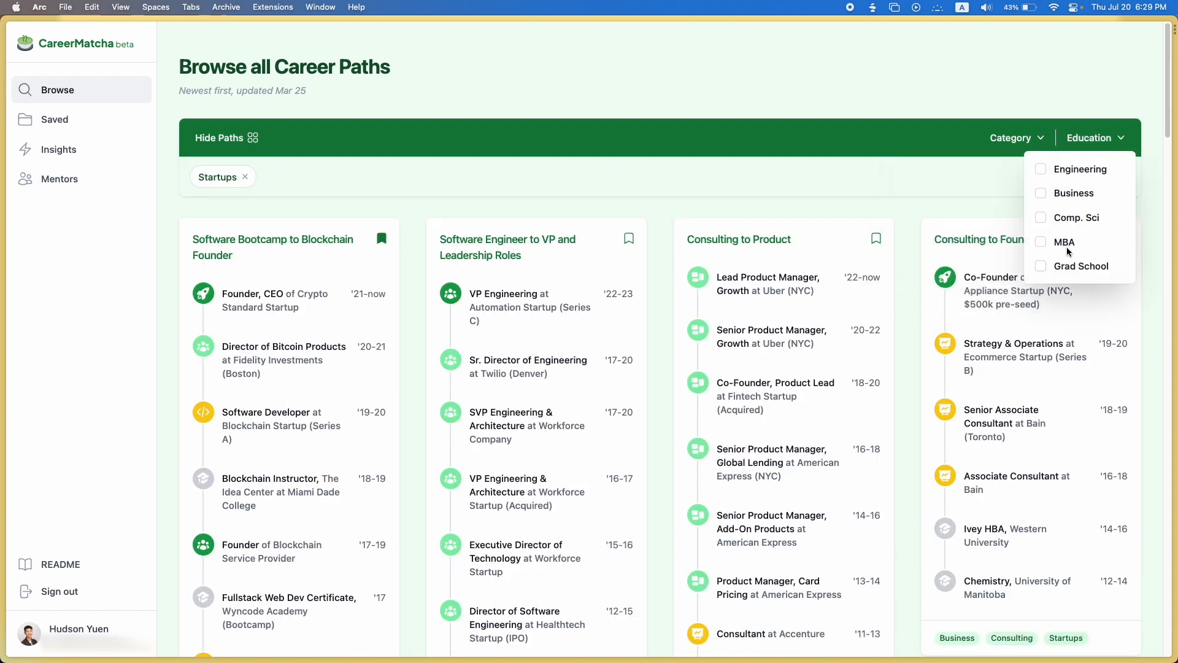
left_click(1041, 242)
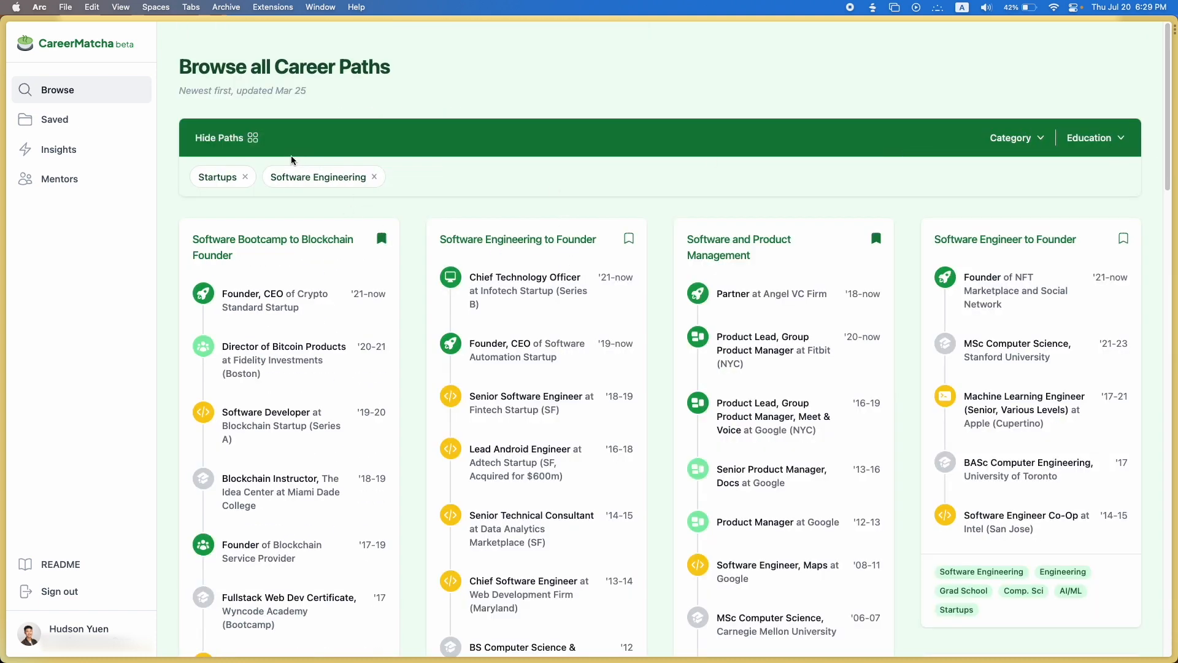
mouse_move(345, 203)
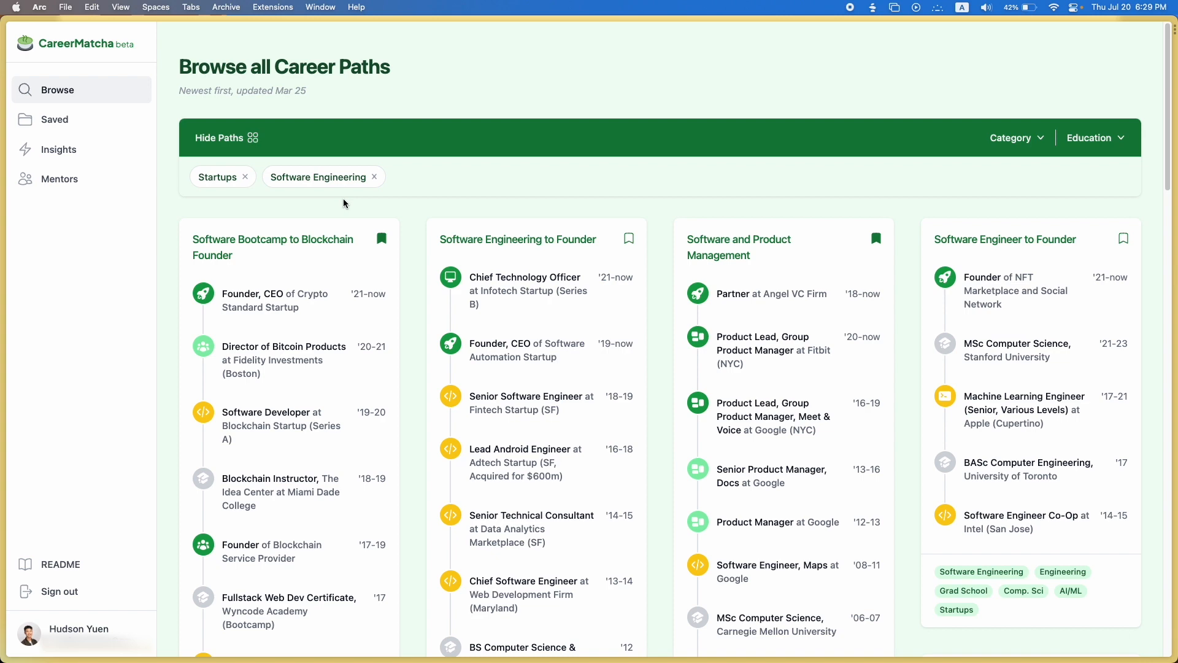
left_click(1095, 138)
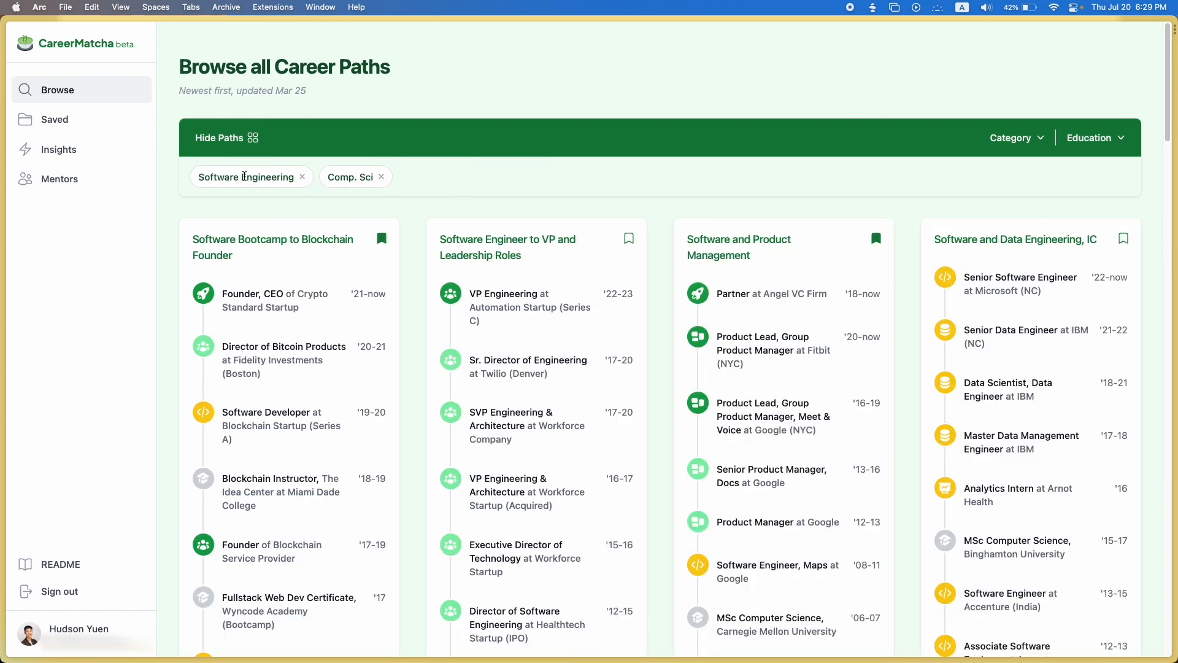
scroll("down", 3)
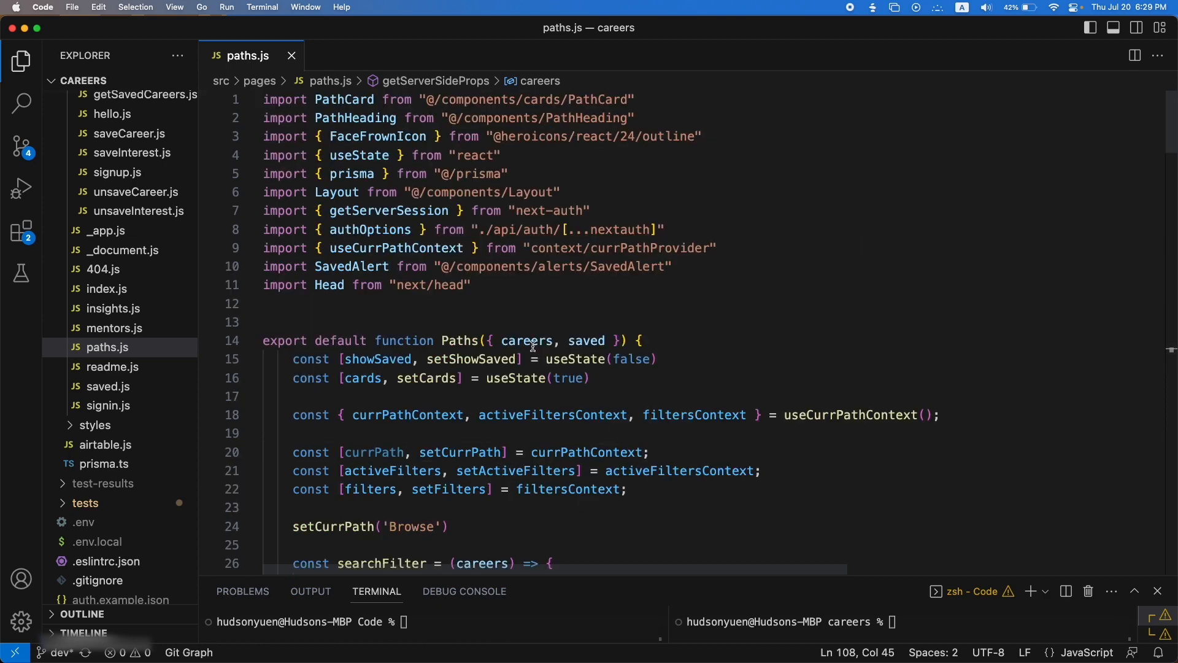
Scroll paths.js down to the searchFilter function that keeps careers matching all active labels
scroll("down", 3)
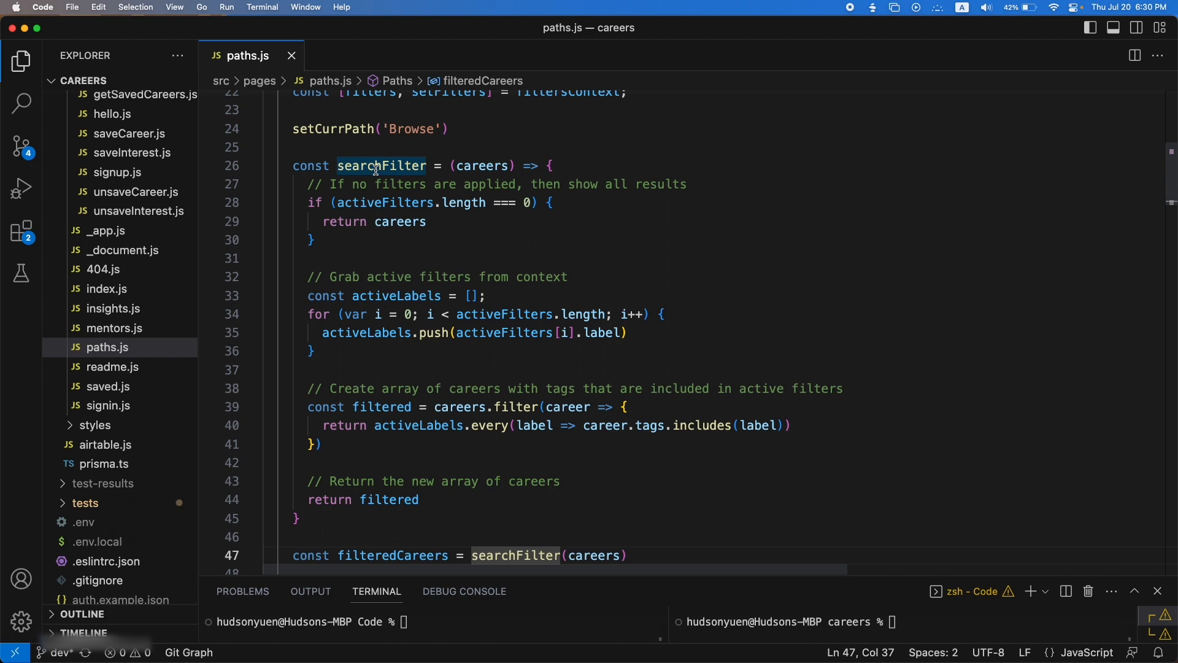
scroll("down", 3)
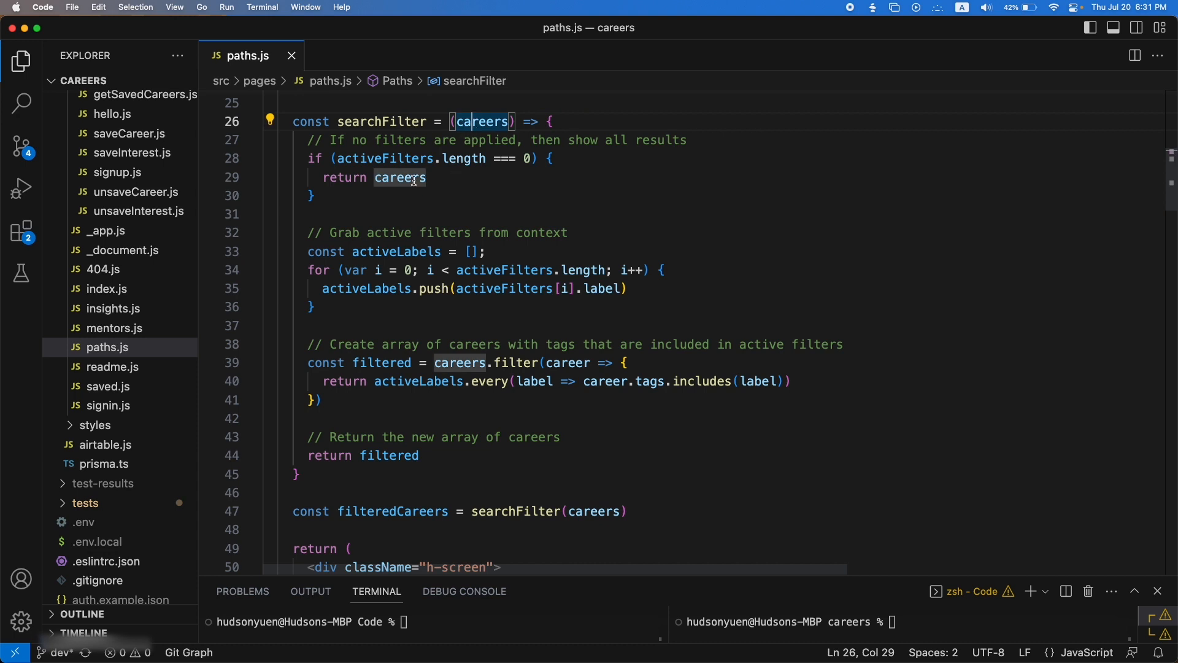
mouse_move(513, 186)
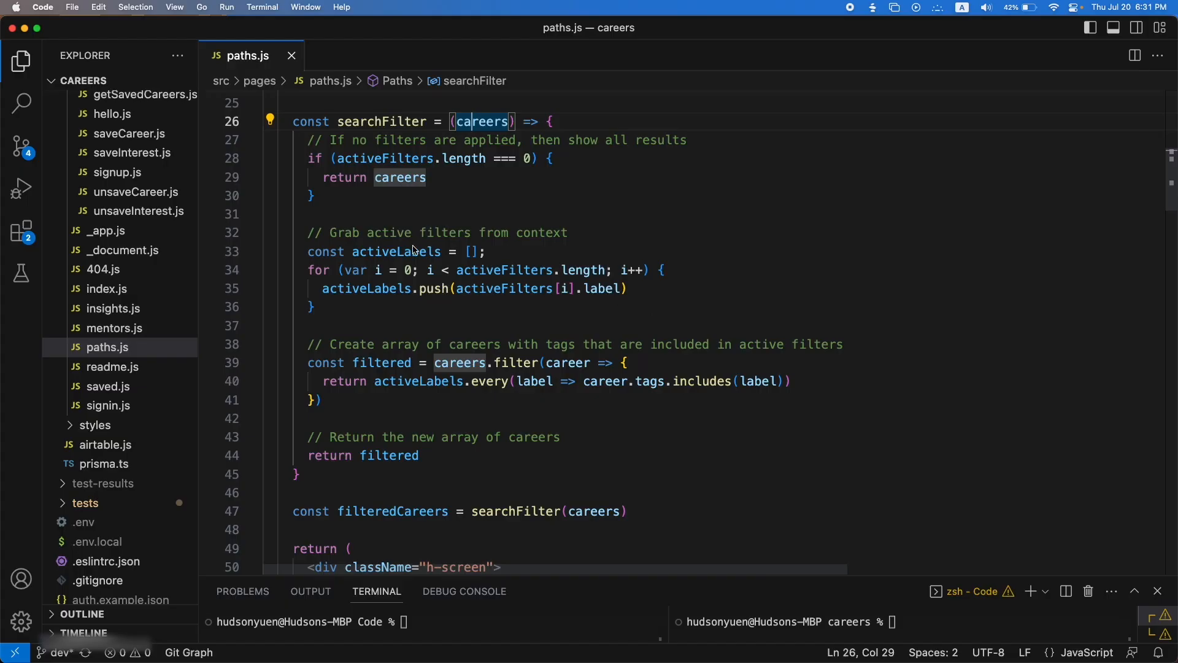
mouse_move(427, 259)
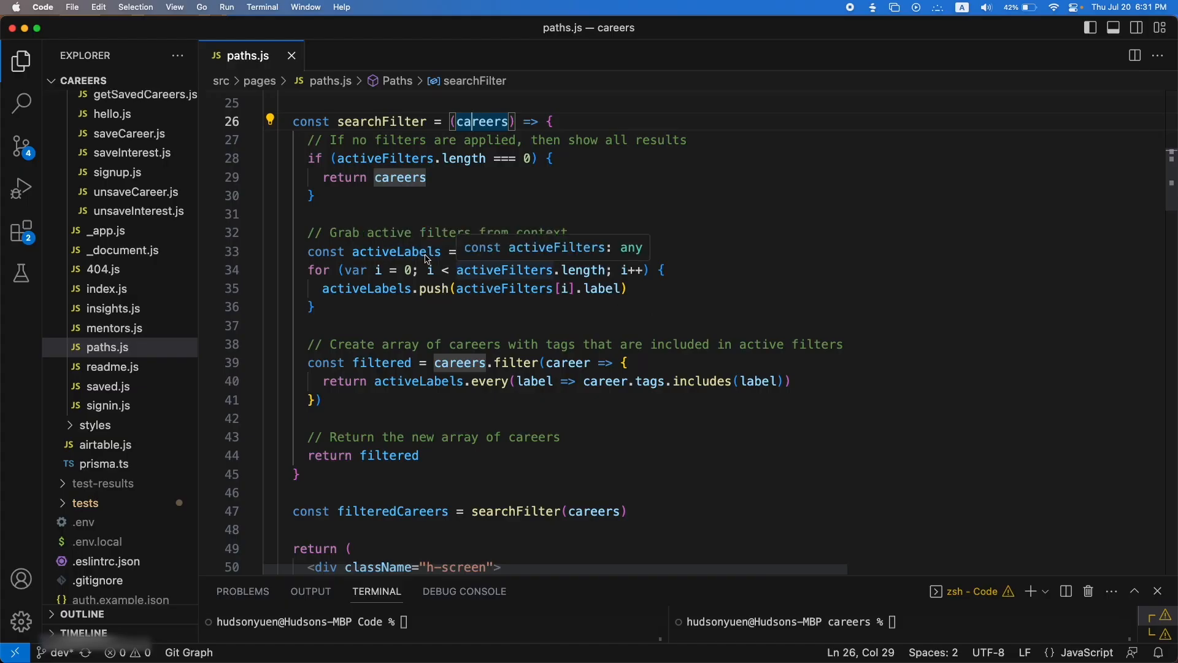
left_click(420, 380)
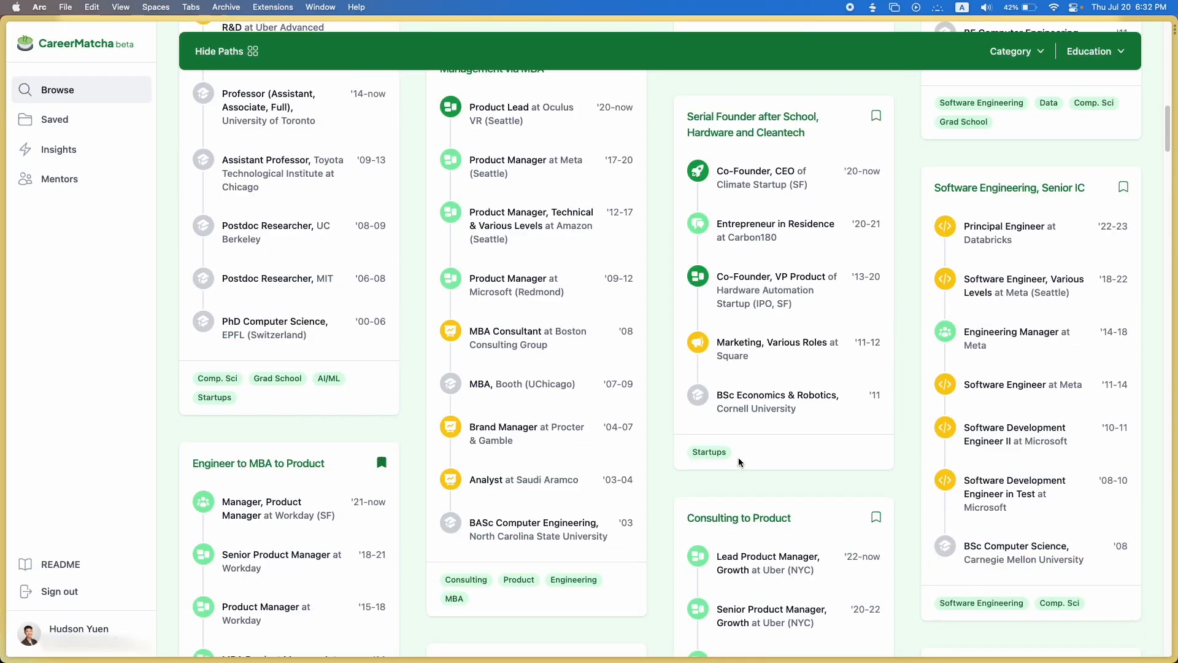
Filter the paths to the Product category, glancing back at the code editor
left_click(1011, 51)
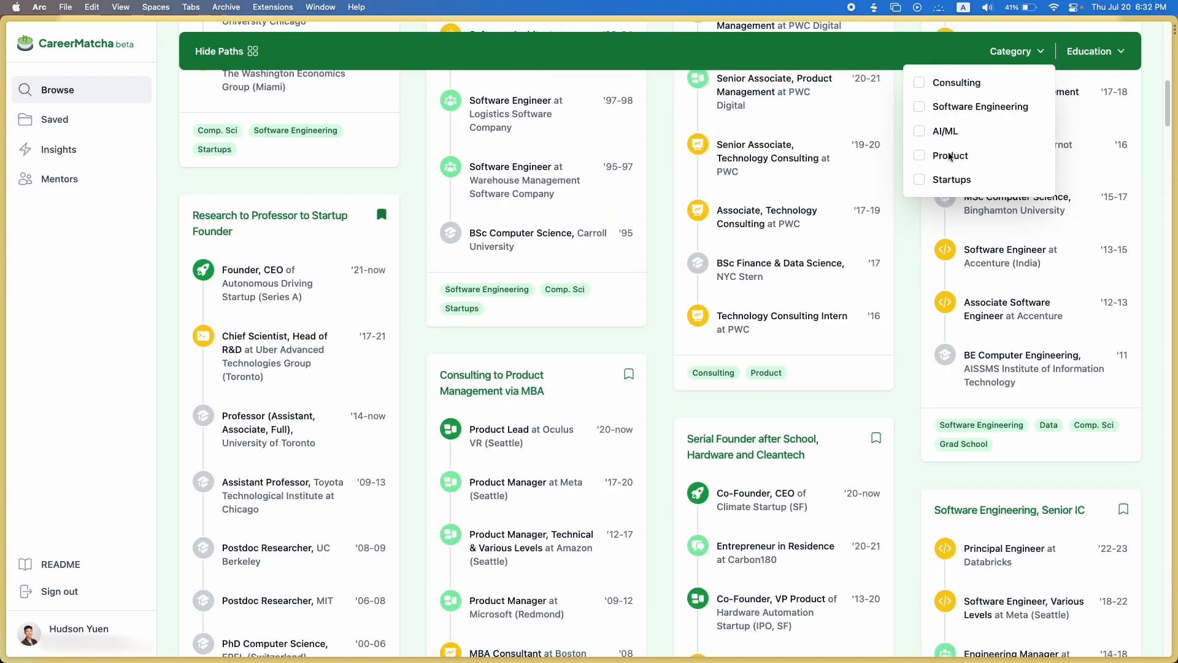
left_click(919, 156)
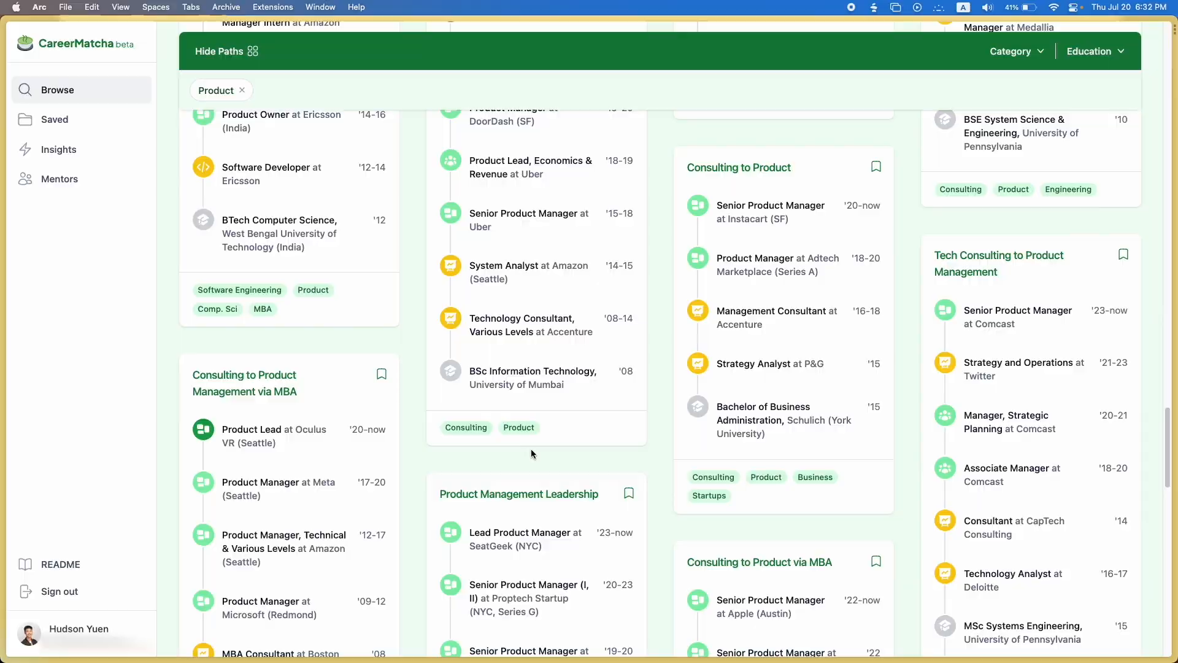
key("cmd+tab")
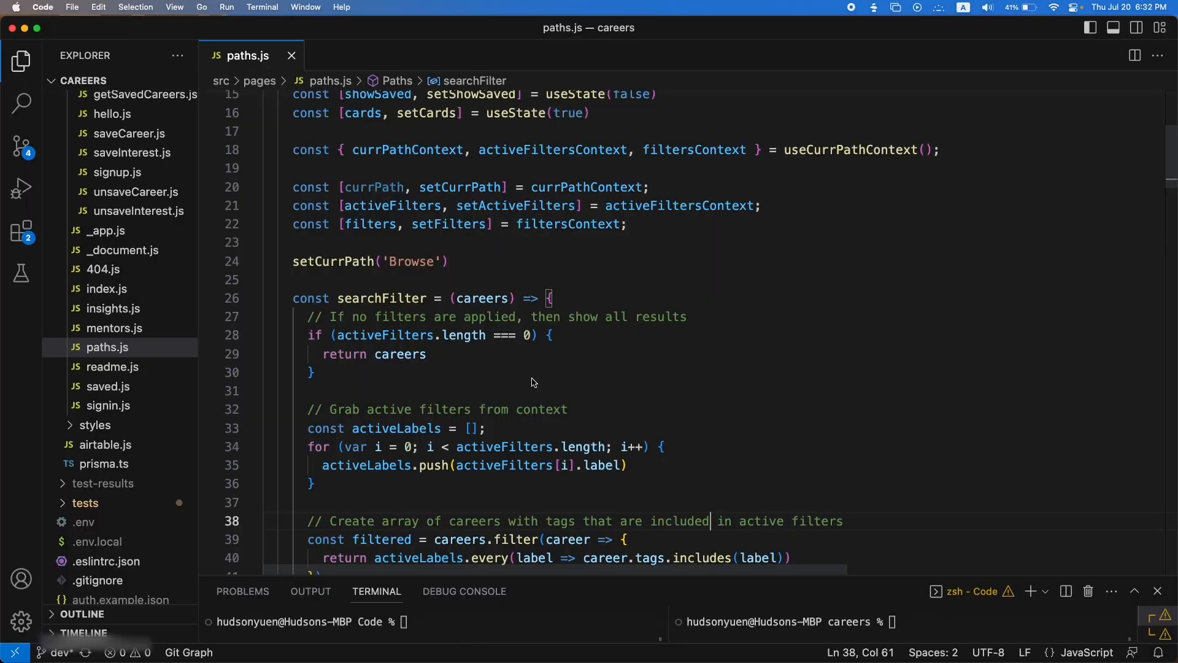
mouse_move(393, 214)
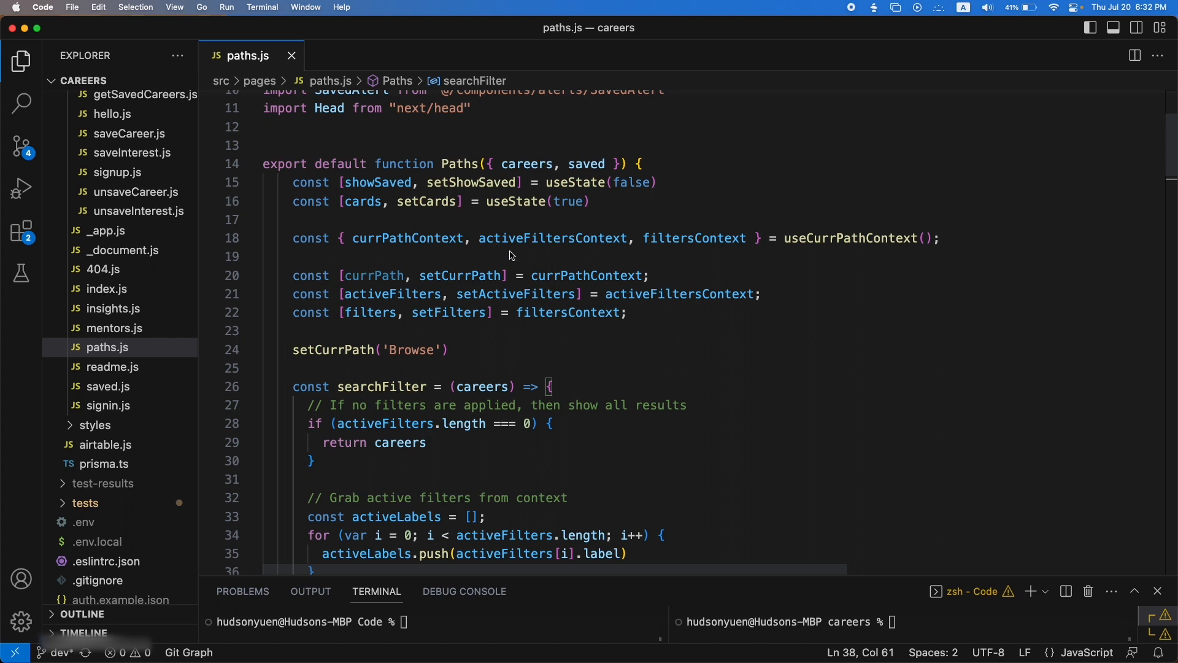
mouse_move(879, 266)
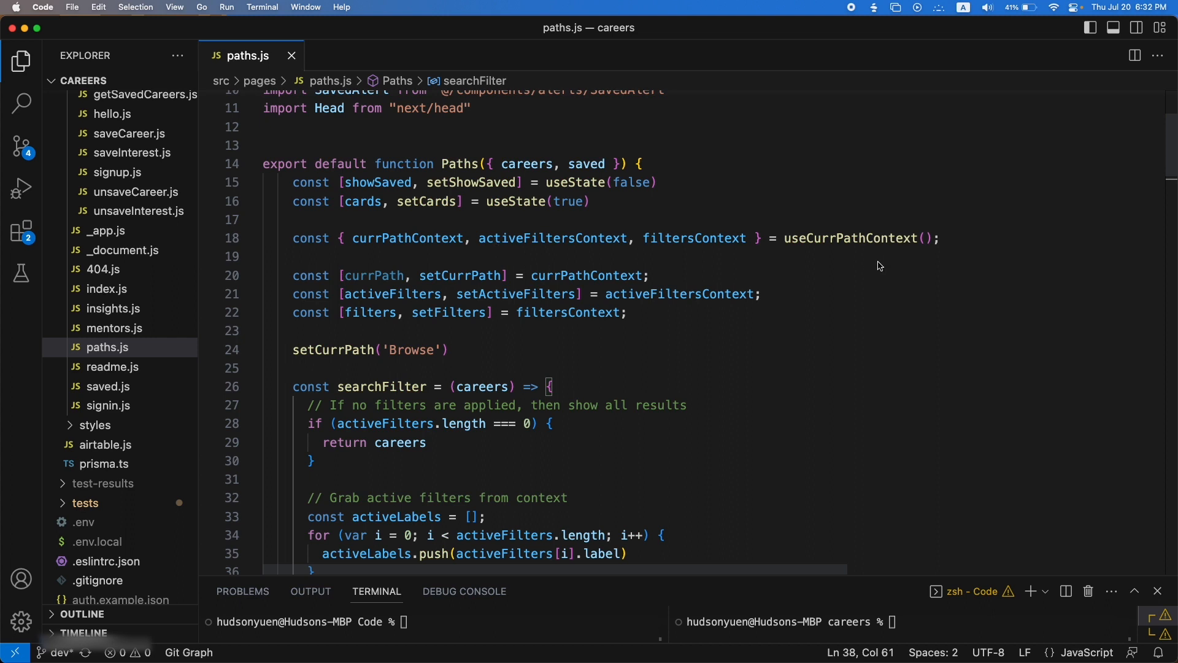
mouse_move(841, 284)
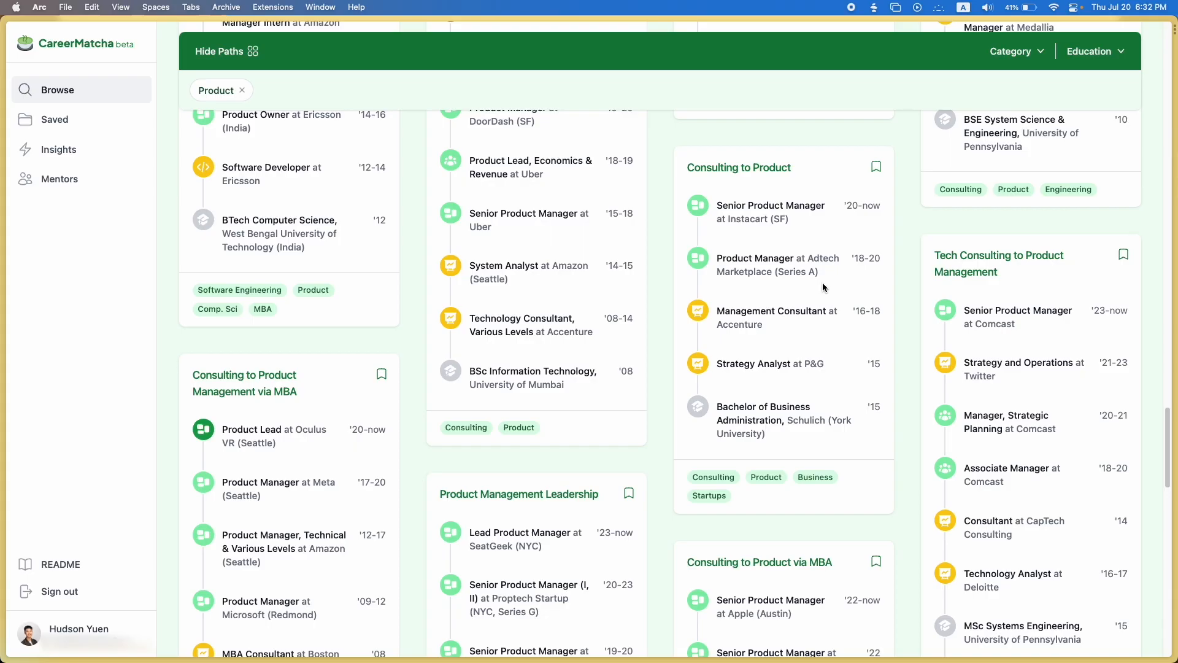
Add the Business education filter, visit Saved Careers and return to Browse
left_click(1095, 52)
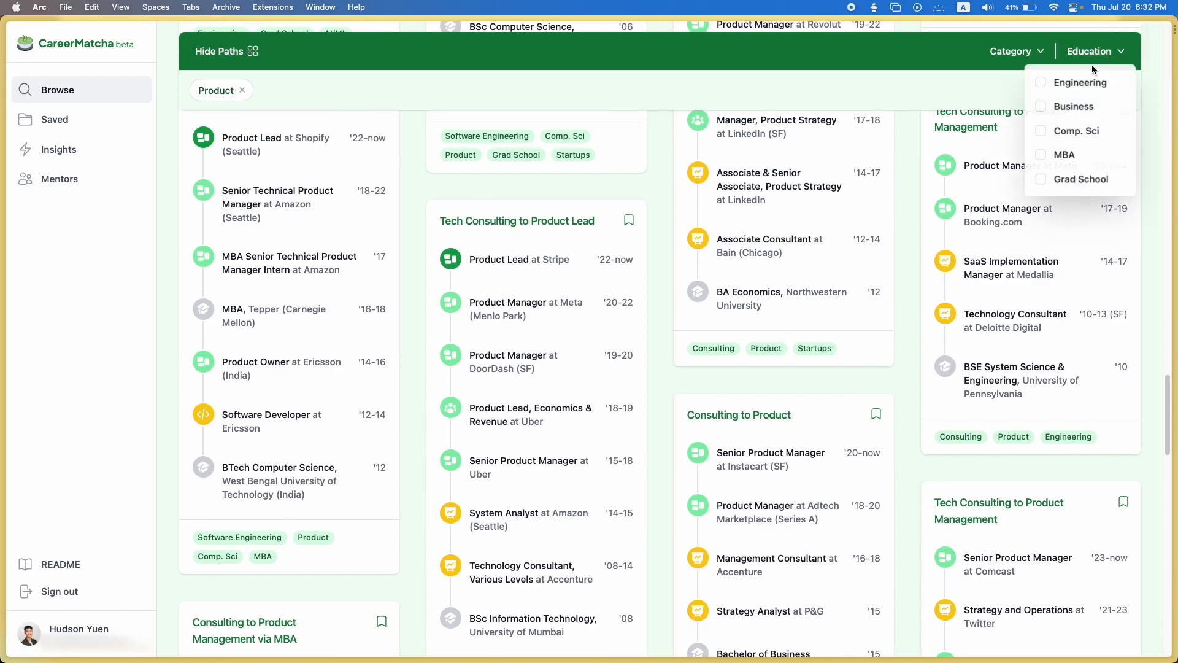
left_click(1041, 106)
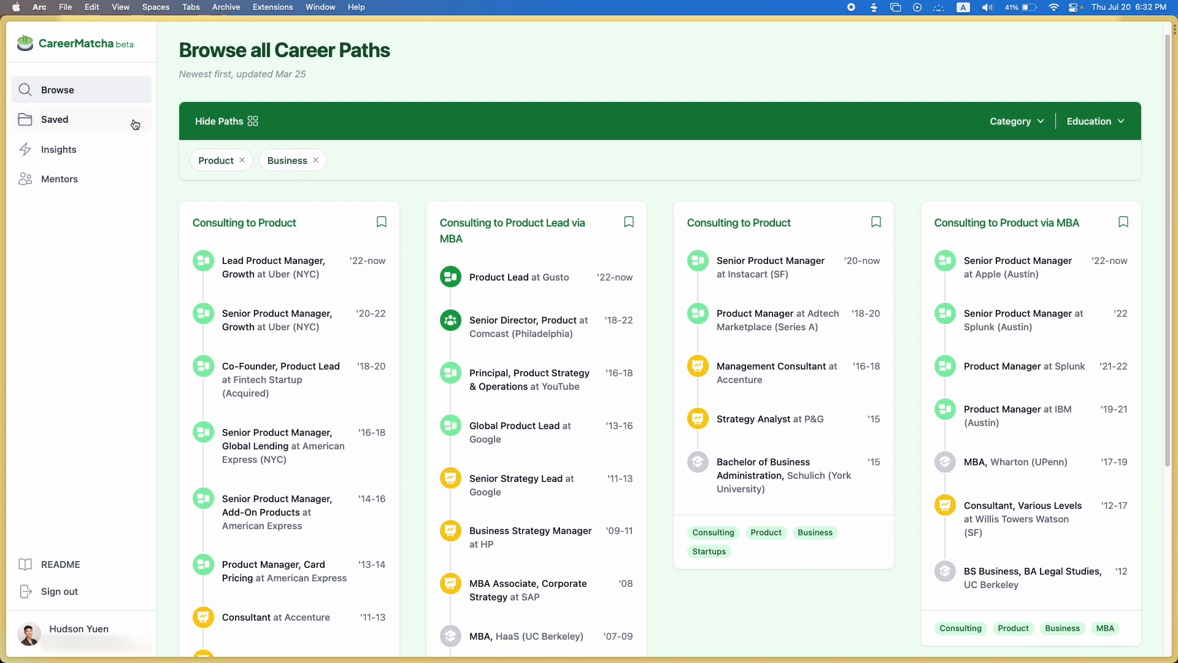
left_click(54, 119)
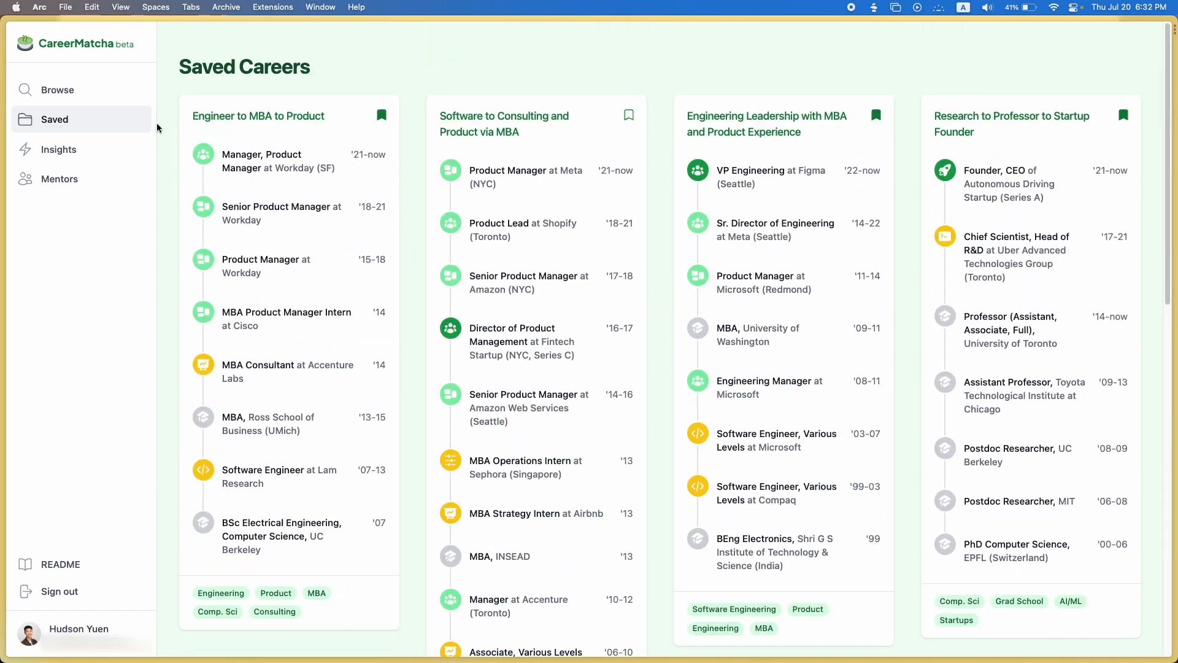
left_click(57, 89)
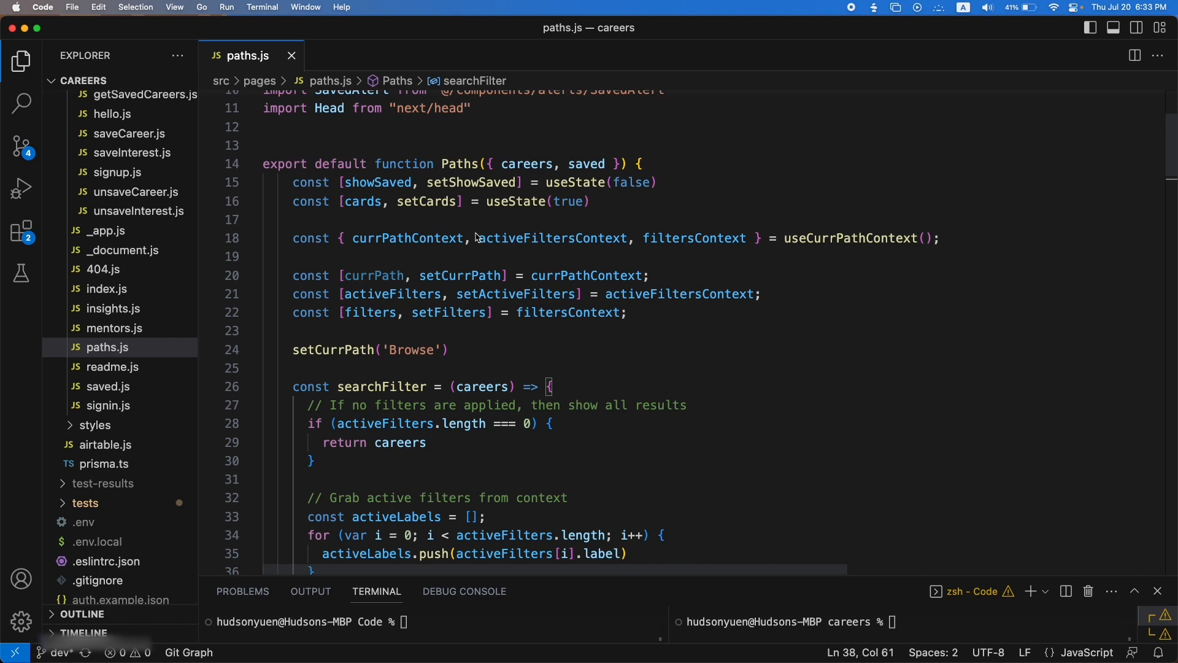
mouse_move(506, 249)
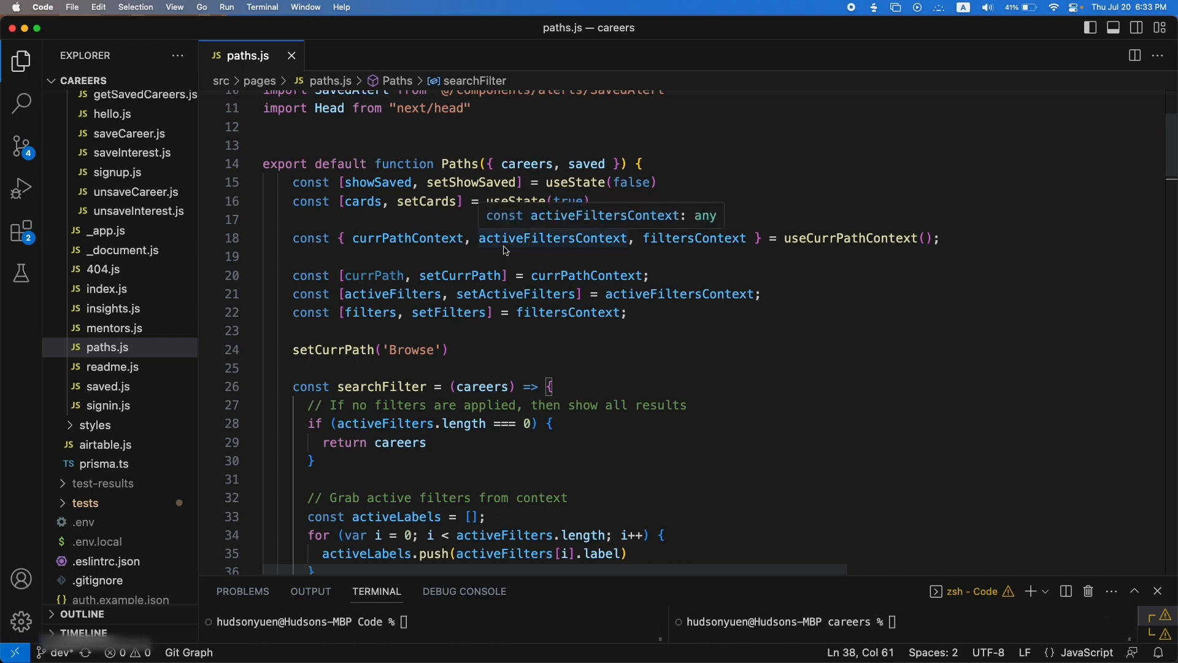
mouse_move(367, 200)
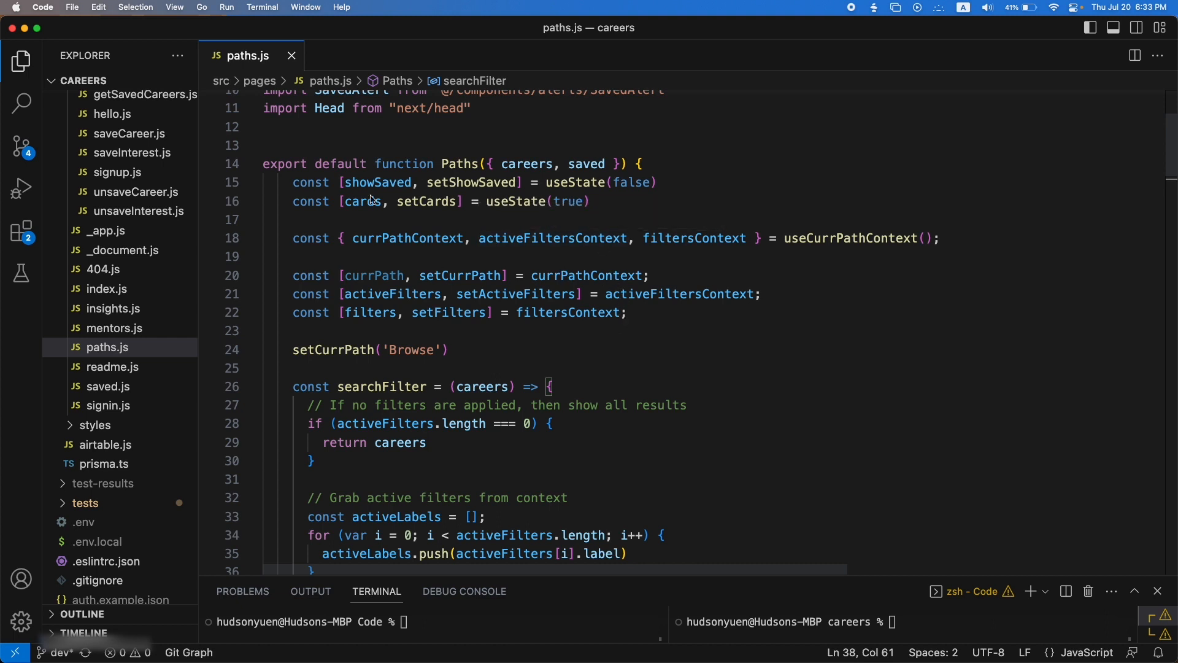
mouse_move(108, 233)
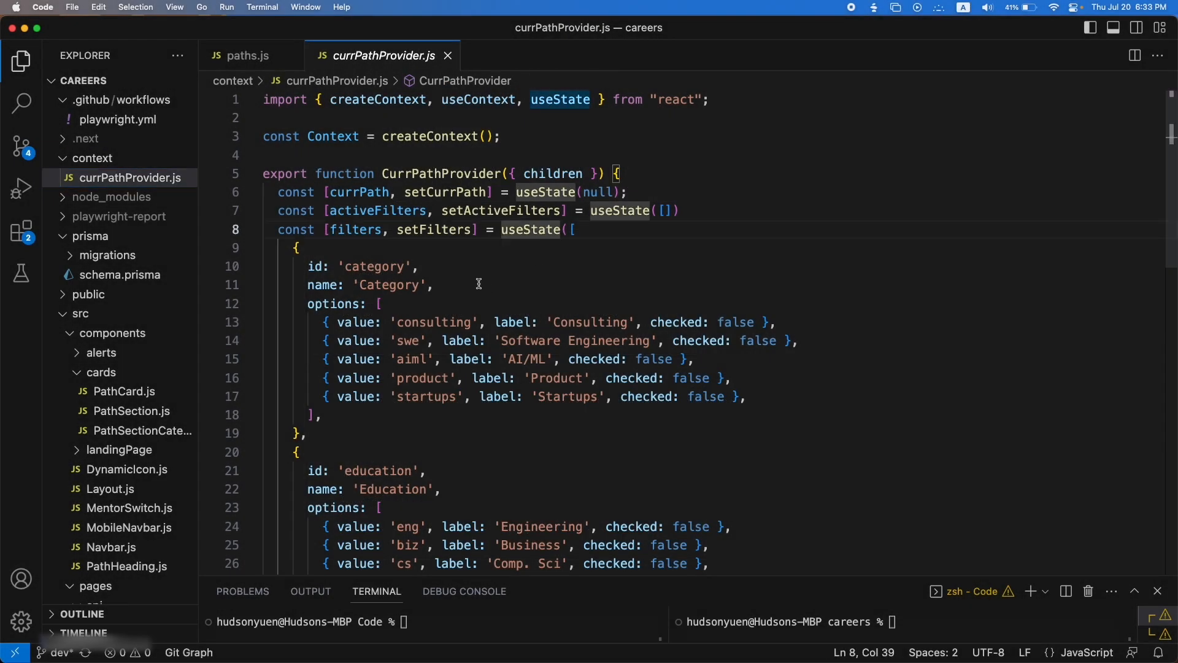
mouse_move(432, 305)
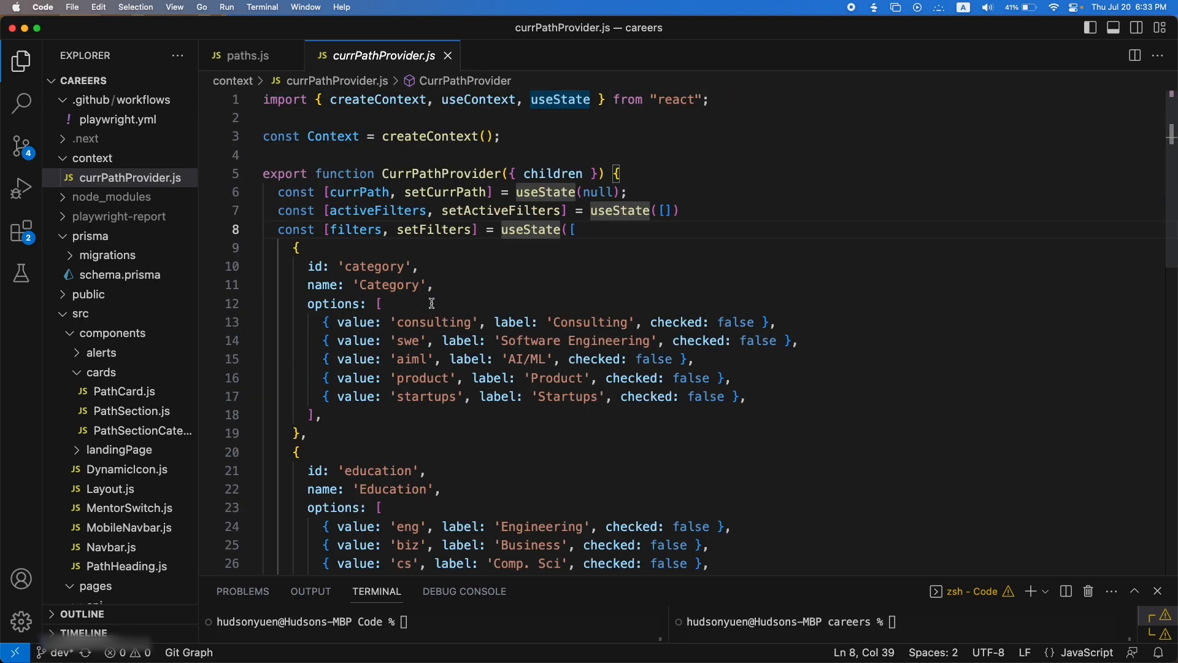
mouse_move(499, 211)
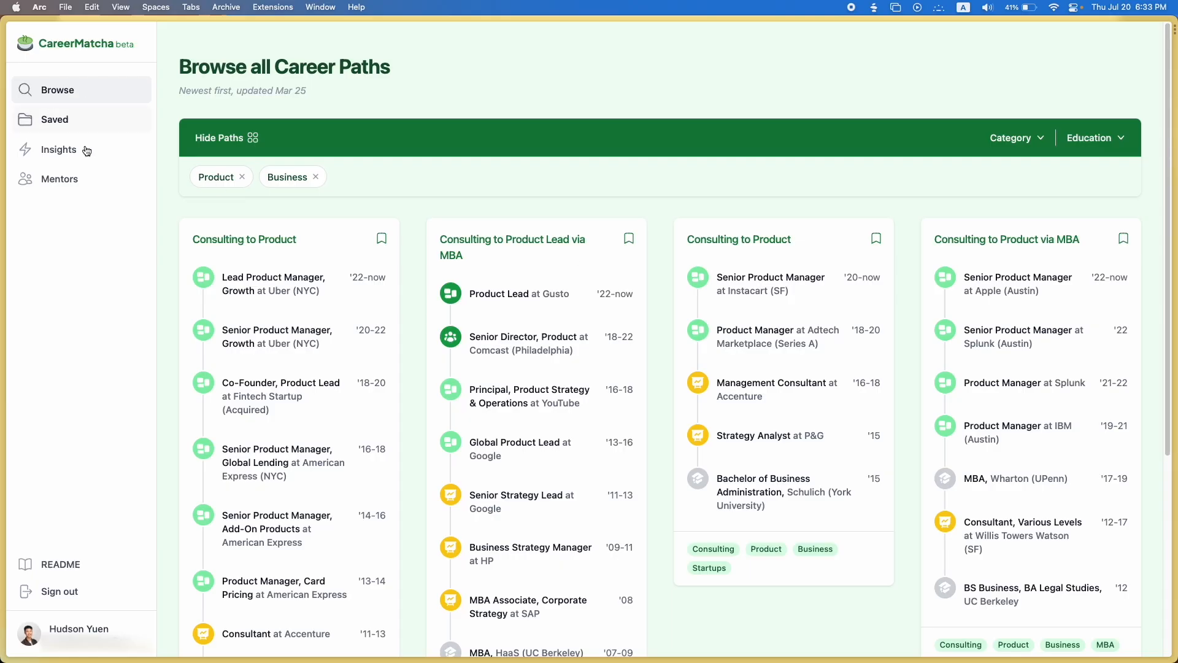
Show currPathProvider.js with the shared currPath, activeFilters and category/education filter options
left_click(59, 149)
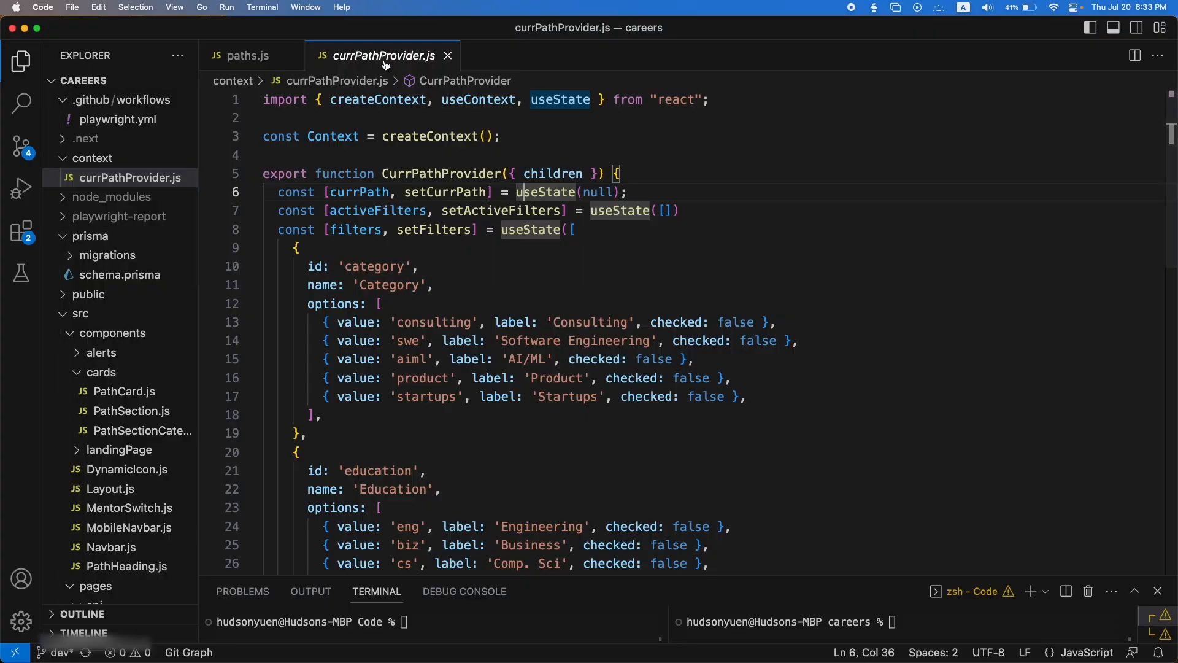
mouse_move(362, 62)
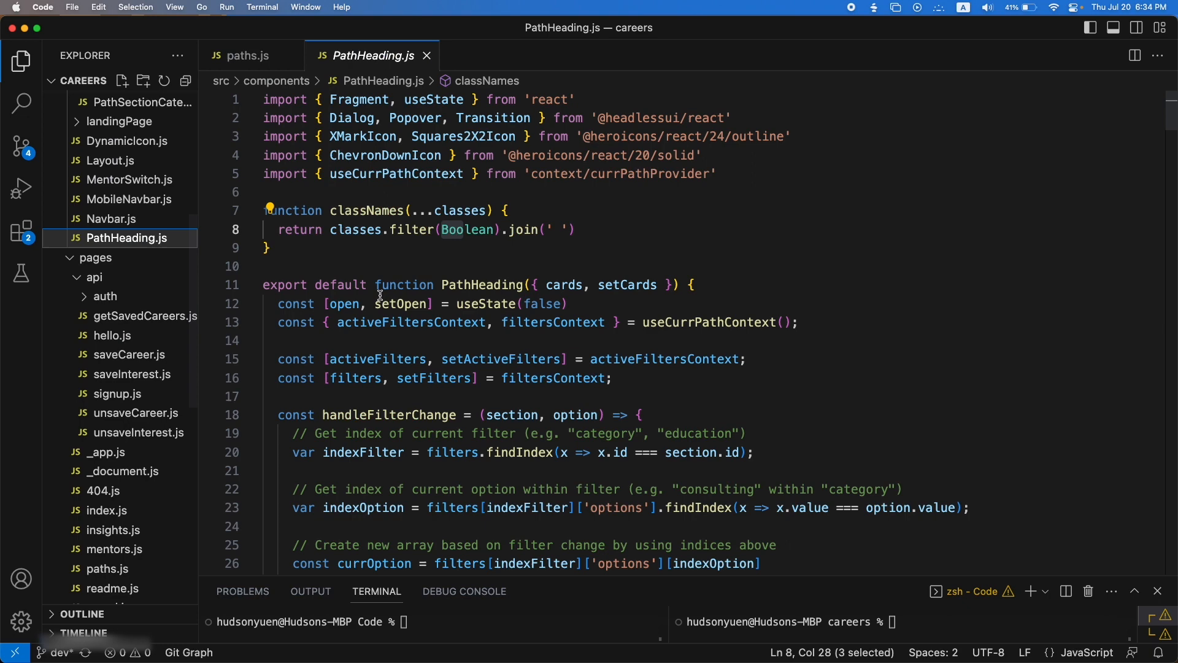
Review handleFilterChange in PathHeading.js, then bring up the landingPage.spec.js Playwright tests
scroll("down", 3)
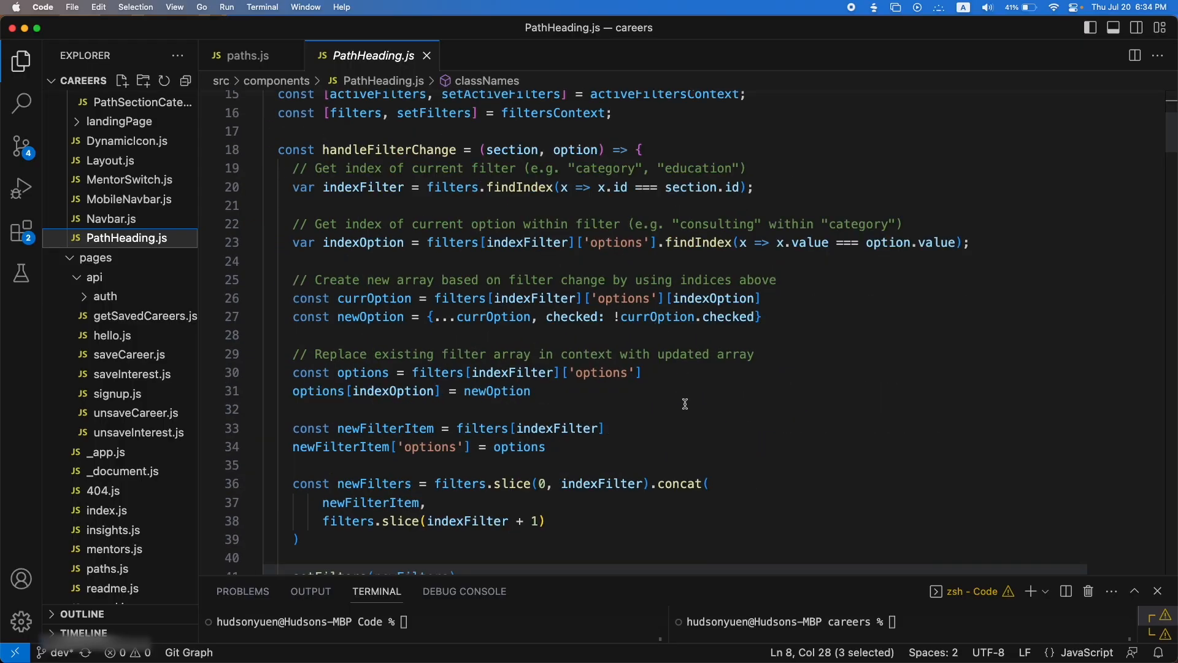
mouse_move(685, 417)
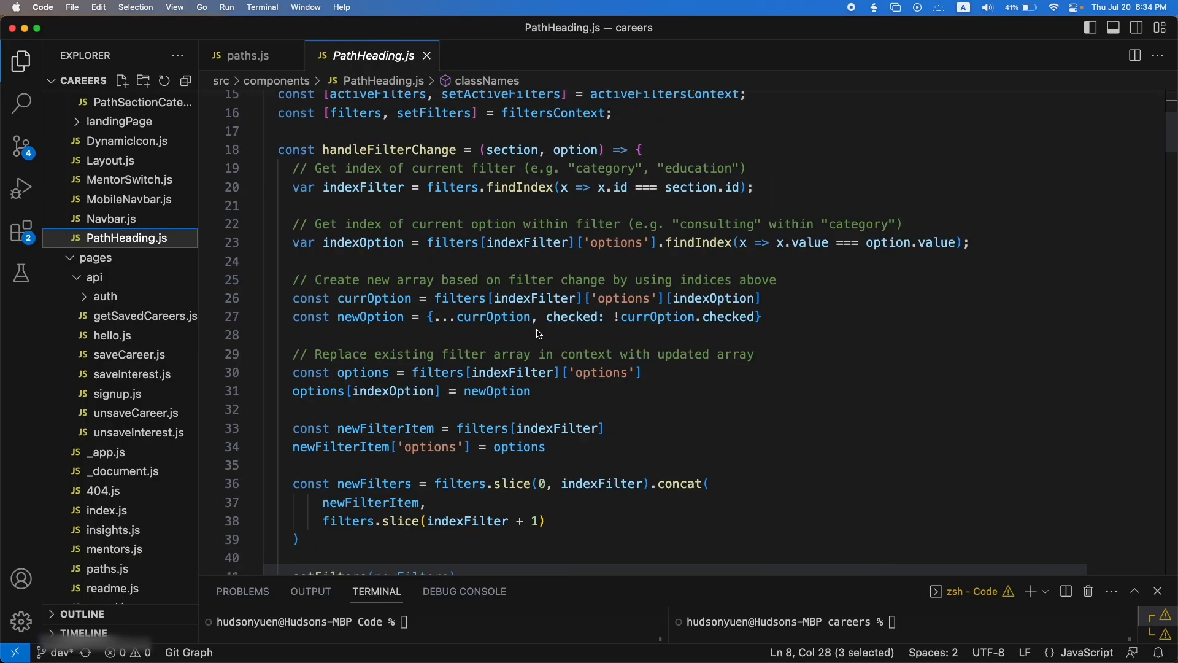
mouse_move(616, 302)
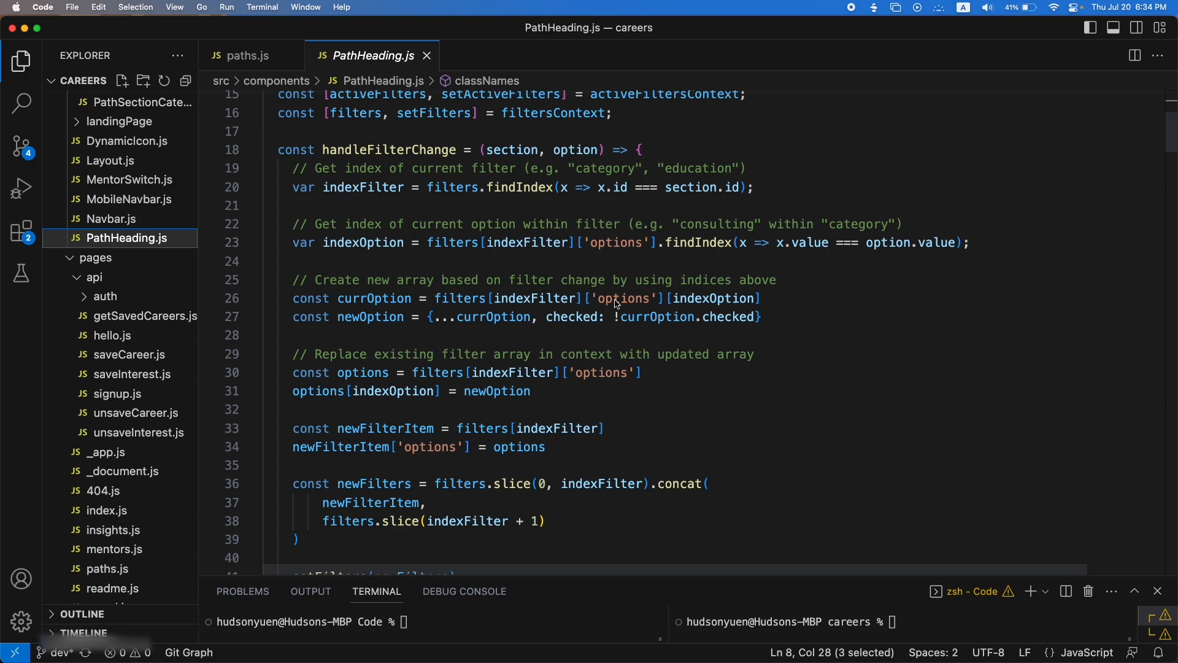
scroll("down", 3)
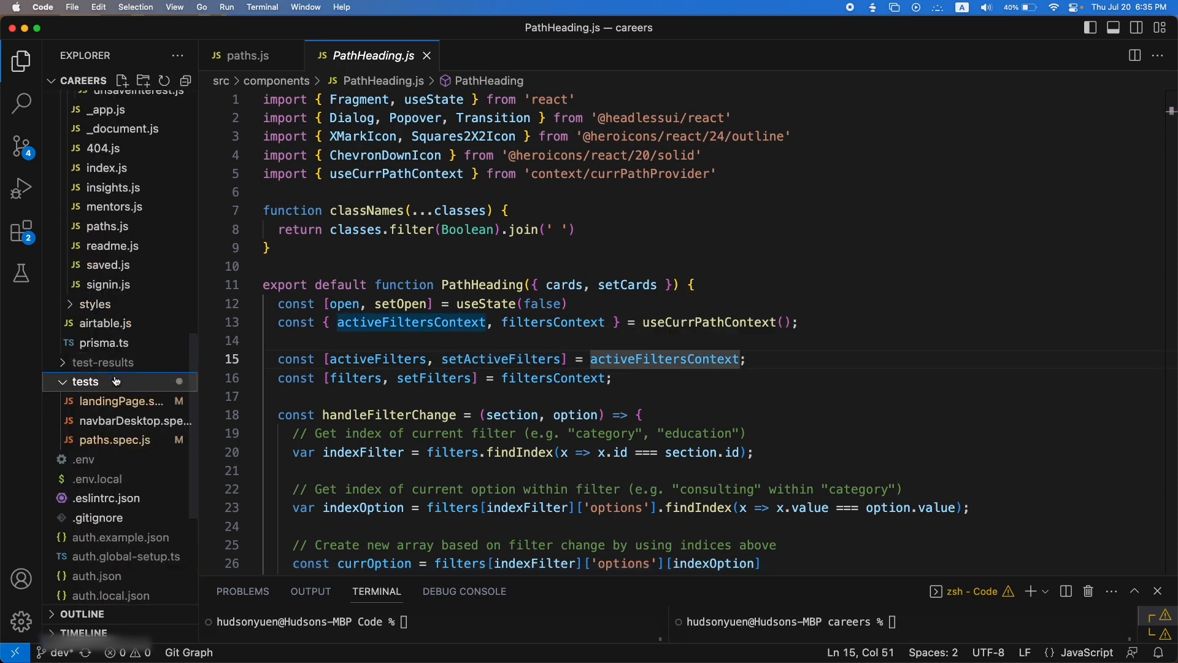
left_click(121, 401)
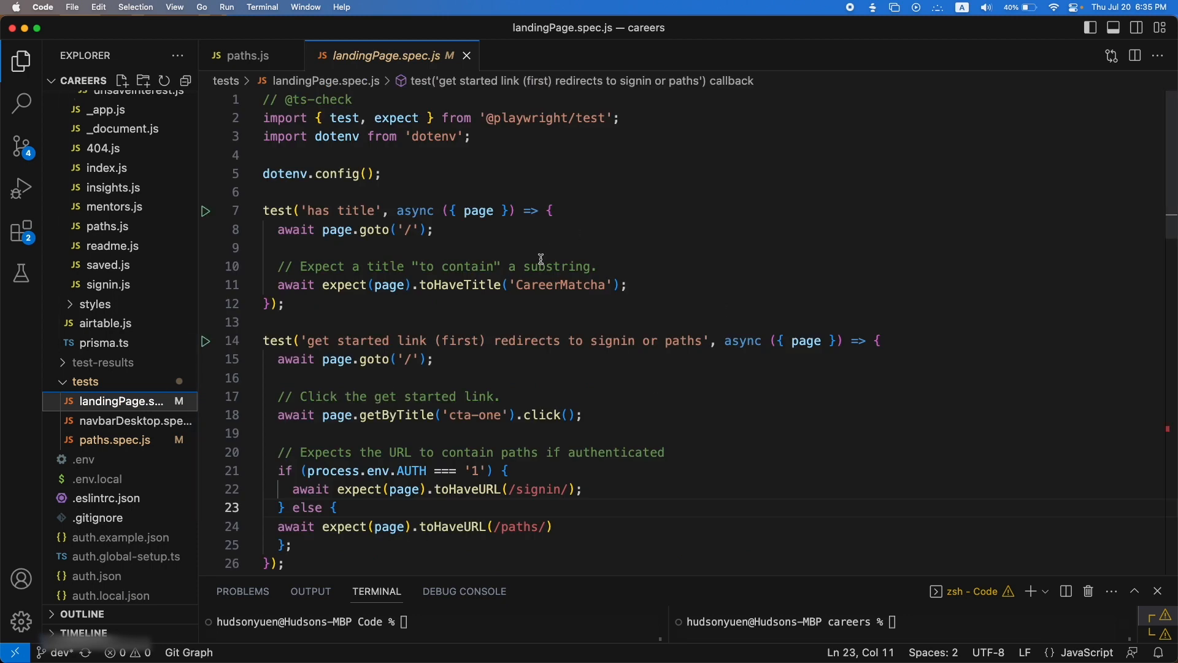
mouse_move(611, 304)
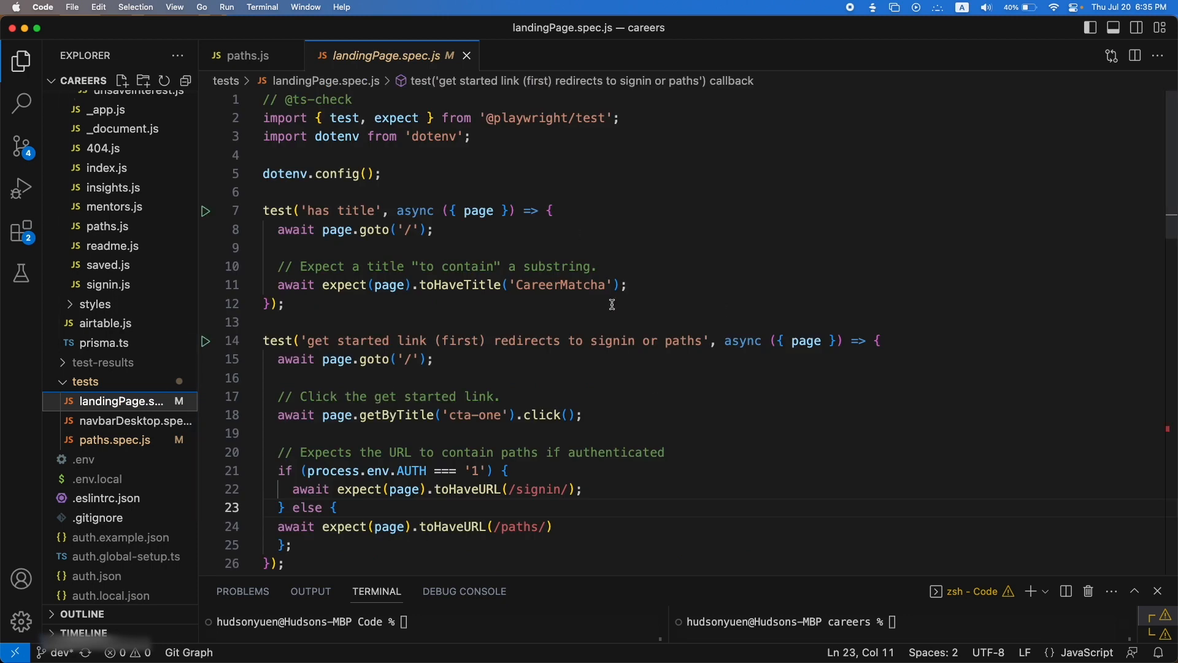